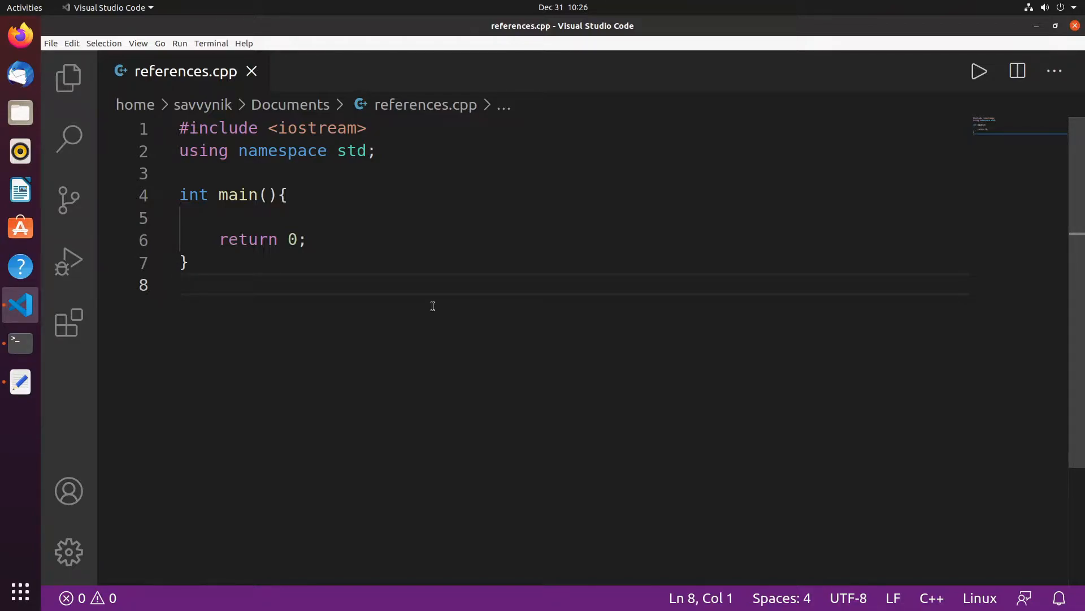
{"action": "mouse_move", "coordinate": [373, 233]}
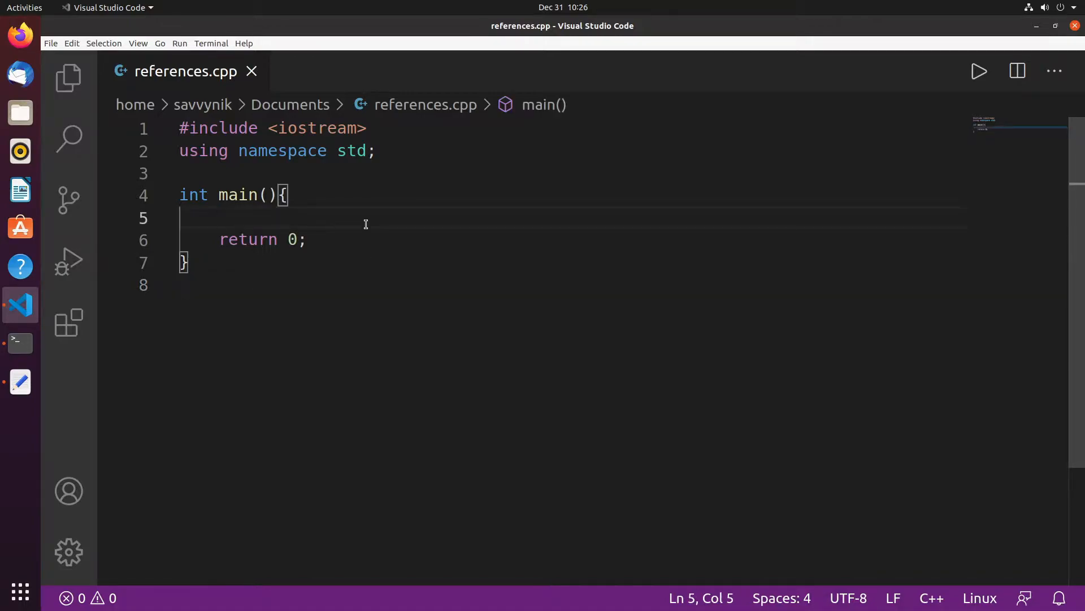
Step: Add the commented reference template line //<datatype>& ref = <somevar>; inside main()
{"action": "key", "text": "Enter"}
{"action": "type", "text": "<"}
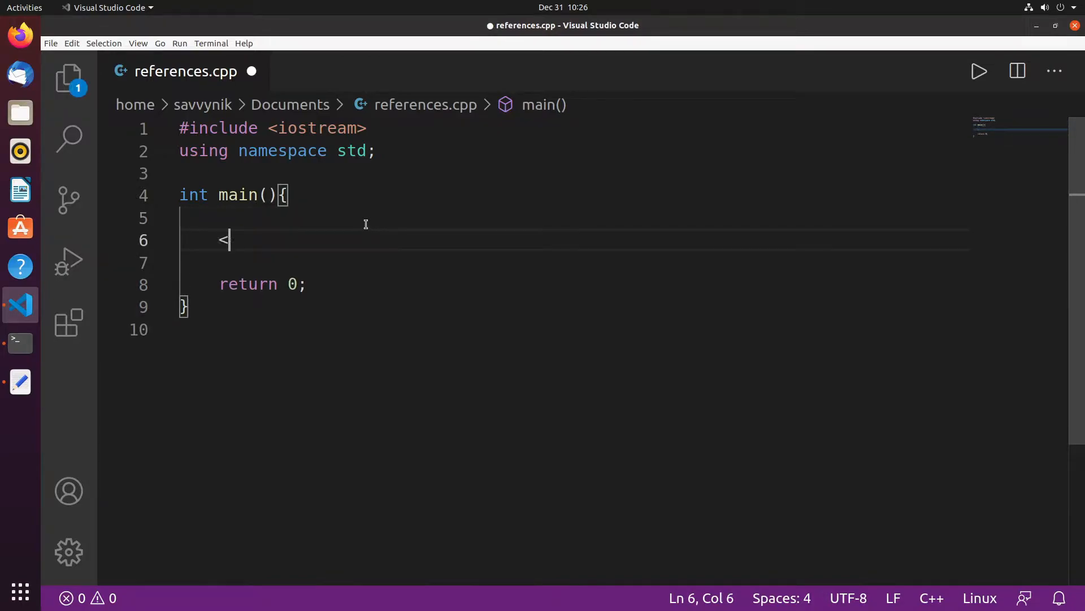
{"action": "type", "text": "datatype>"}
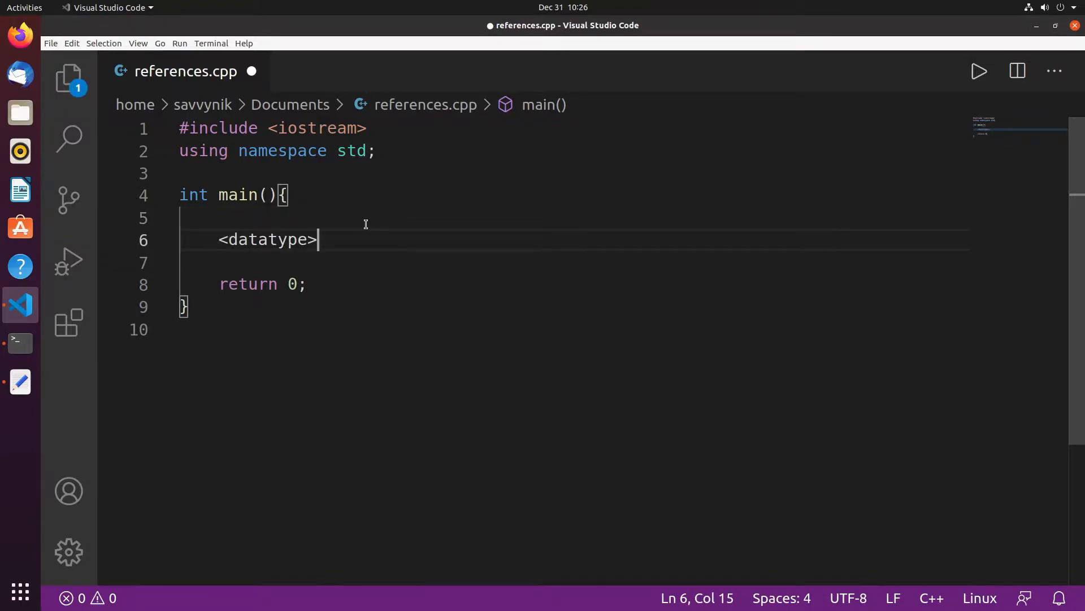
{"action": "type", "text": "&"}
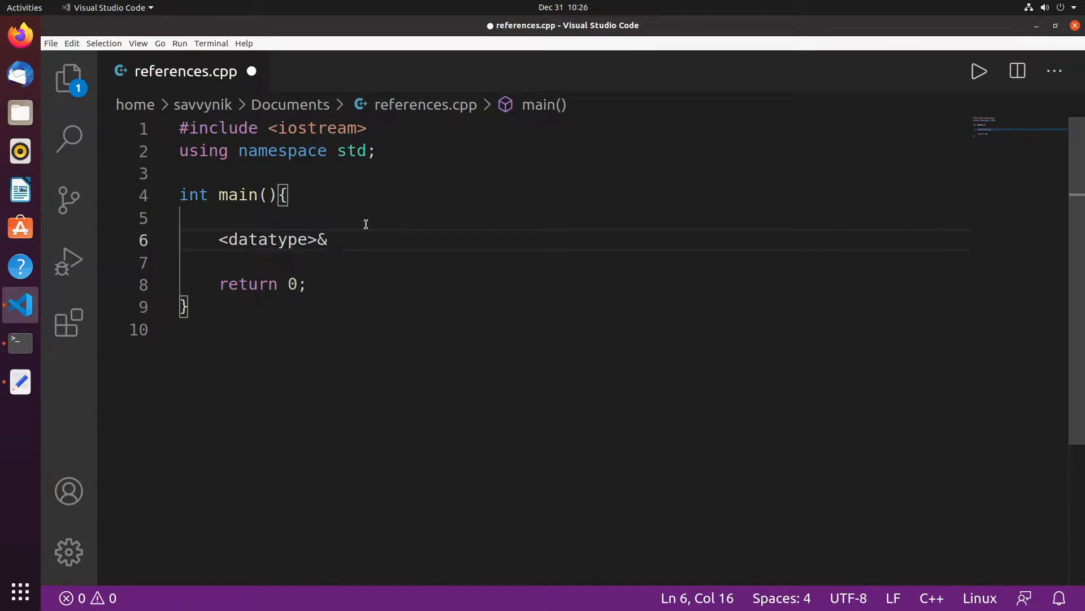
{"action": "type", "text": "ref ="}
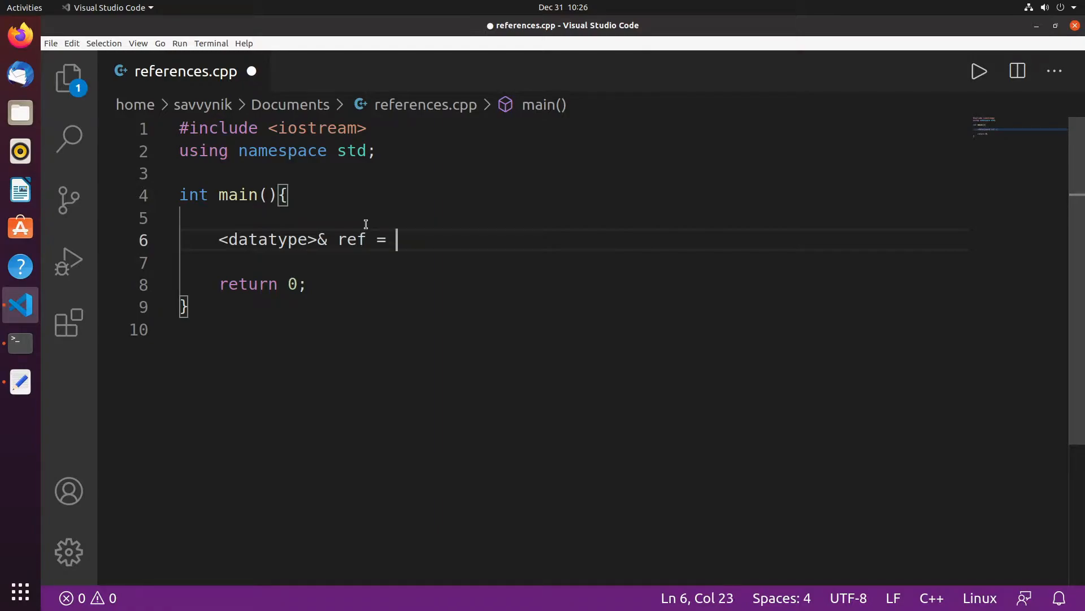
{"action": "type", "text": "<somevar"}
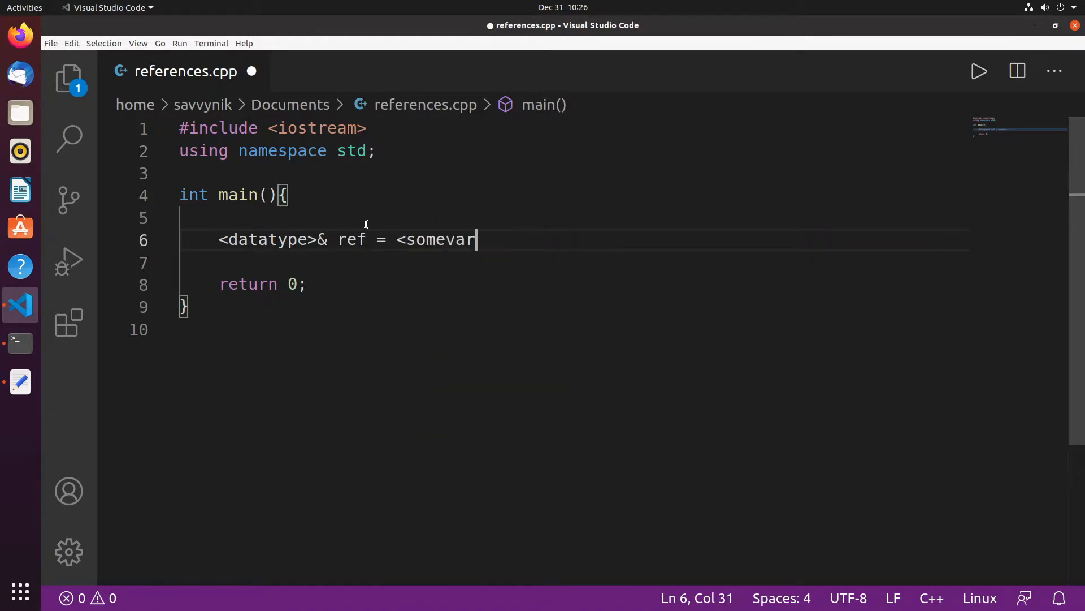
{"action": "type", "text": ">;"}
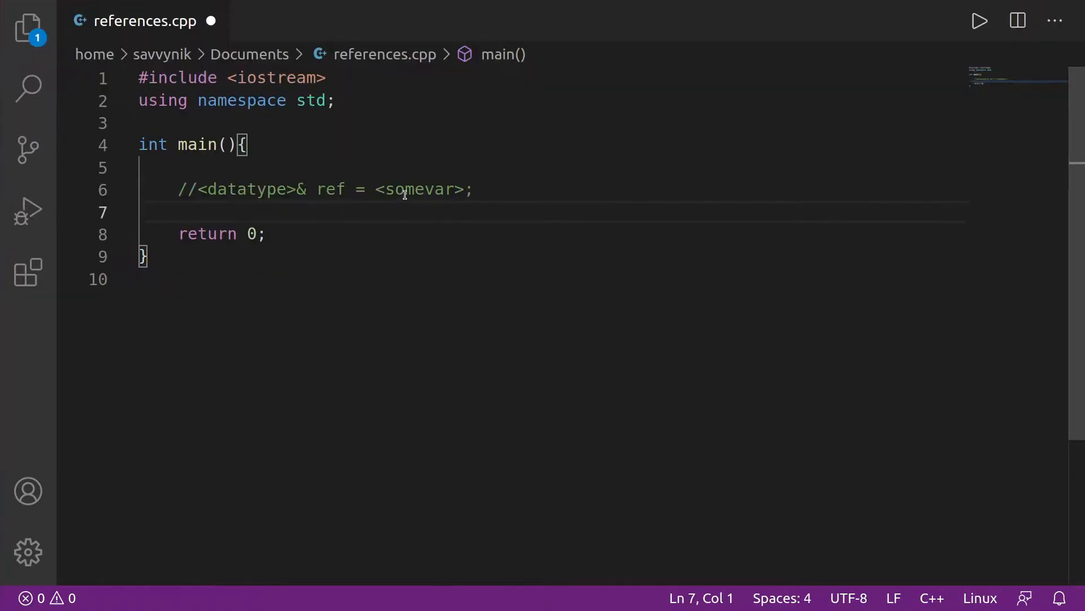
{"action": "mouse_move", "coordinate": [390, 231]}
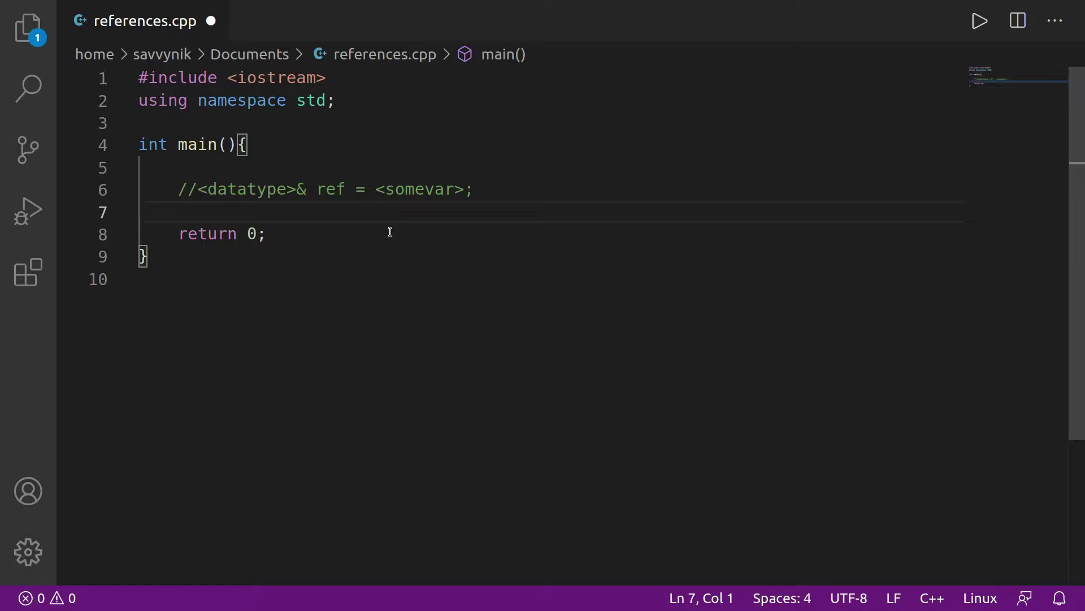
Step: Declare int num = 1; at the start of main() above the comment
{"action": "key", "text": "Enter"}
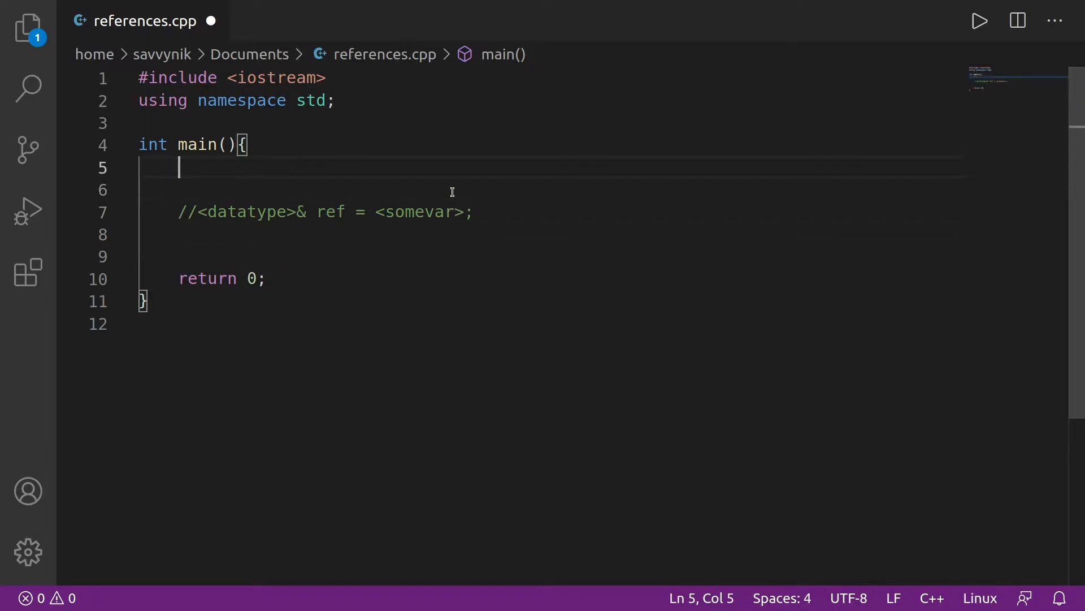
{"action": "type", "text": "int"}
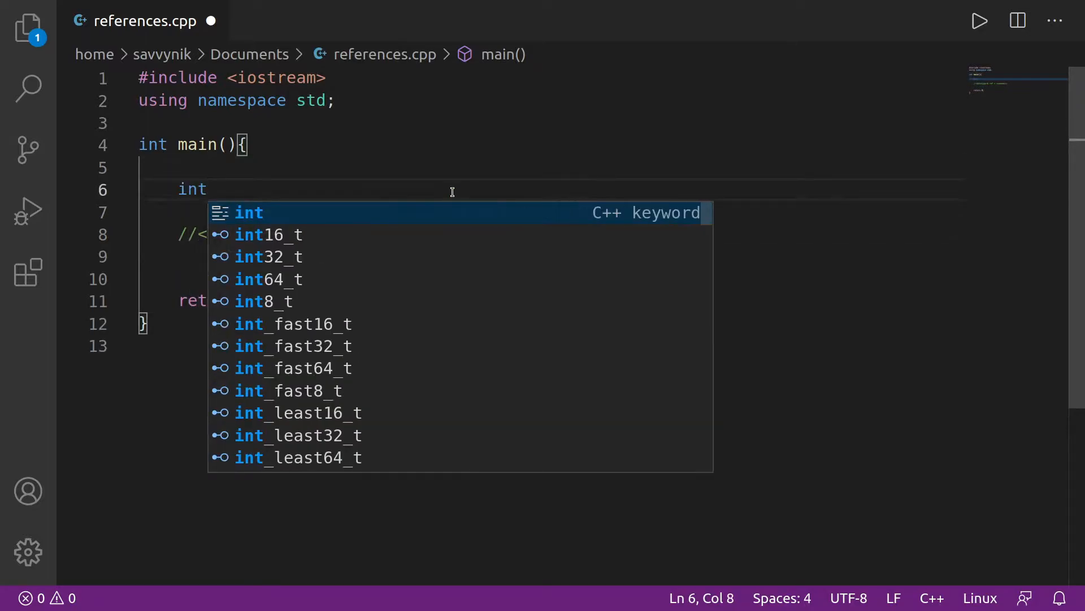
{"action": "type", "text": "num"}
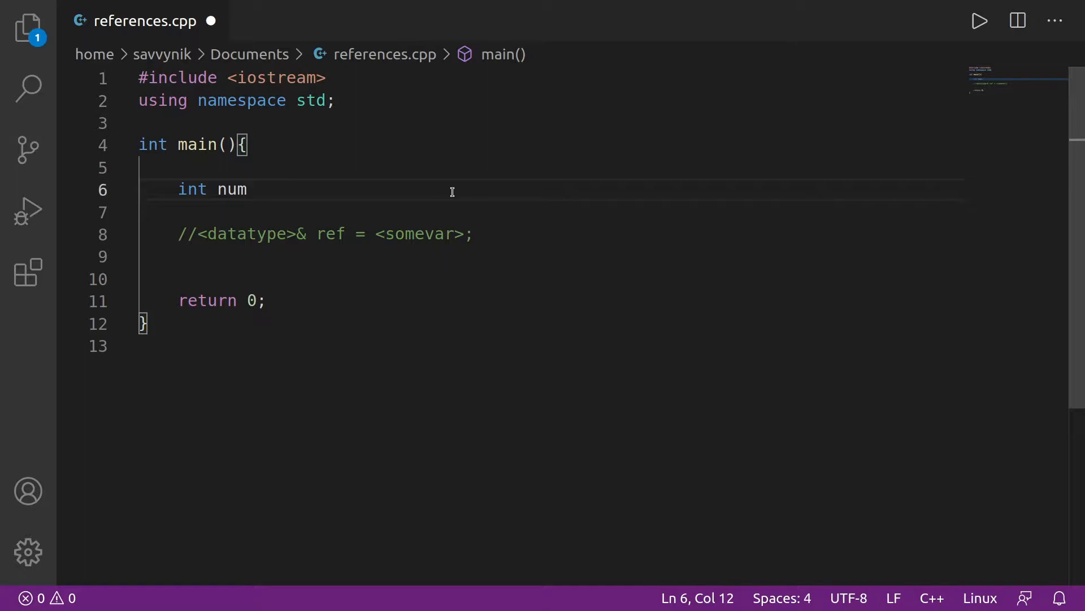
{"action": "type", "text": "="}
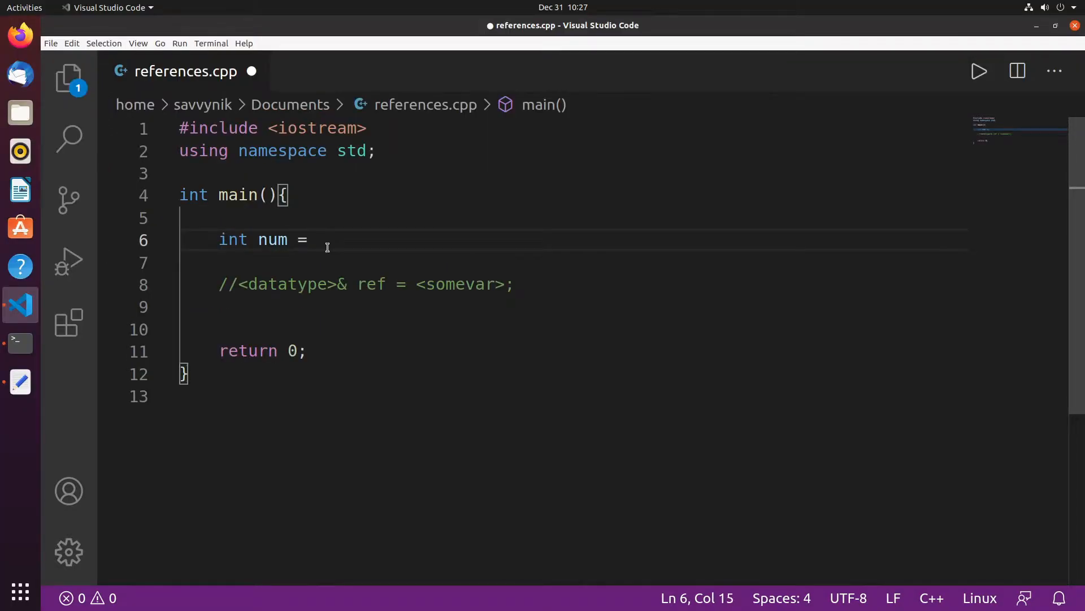
{"action": "type", "text": "1;"}
{"action": "left_click", "coordinate": [589, 263]}
{"action": "type", "text": "int"}
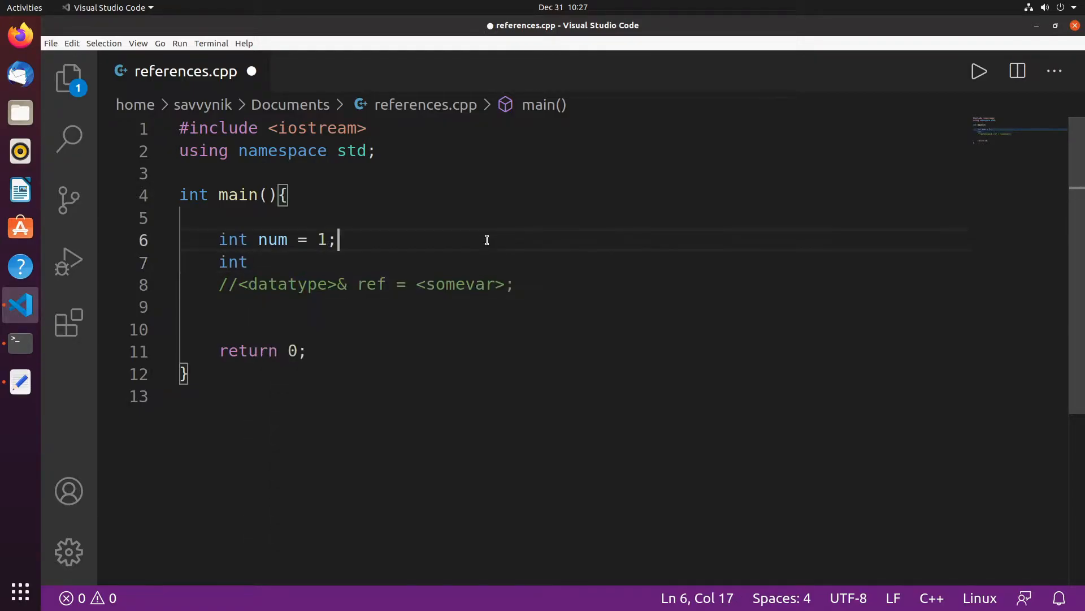
Step: Declare the reference int& ref = num; beneath the num declaration
{"action": "left_click", "coordinate": [251, 262]}
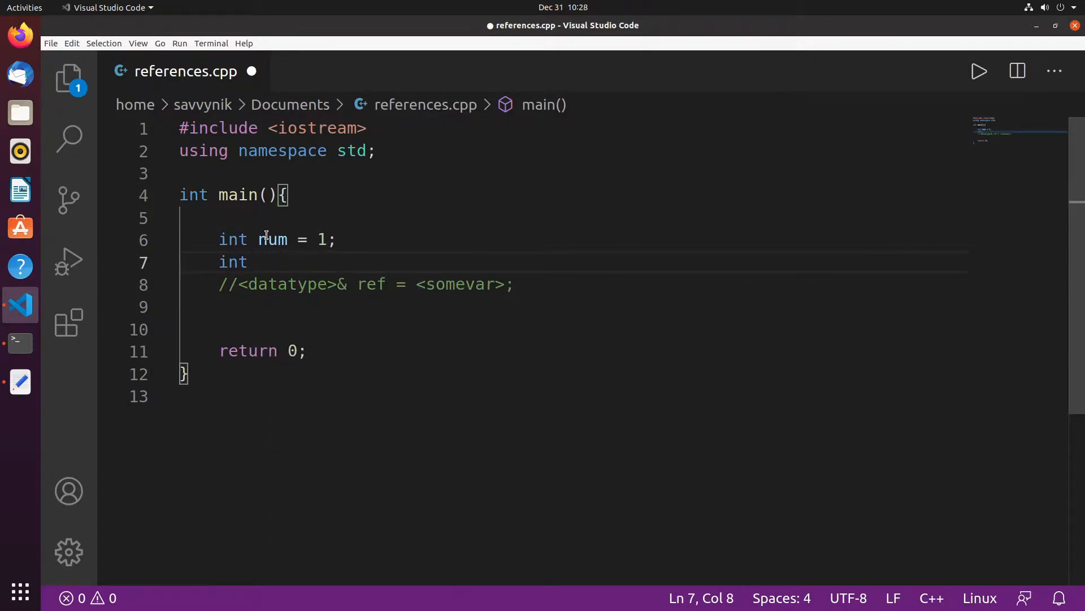
{"action": "mouse_move", "coordinate": [288, 262]}
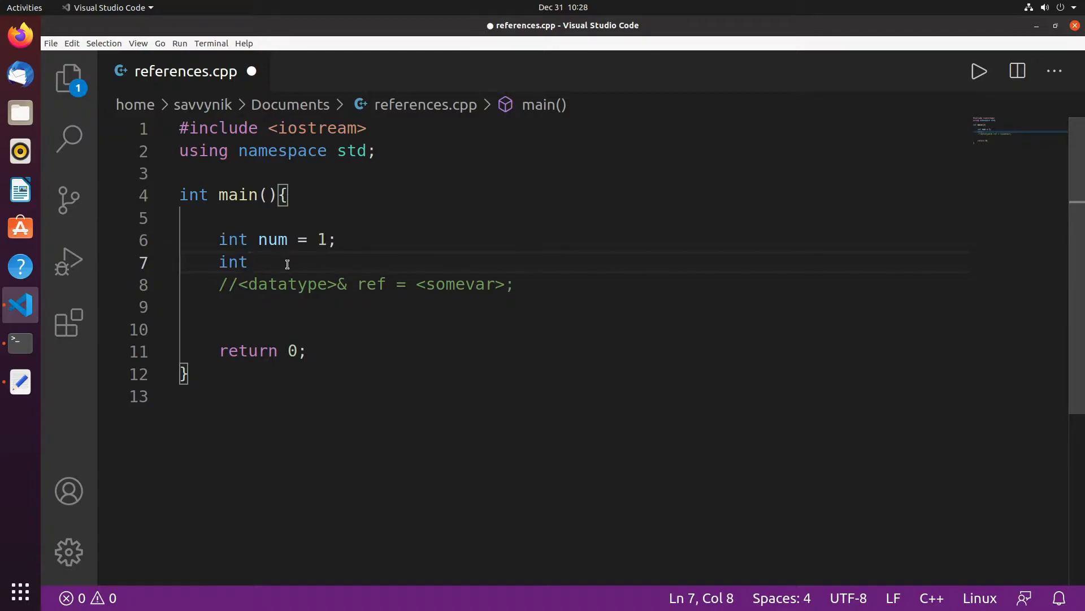
{"action": "type", "text": "& ref"}
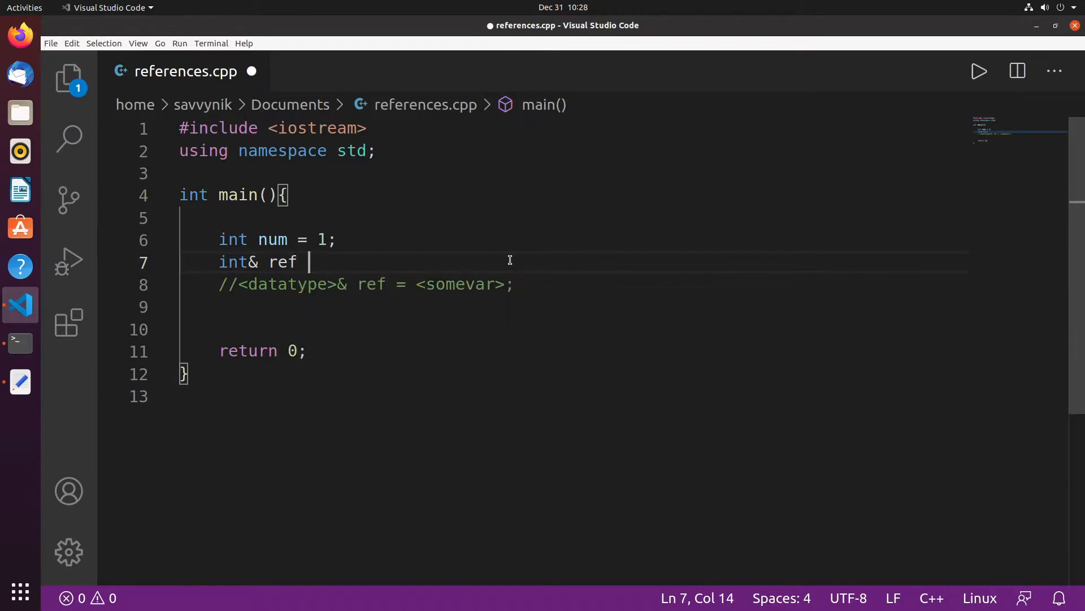
{"action": "type", "text": "= num;"}
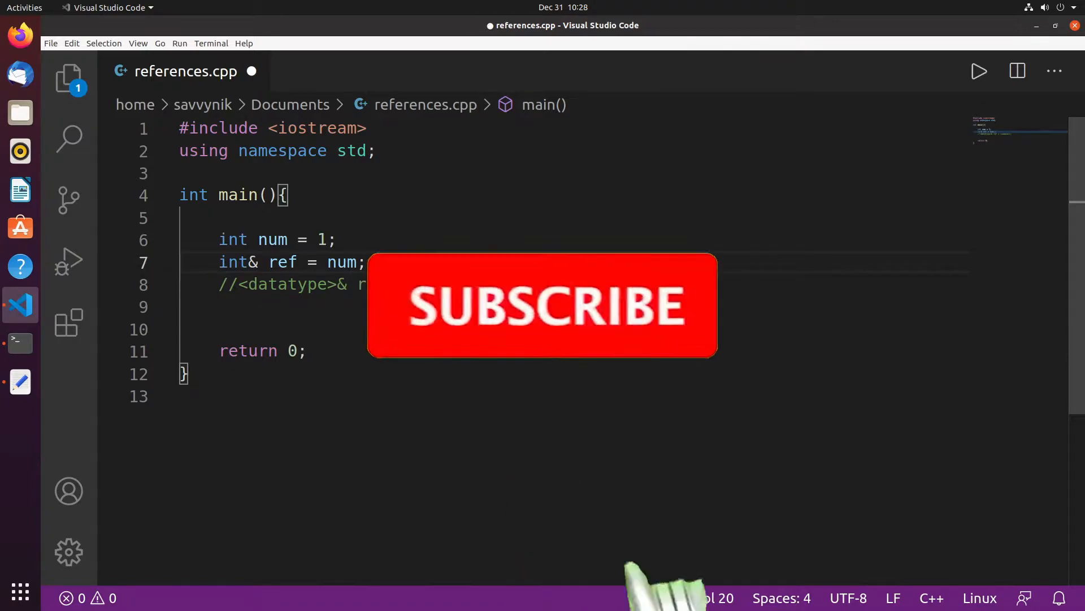
{"action": "left_click", "coordinate": [541, 305]}
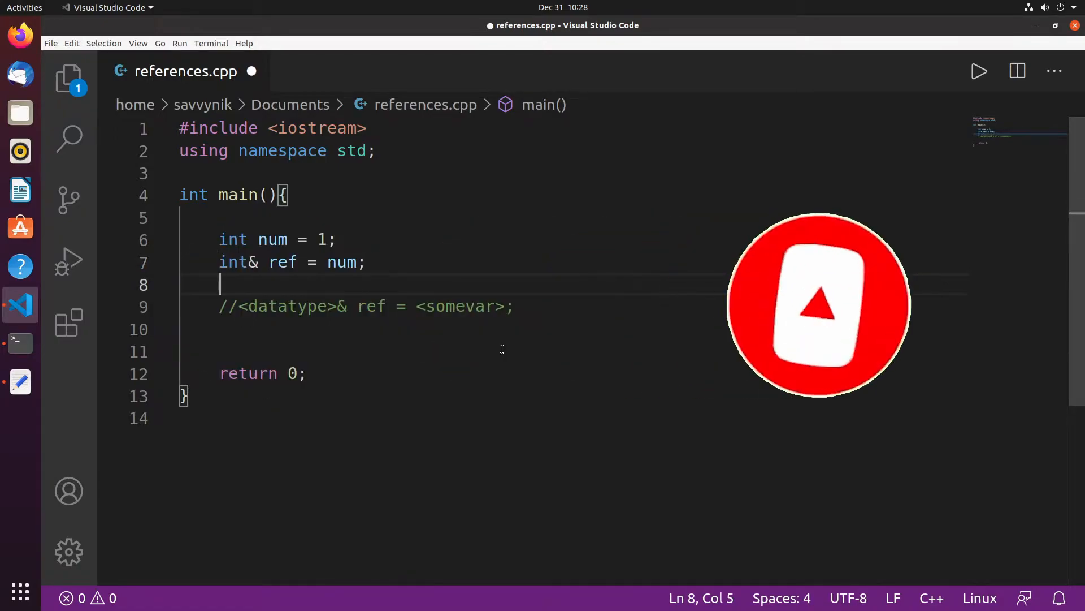
{"action": "left_click", "coordinate": [287, 263]}
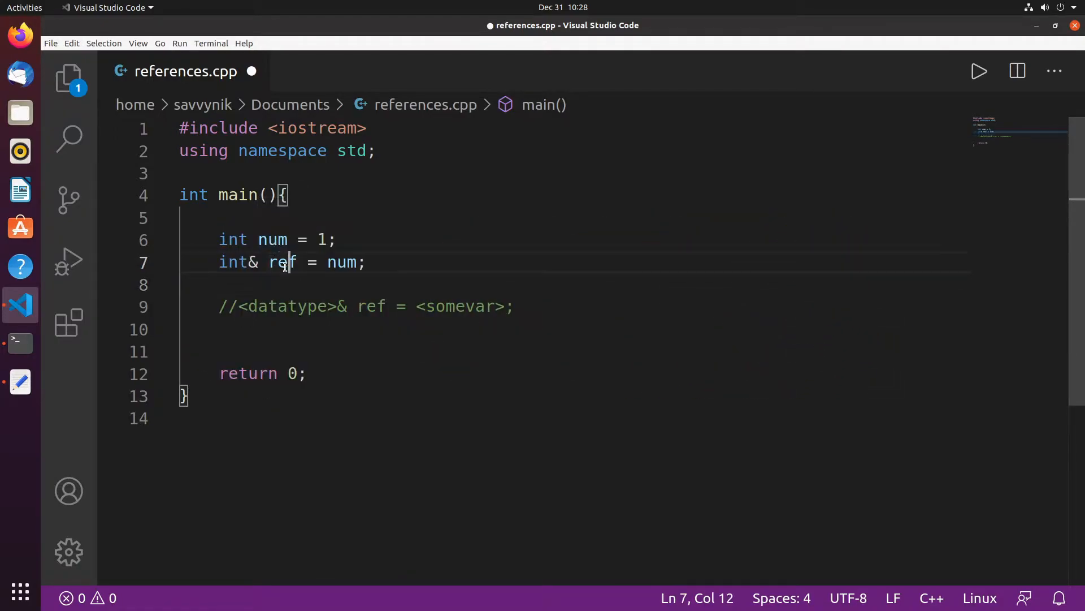
{"action": "double_click", "coordinate": [284, 262]}
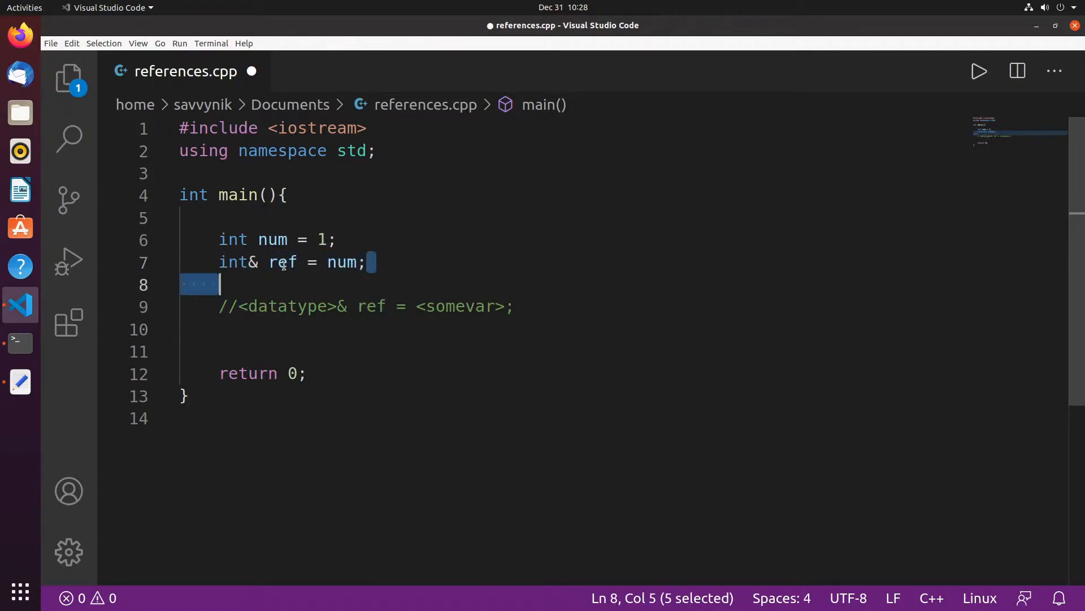
{"action": "double_click", "coordinate": [283, 262]}
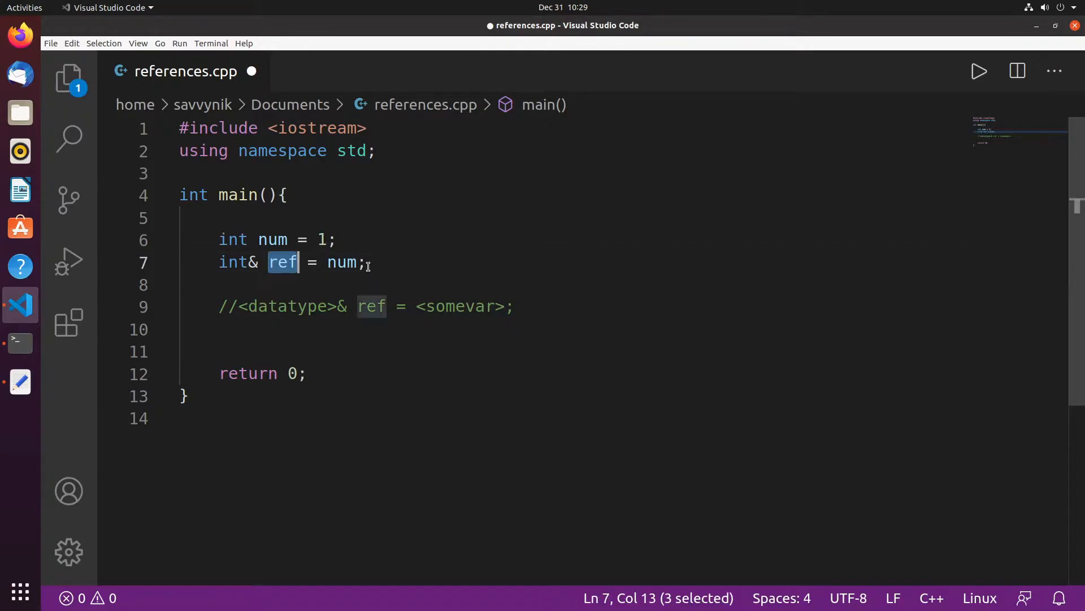
{"action": "mouse_move", "coordinate": [423, 263]}
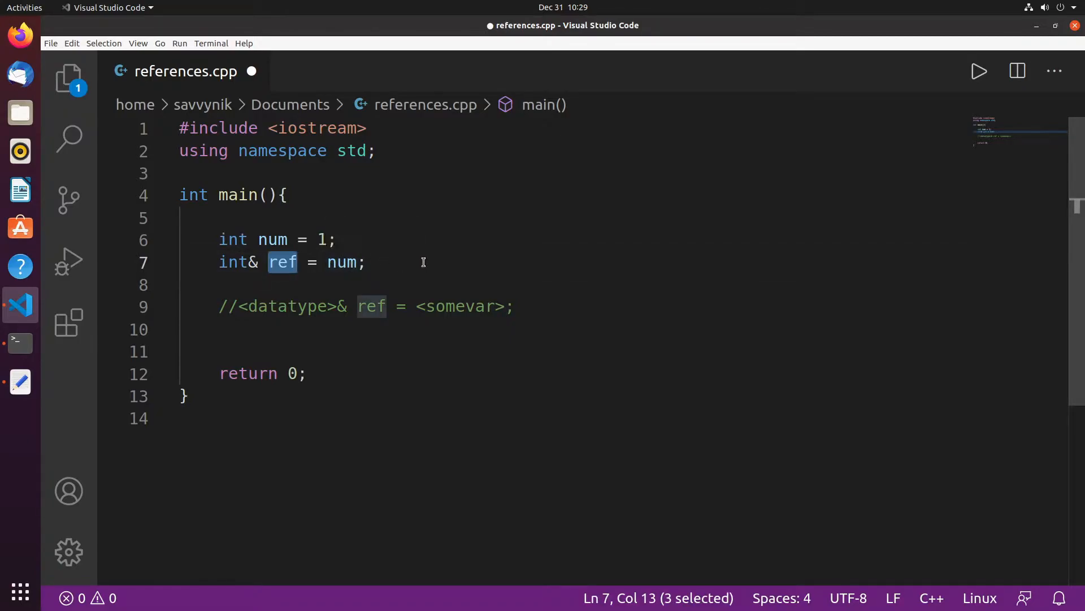
{"action": "mouse_move", "coordinate": [418, 264]}
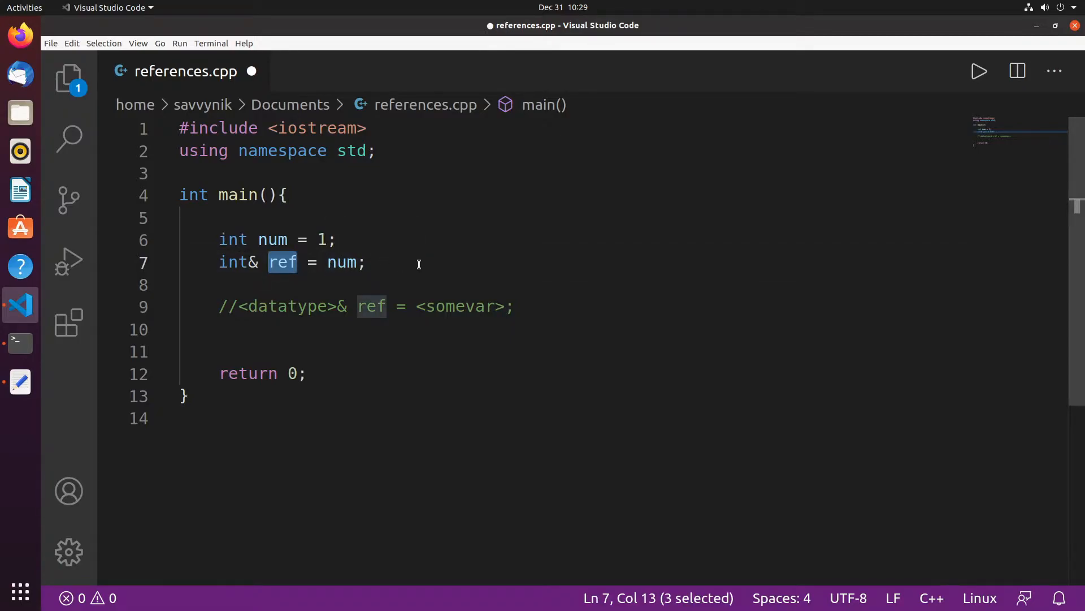
{"action": "mouse_move", "coordinate": [424, 238]}
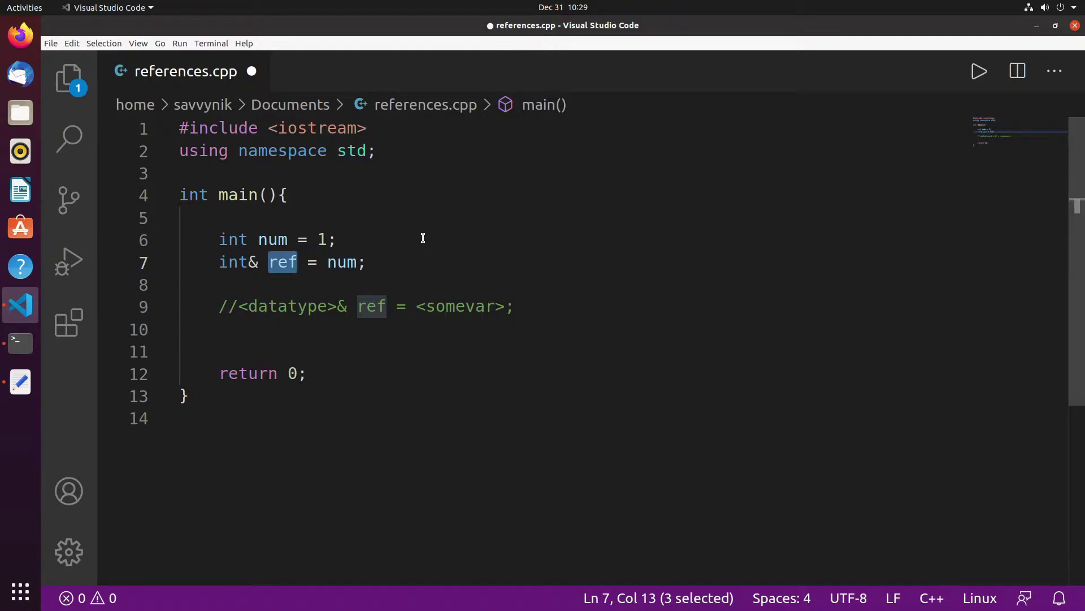
{"action": "mouse_move", "coordinate": [436, 251]}
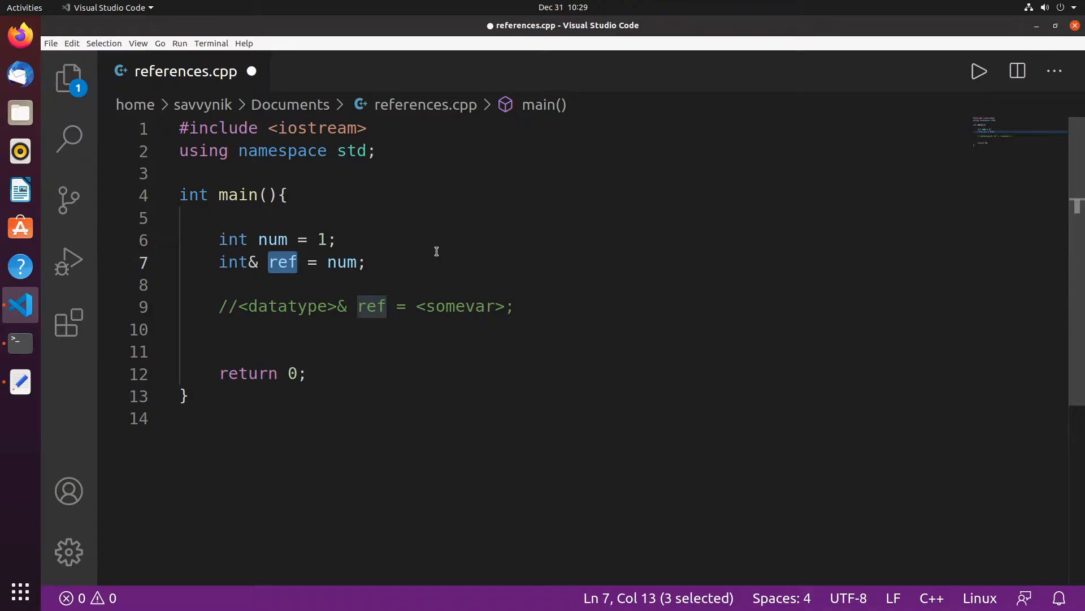
{"action": "mouse_move", "coordinate": [285, 263]}
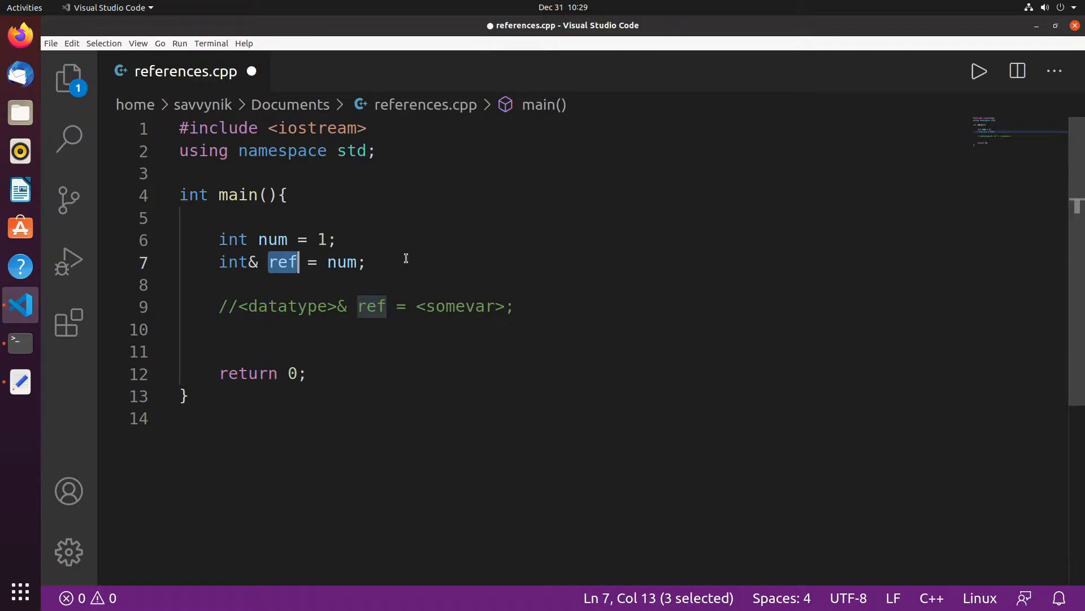
Step: Print the reference with cout << ref << endl; after its declaration and save
{"action": "left_click", "coordinate": [393, 262]}
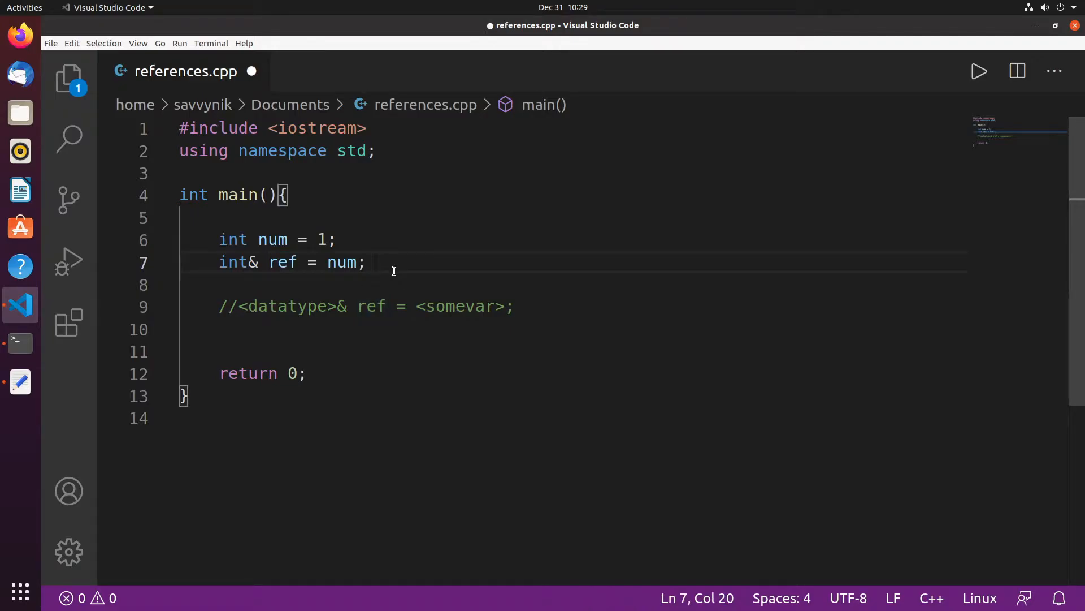
{"action": "type", "text": "cout <<"}
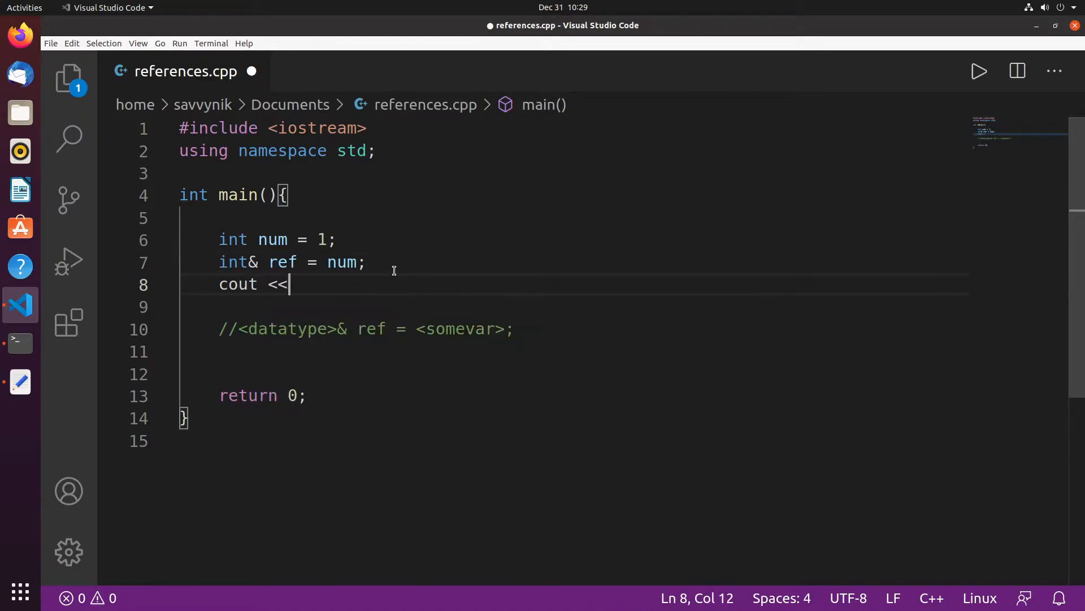
{"action": "type", "text": "ref << endl;"}
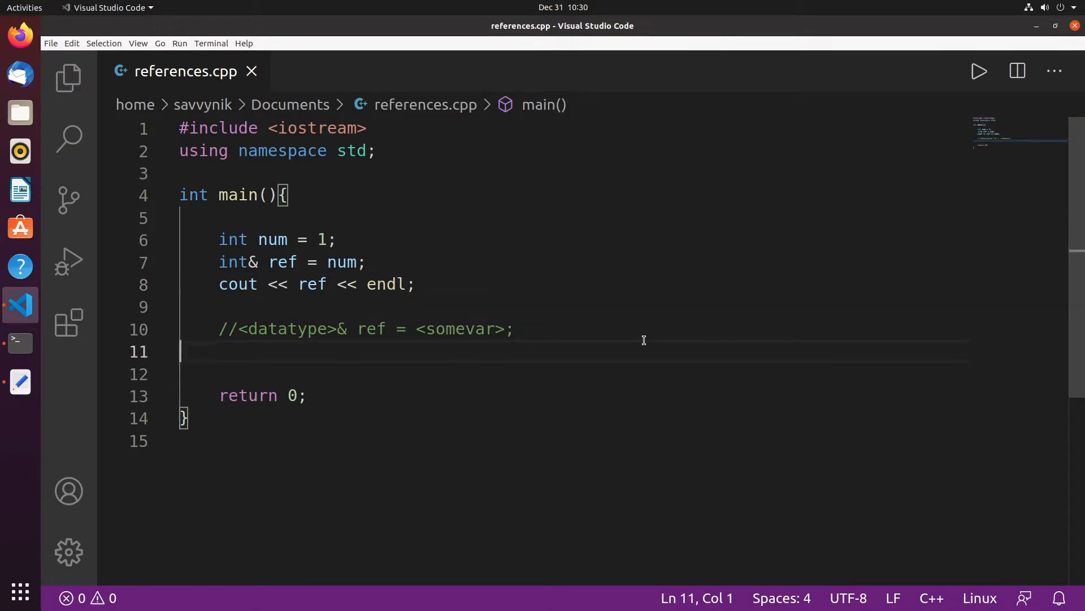
Step: Compile with g++ references.cpp -o references and run ./references in the terminal
{"action": "left_click", "coordinate": [20, 344]}
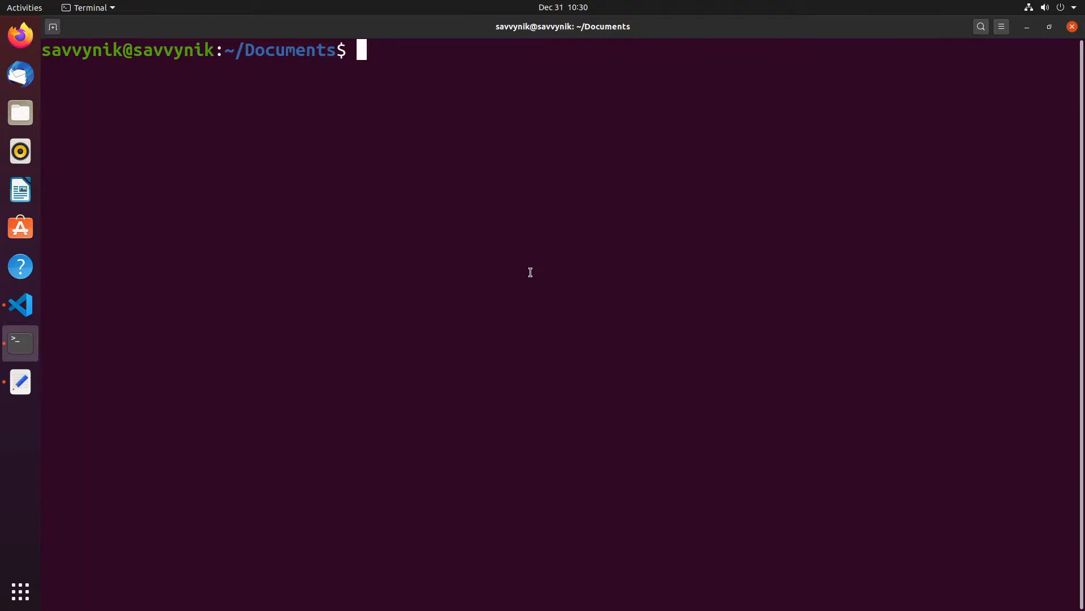
{"action": "type", "text": "g++ references.cpp -o references"}
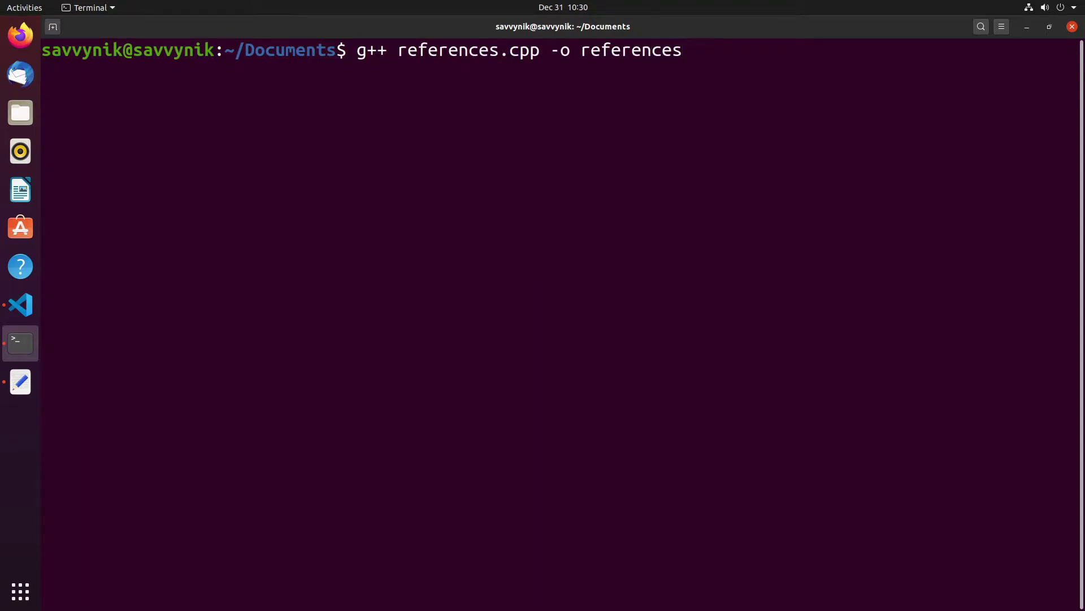
{"action": "type", "text": "./references"}
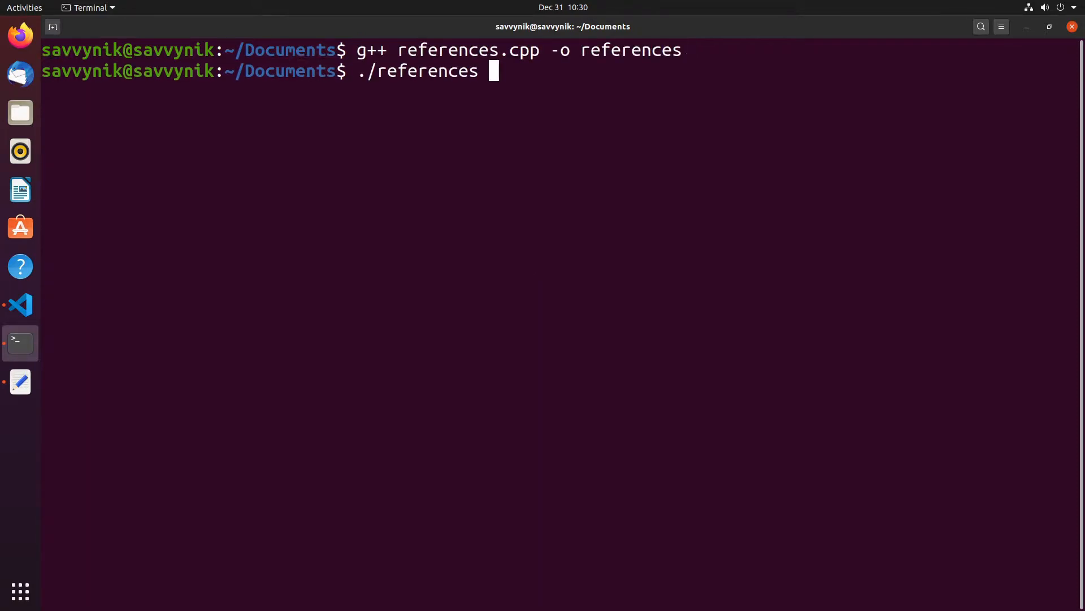
{"action": "key", "text": "Return"}
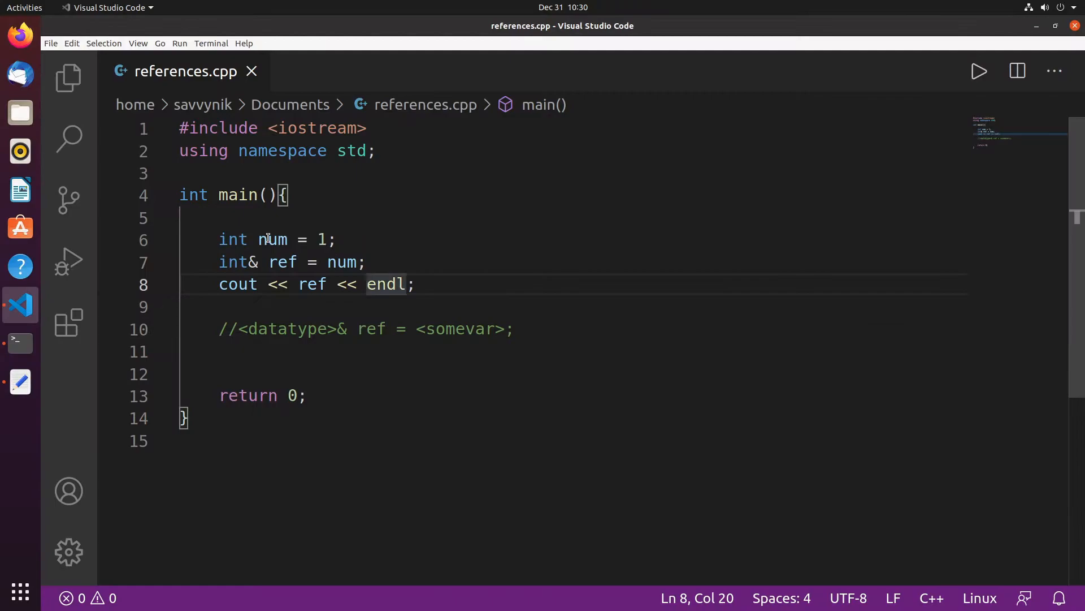
{"action": "double_click", "coordinate": [272, 239]}
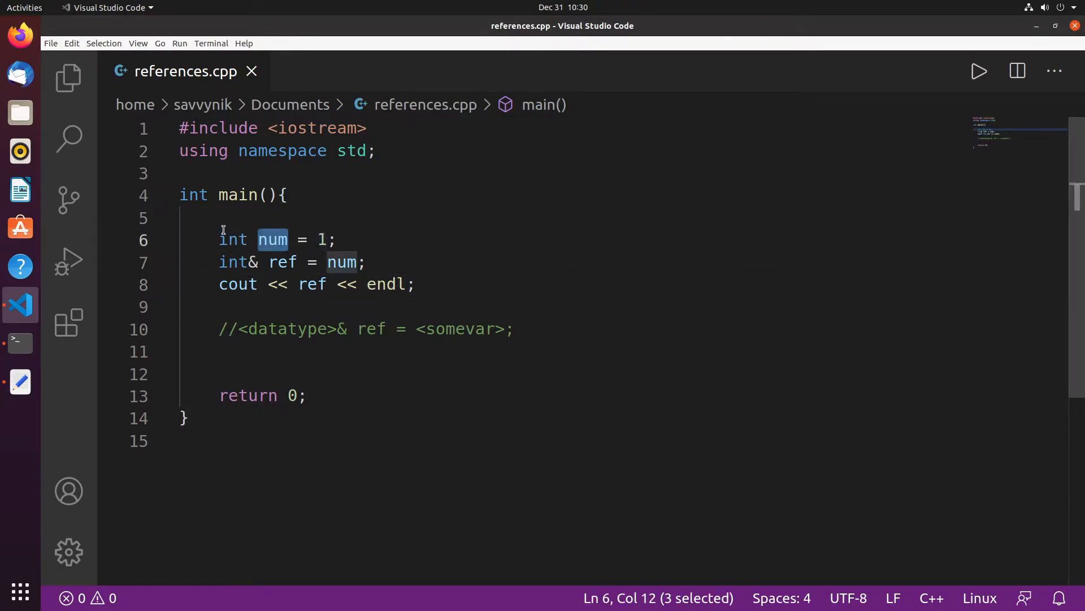
{"action": "double_click", "coordinate": [283, 262]}
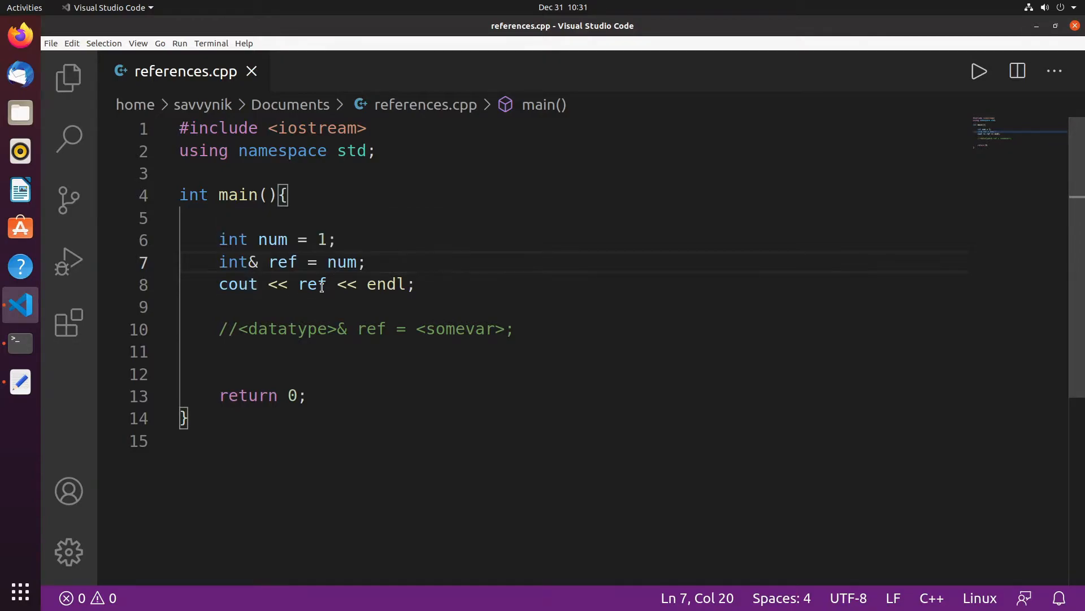
{"action": "double_click", "coordinate": [341, 262]}
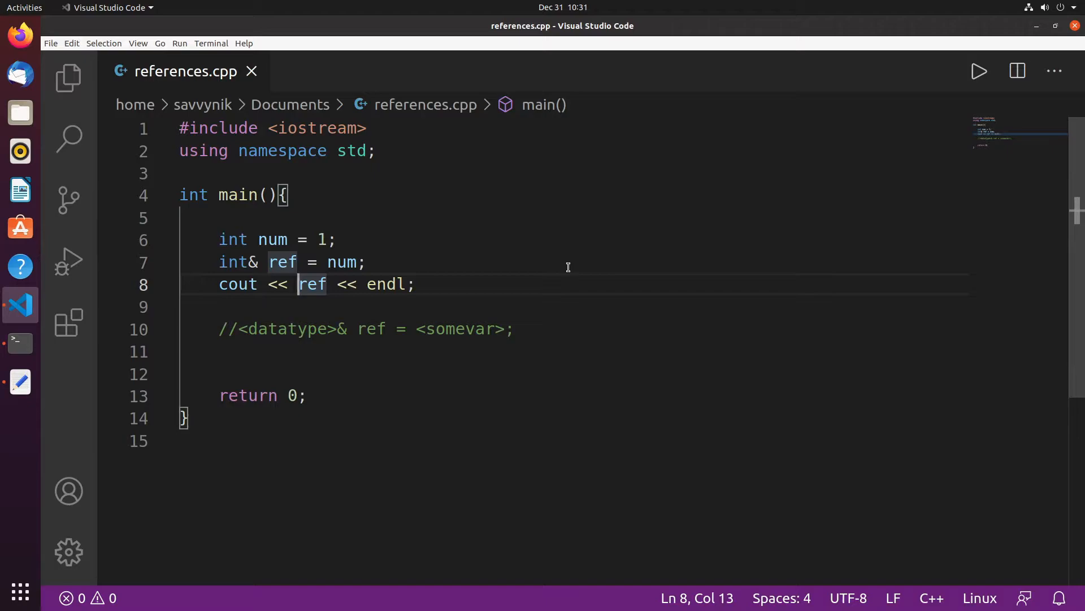
Step: Change the cout line to print &ref, the address of ref, instead of its value
{"action": "type", "text": "&"}
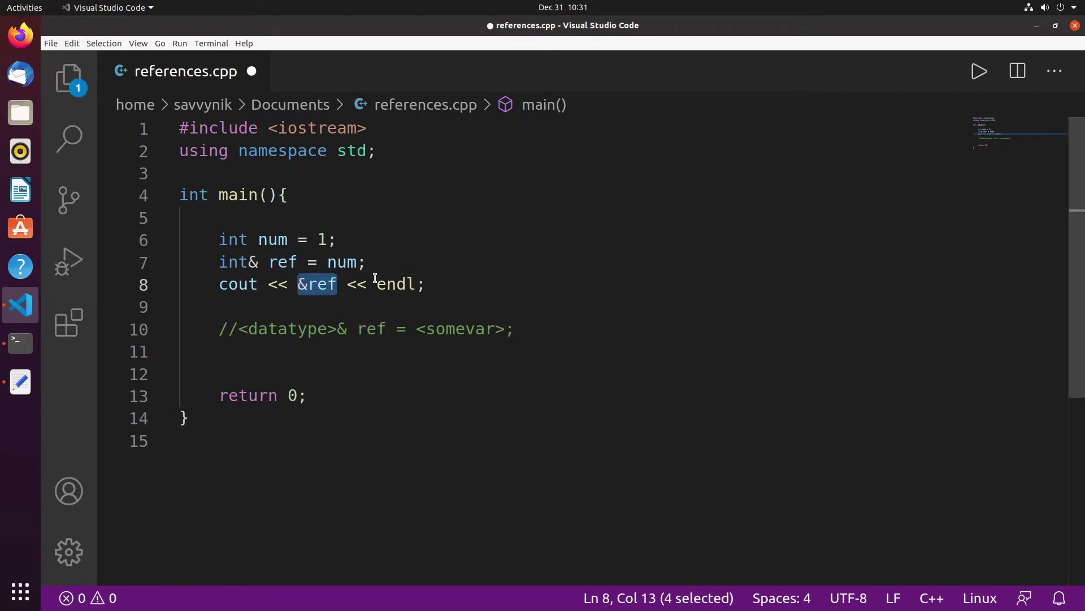
{"action": "double_click", "coordinate": [324, 285]}
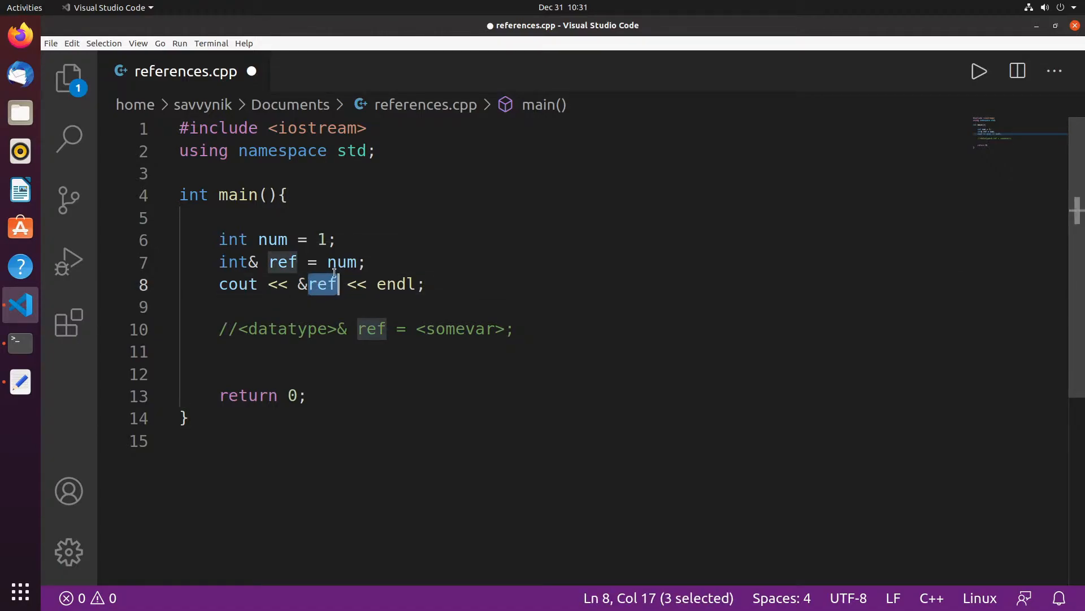
{"action": "mouse_move", "coordinate": [297, 285]}
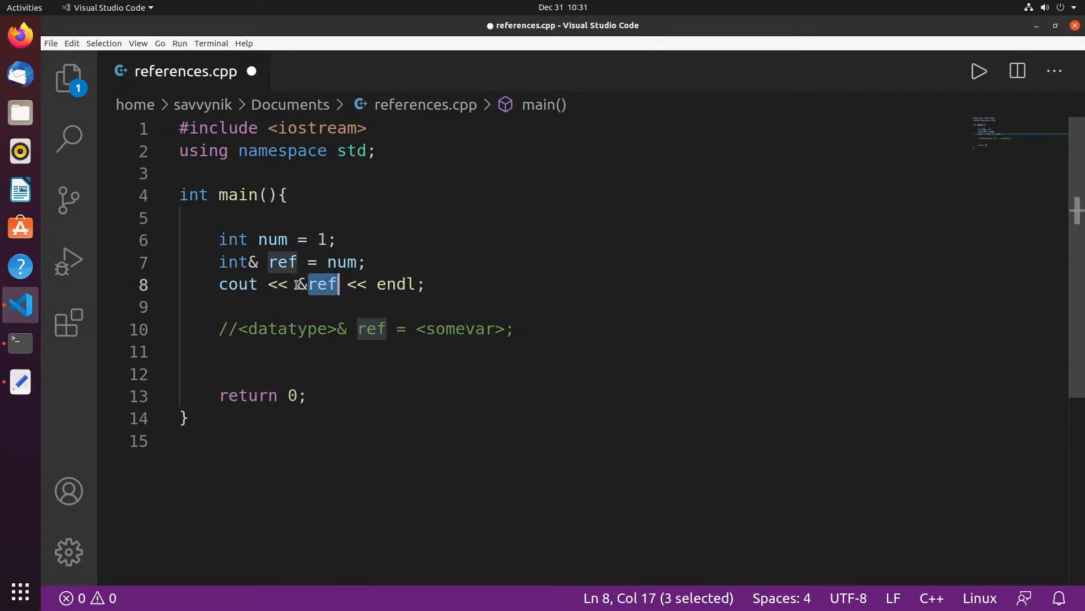
{"action": "mouse_move", "coordinate": [335, 287]}
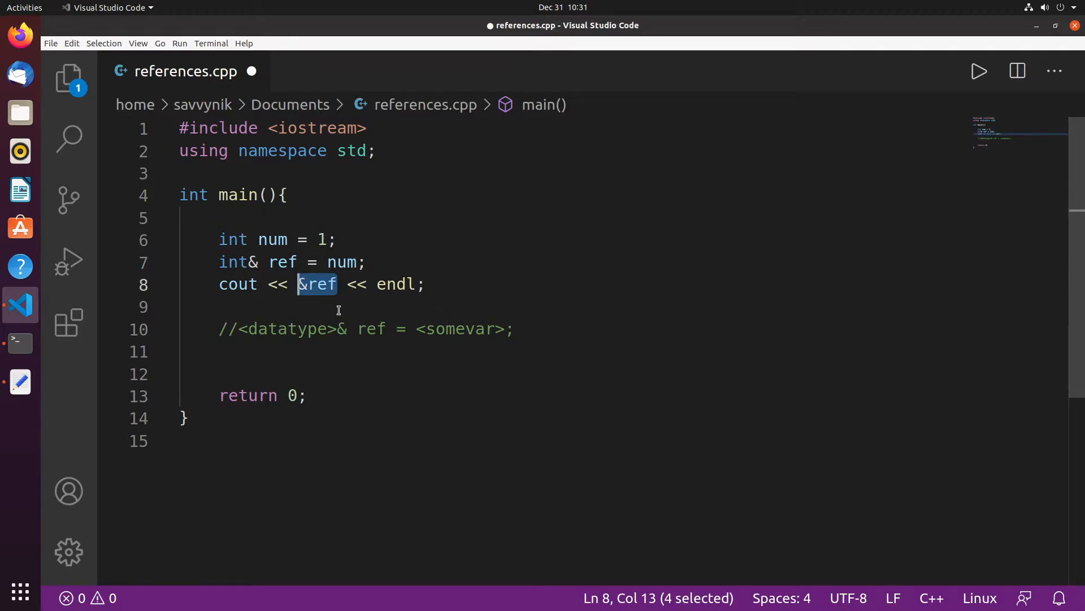
{"action": "left_click", "coordinate": [461, 285]}
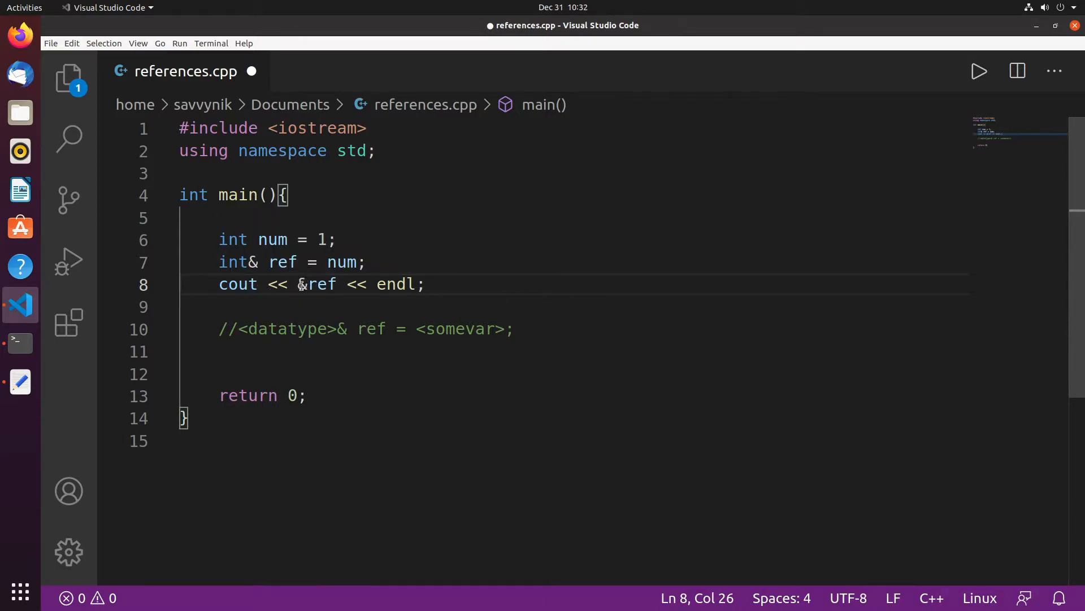
{"action": "left_click", "coordinate": [308, 285]}
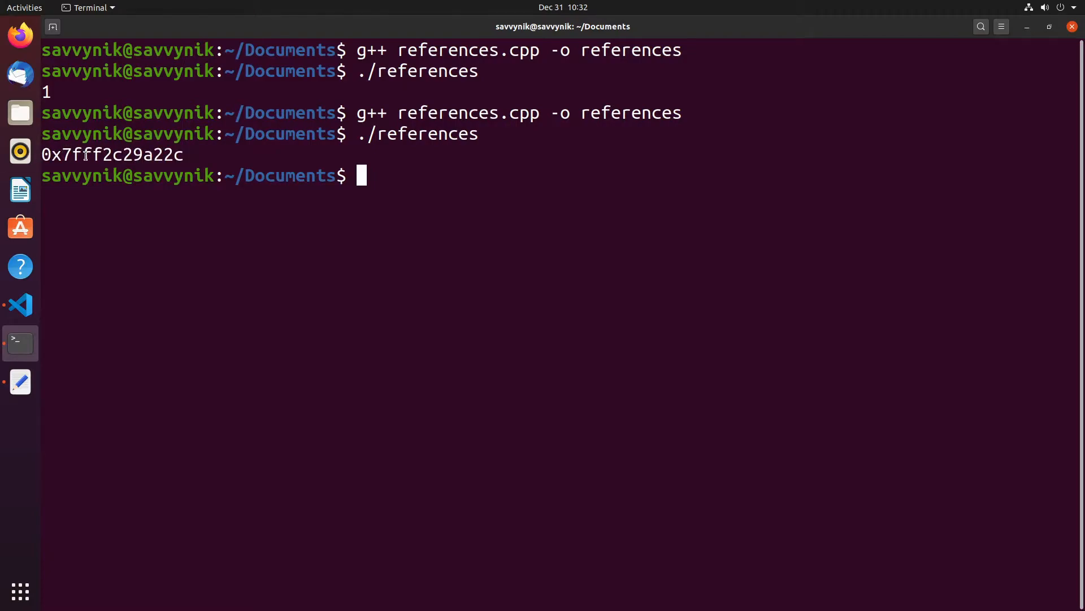
Step: Rebuild and rerun references to see the address output, then return to the editor
{"action": "double_click", "coordinate": [85, 154]}
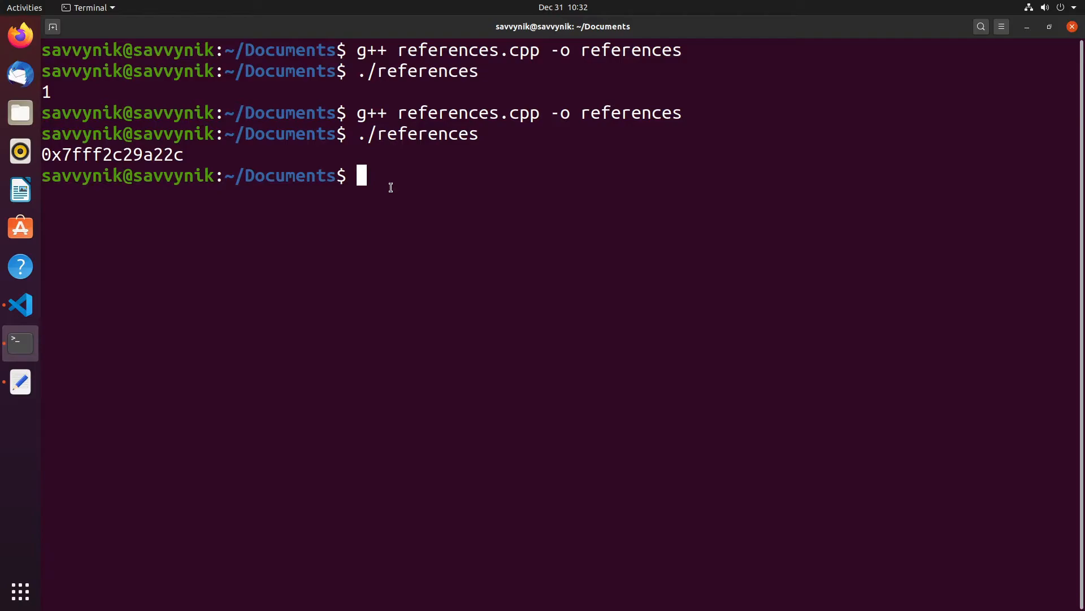
{"action": "mouse_move", "coordinate": [160, 292]}
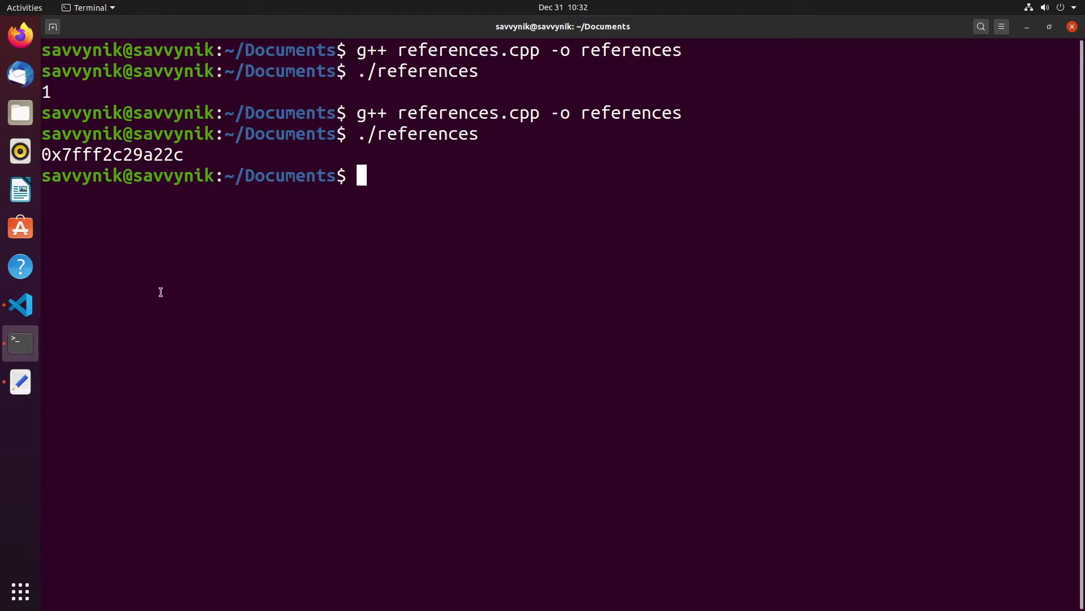
{"action": "mouse_move", "coordinate": [512, 216]}
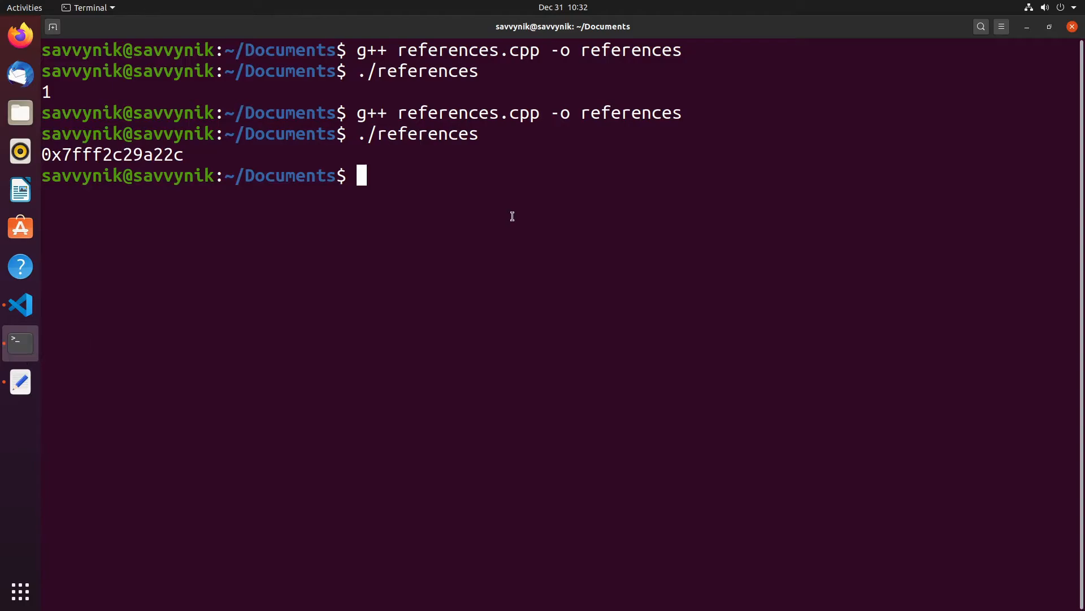
{"action": "mouse_move", "coordinate": [97, 345]}
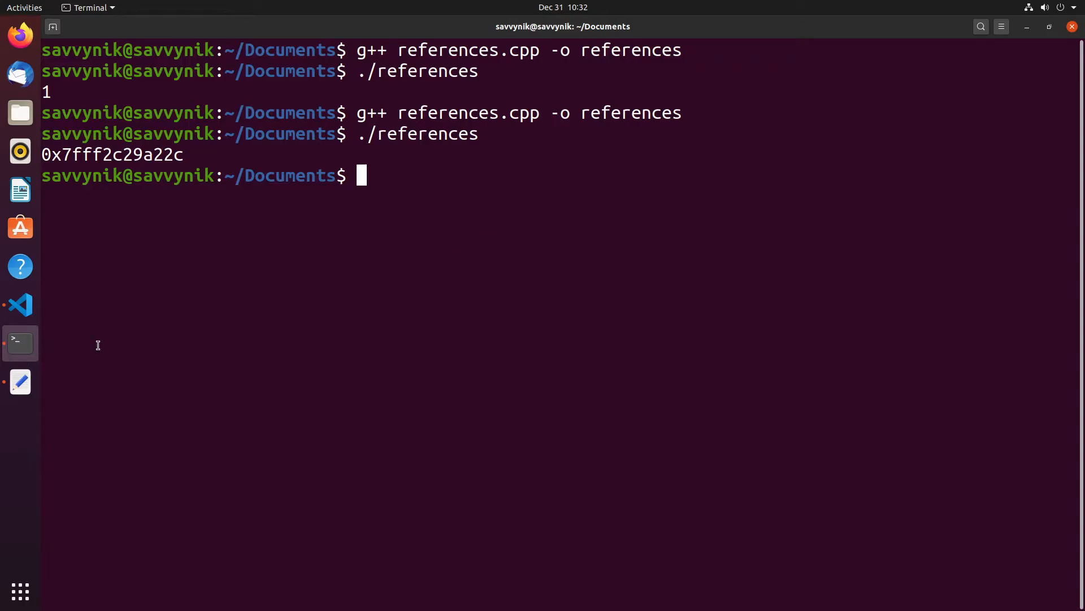
{"action": "left_click", "coordinate": [20, 305]}
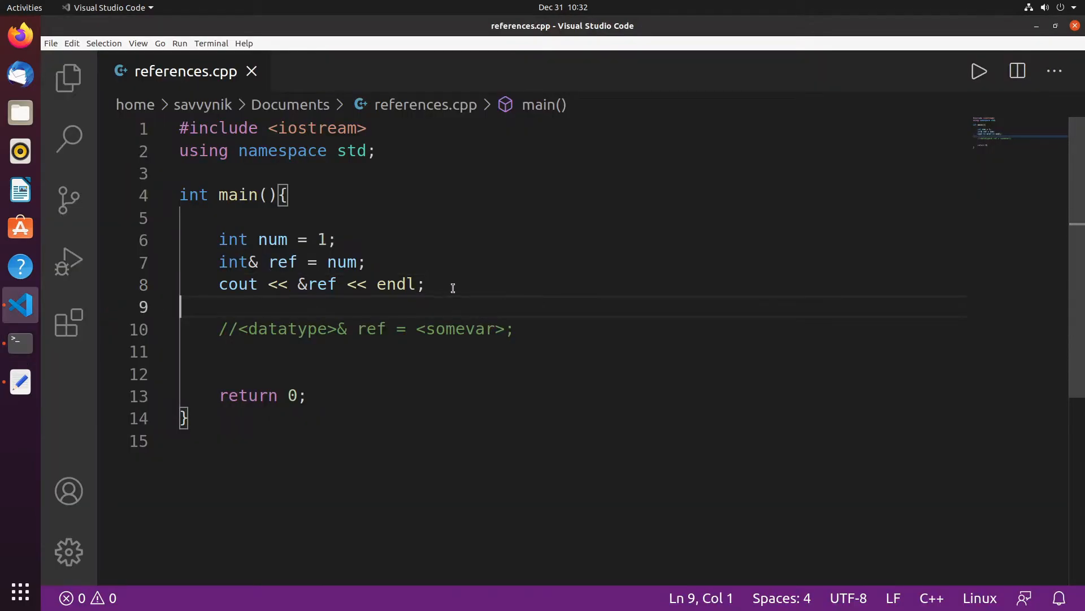
{"action": "mouse_move", "coordinate": [420, 266]}
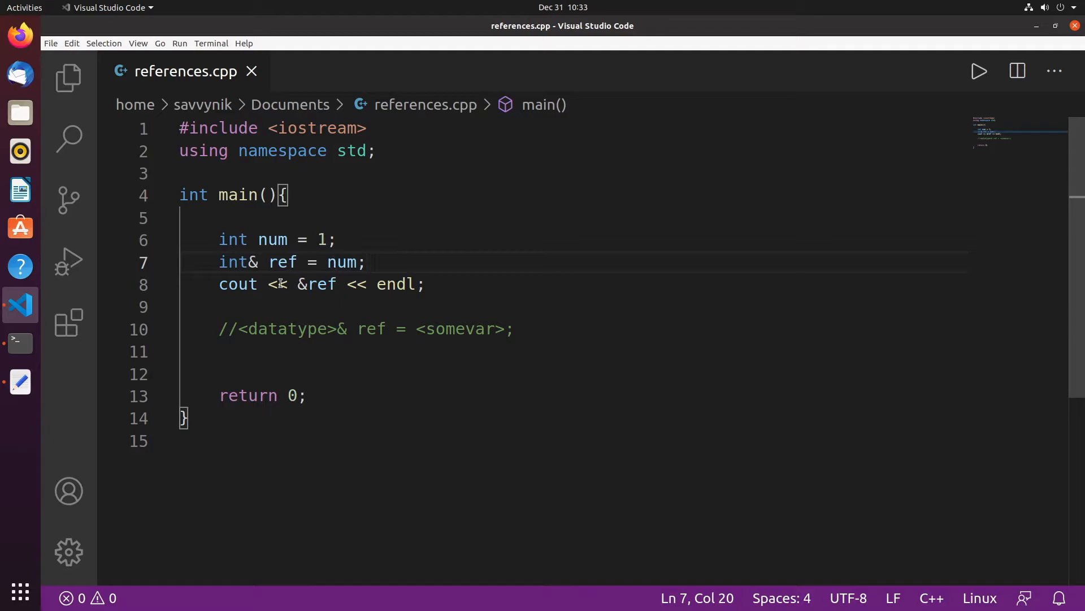
Step: Copy the int& ref declaration and &ref cout lines and paste them below the template comment
{"action": "left_click", "coordinate": [339, 240]}
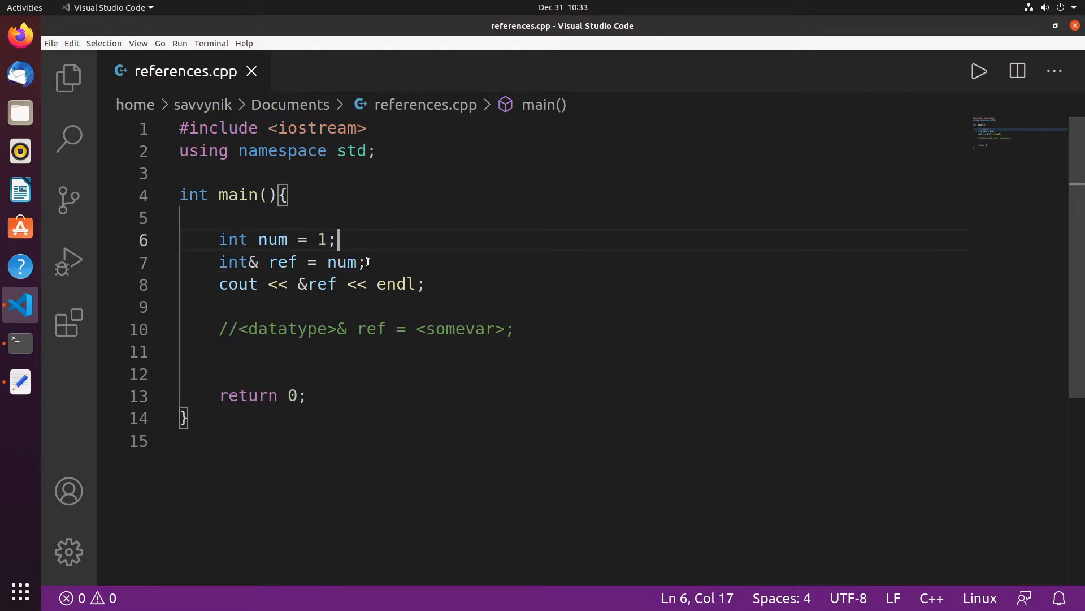
{"action": "double_click", "coordinate": [343, 262]}
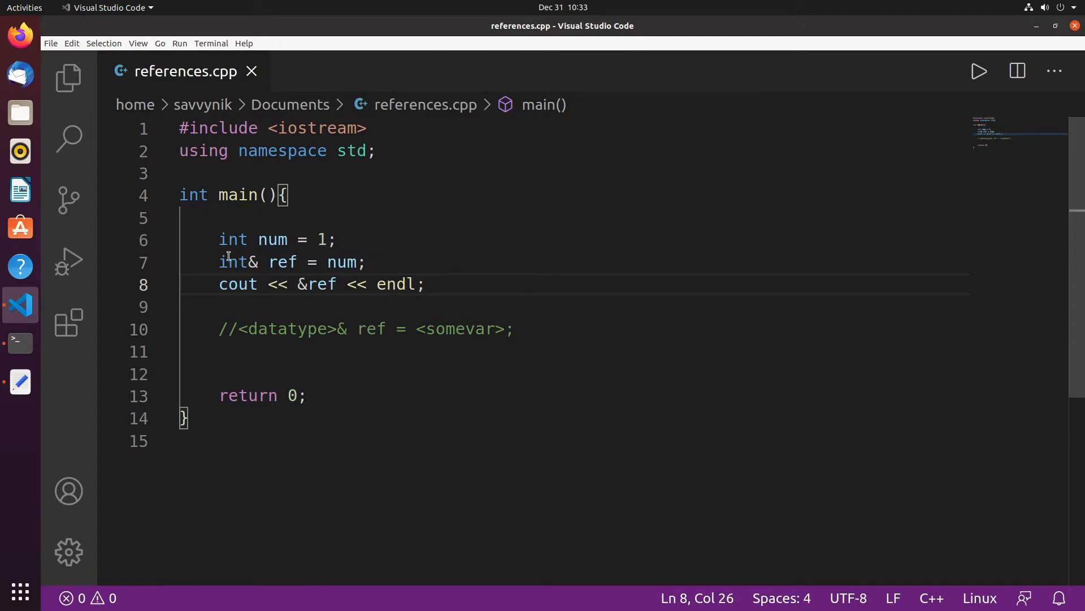
{"action": "left_click_drag", "start_coordinate": [219, 262], "coordinate": [424, 284]}
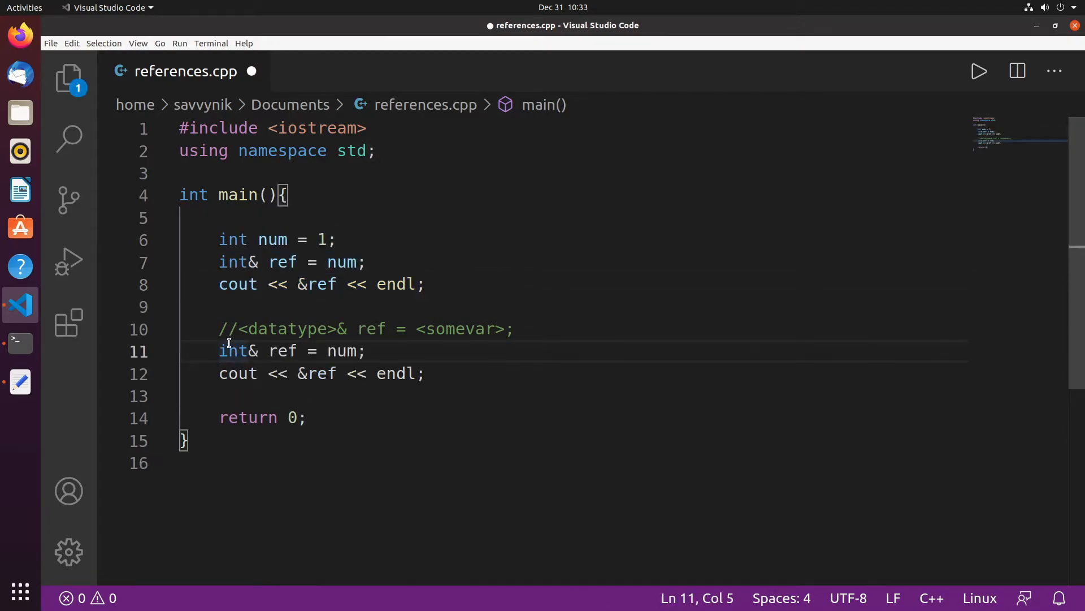
Step: Wrap the pasted reference lines in a /* */ block comment, removing the originals from main
{"action": "type", "text": "/*"}
{"action": "left_click", "coordinate": [323, 373]}
{"action": "type", "text": "*/"}
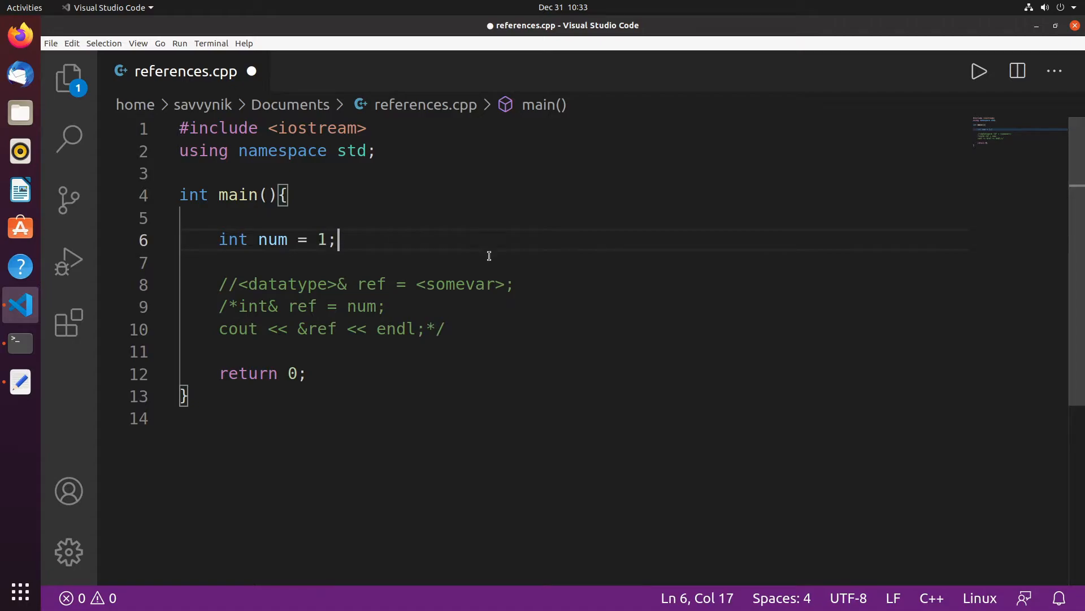
{"action": "mouse_move", "coordinate": [382, 256]}
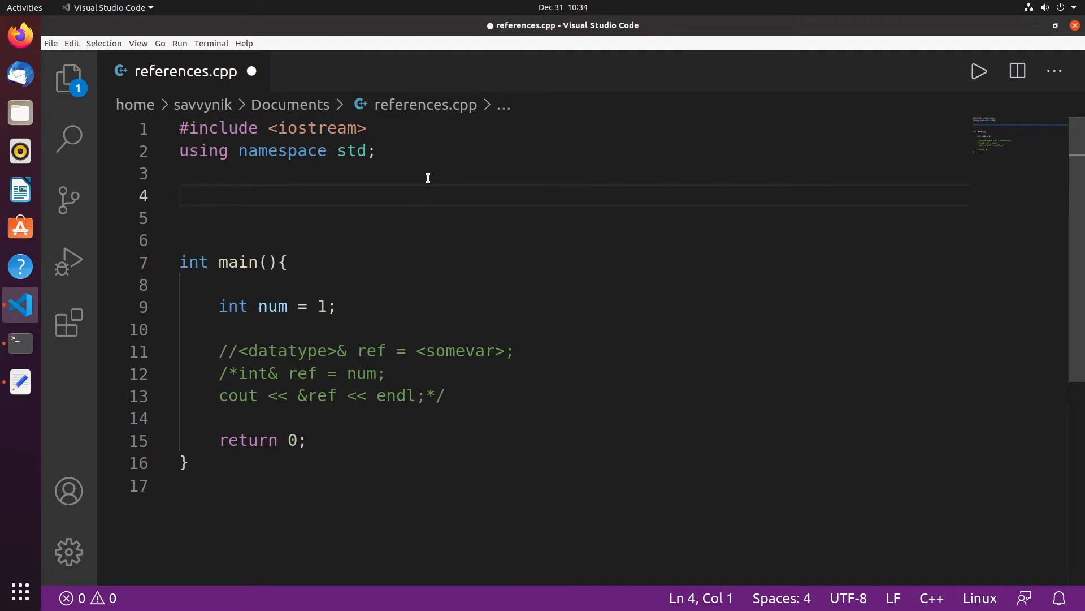
Step: Write the function header reference(int& num) with an empty body above main
{"action": "type", "text": "int"}
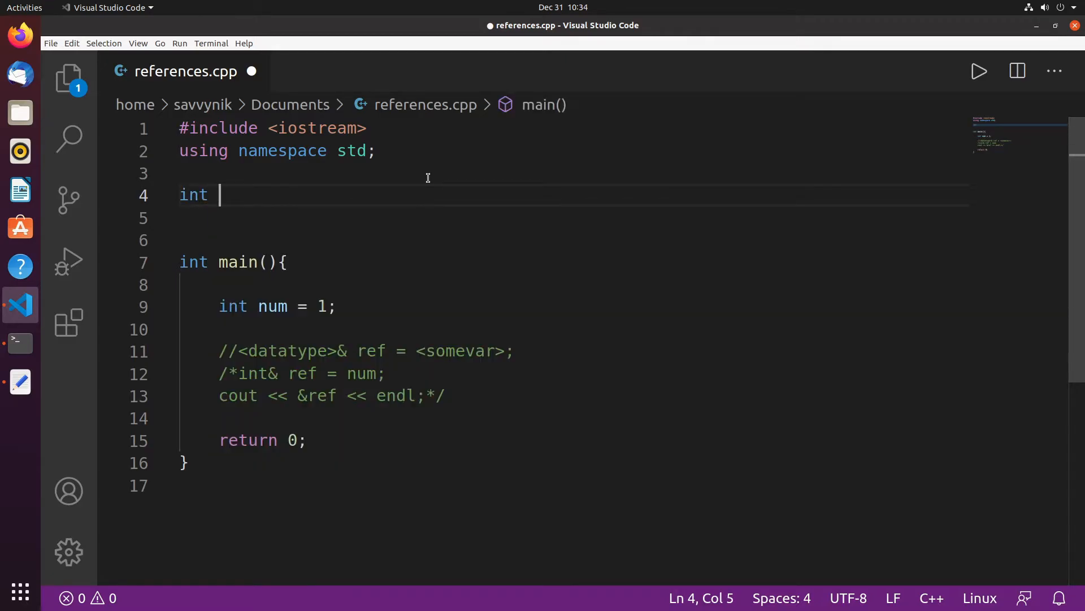
{"action": "type", "text": "reference()"}
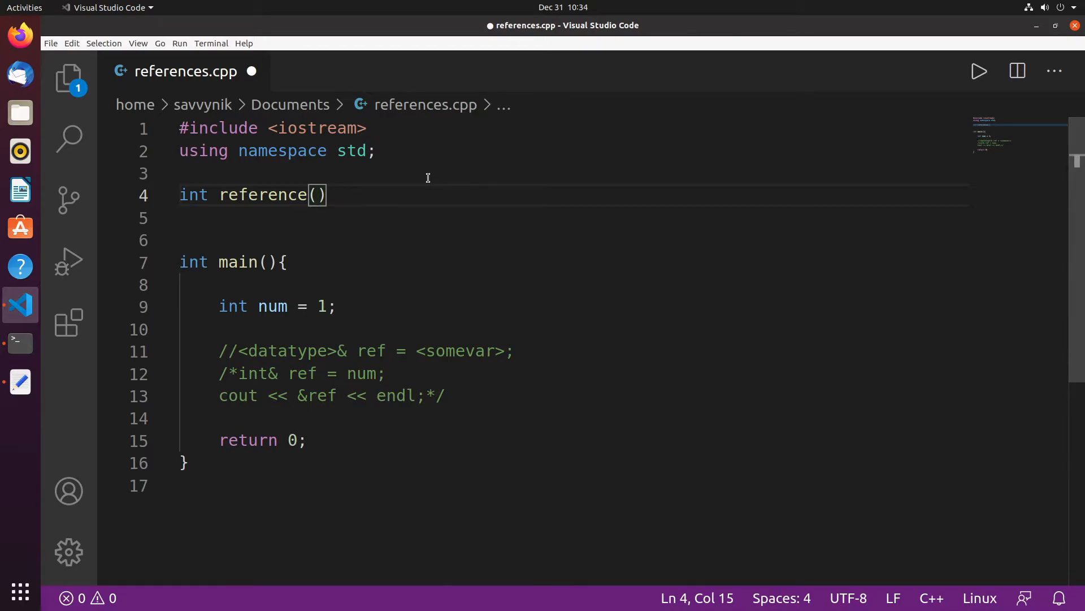
{"action": "type", "text": "int"}
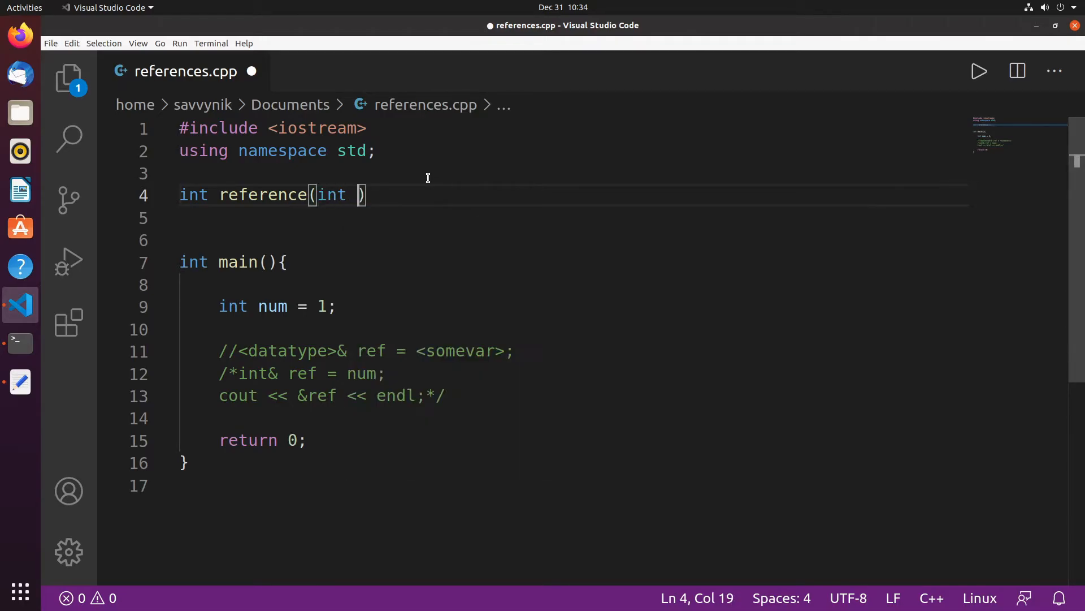
{"action": "type", "text": "&"}
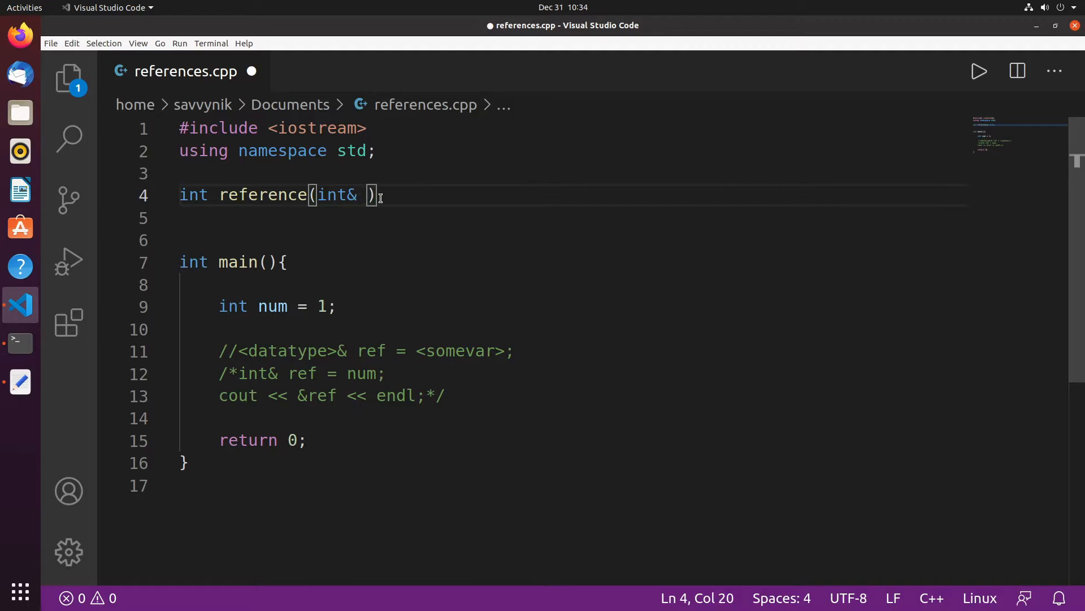
{"action": "type", "text": "num"}
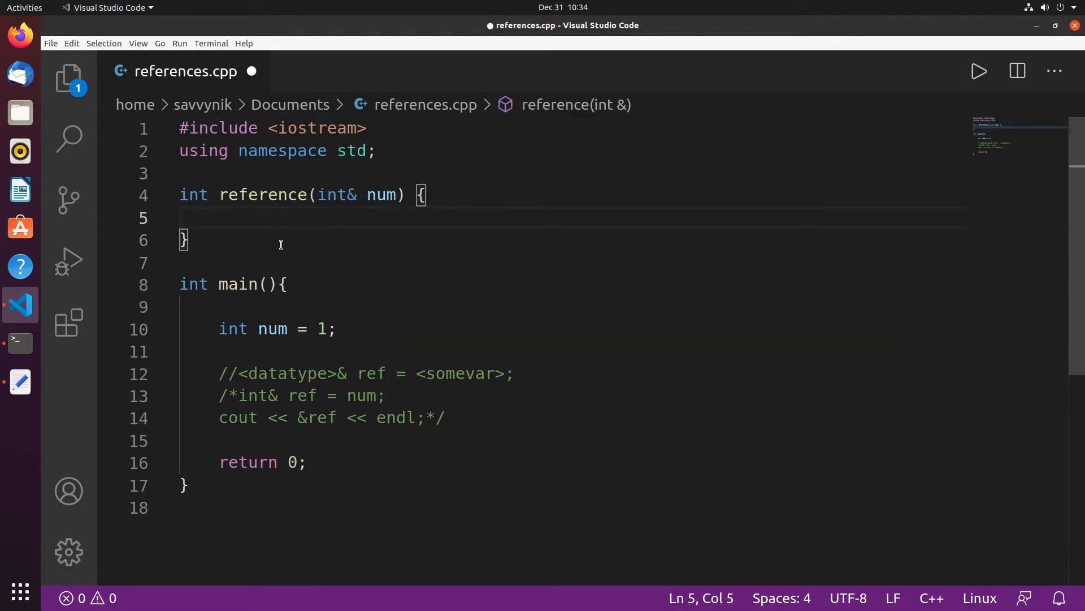
{"action": "left_click", "coordinate": [219, 219]}
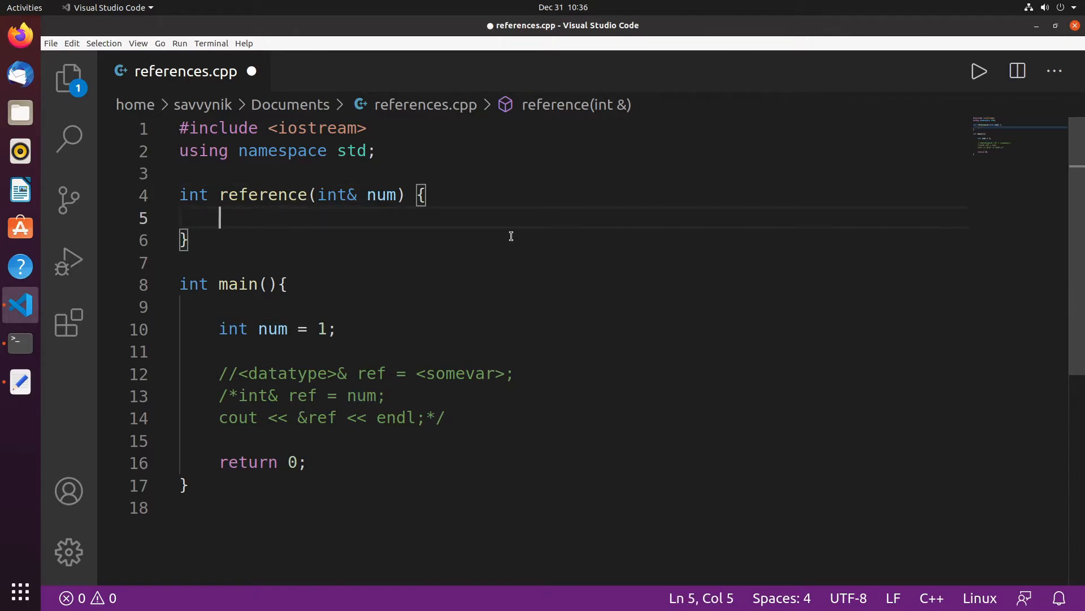
Step: Make the return type void and set num = 3; in the function body, then save
{"action": "double_click", "coordinate": [193, 194]}
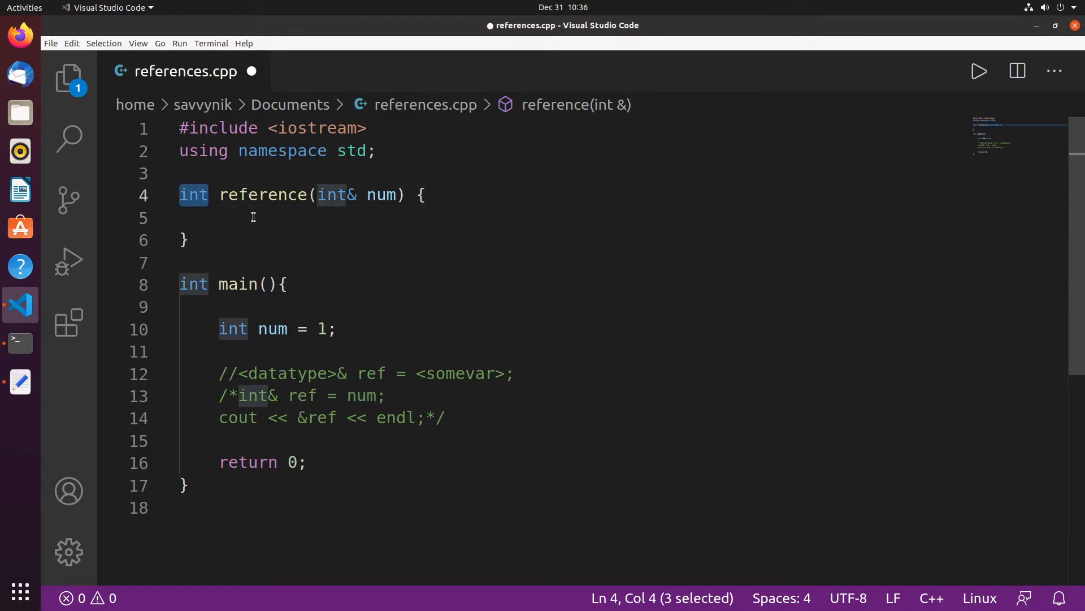
{"action": "type", "text": "void"}
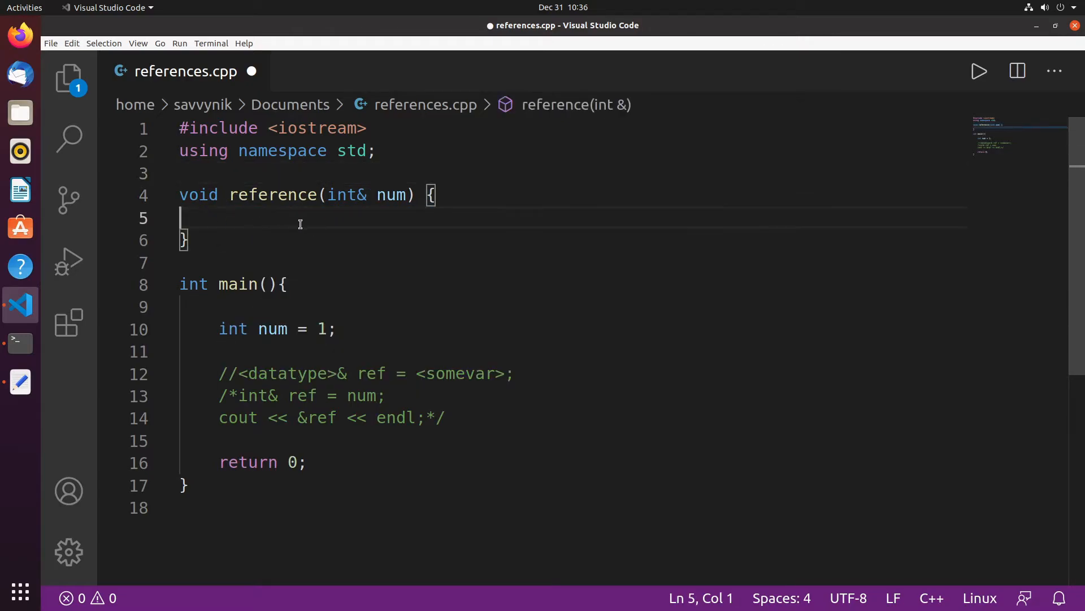
{"action": "key", "text": "Tab"}
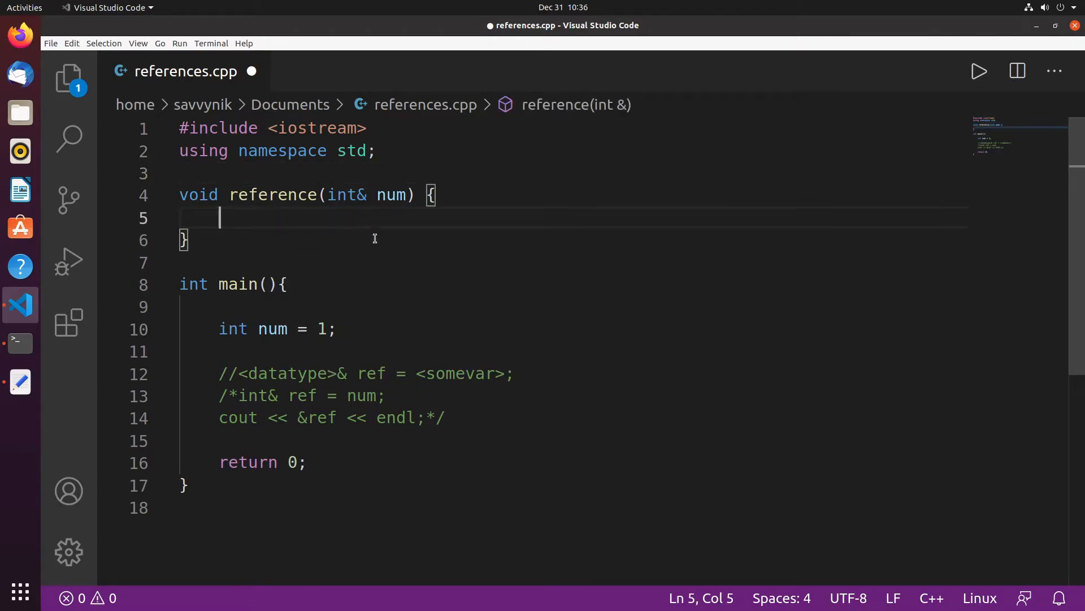
{"action": "type", "text": "num ="}
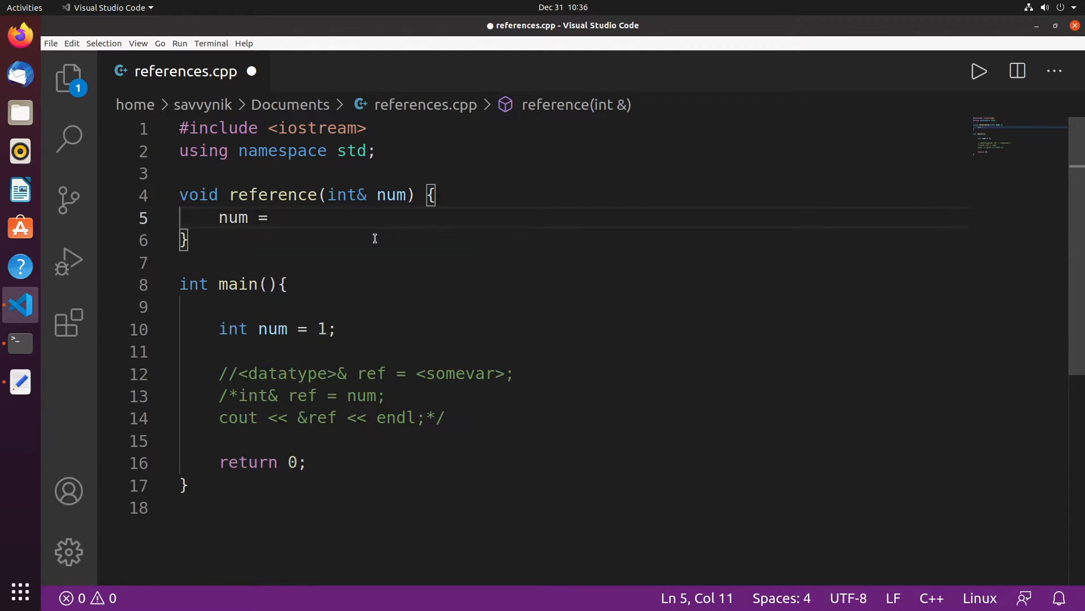
{"action": "type", "text": "3;"}
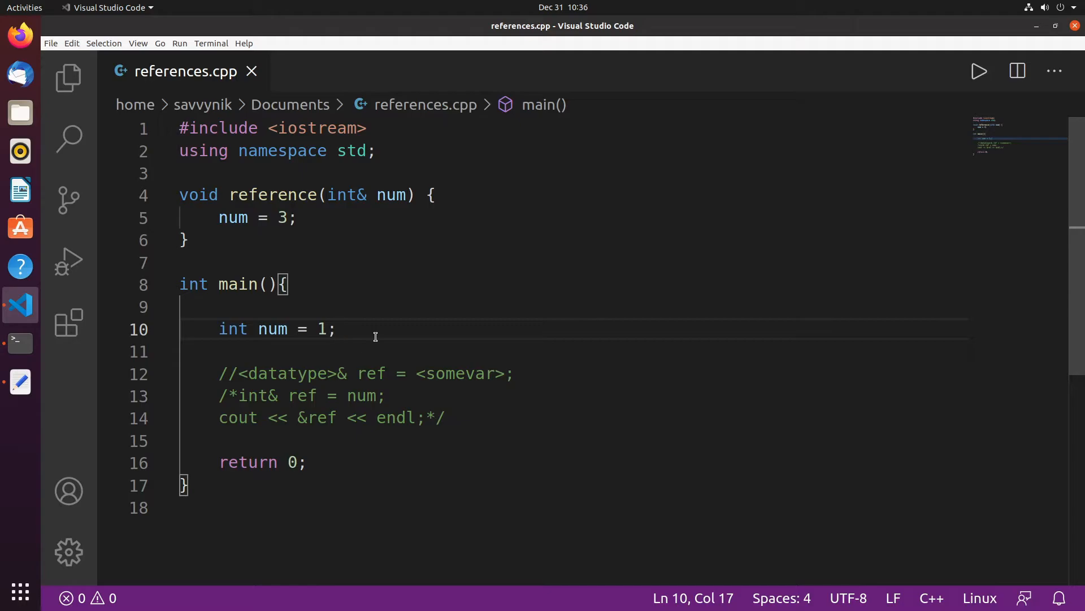
Step: Call reference(num); in main right after the int num = 1; declaration
{"action": "type", "text": "reference()"}
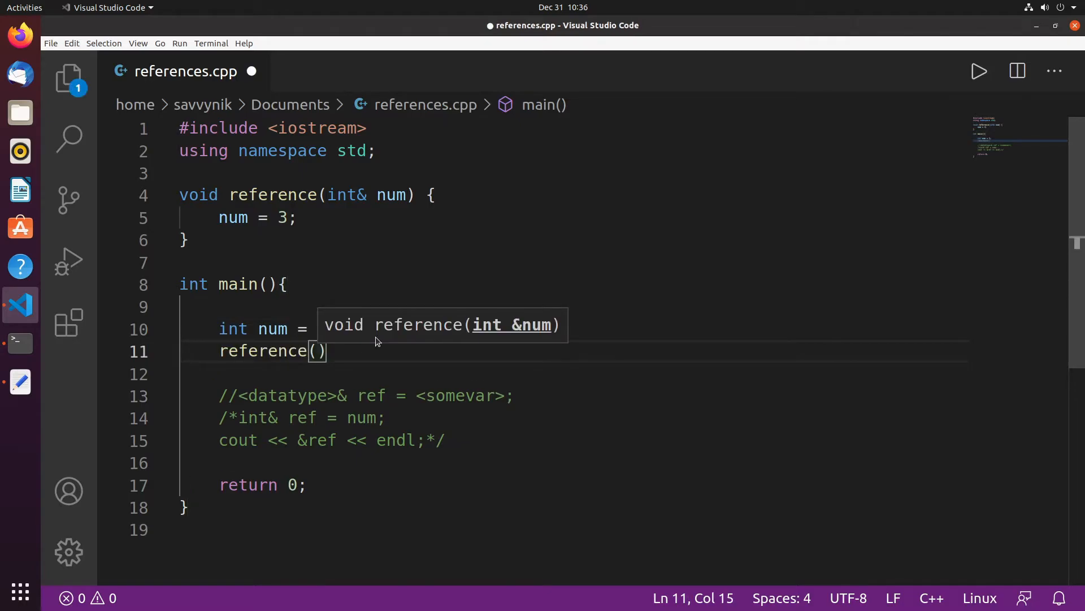
{"action": "mouse_move", "coordinate": [548, 385]}
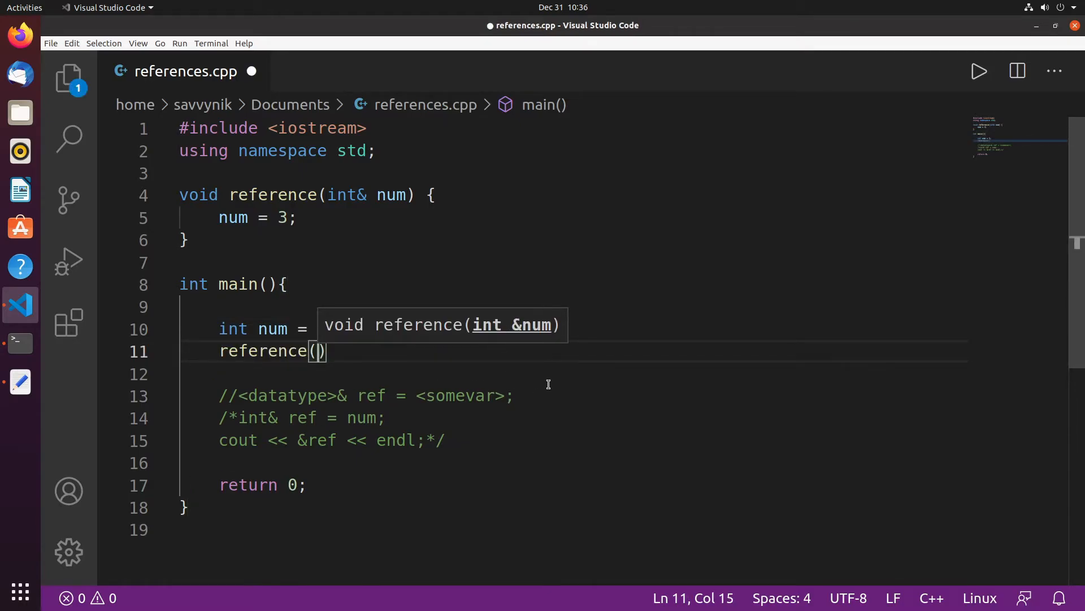
{"action": "type", "text": "num);"}
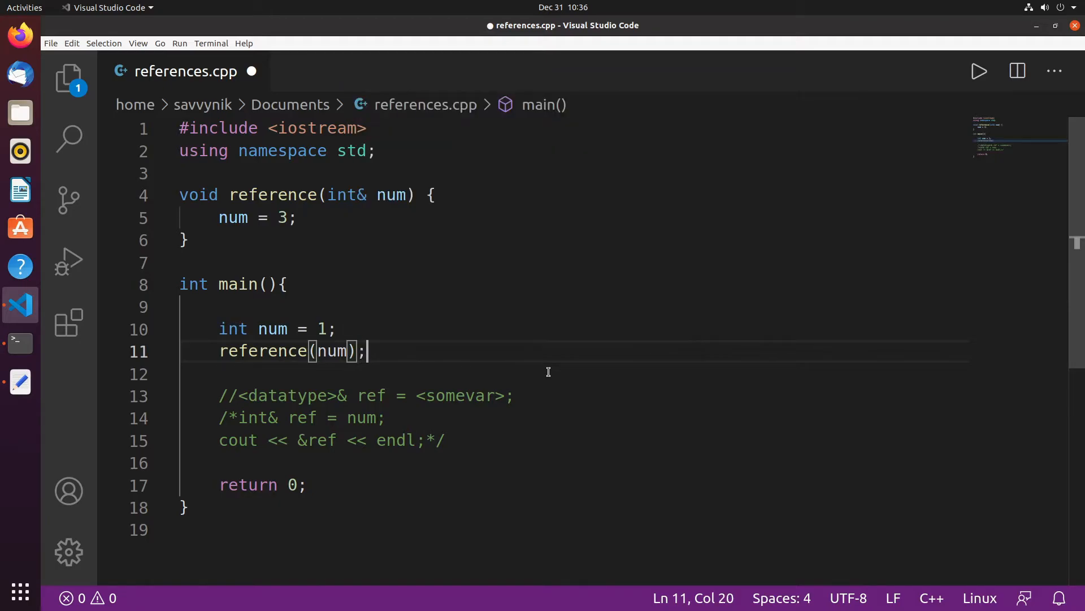
{"action": "left_click", "coordinate": [340, 329]}
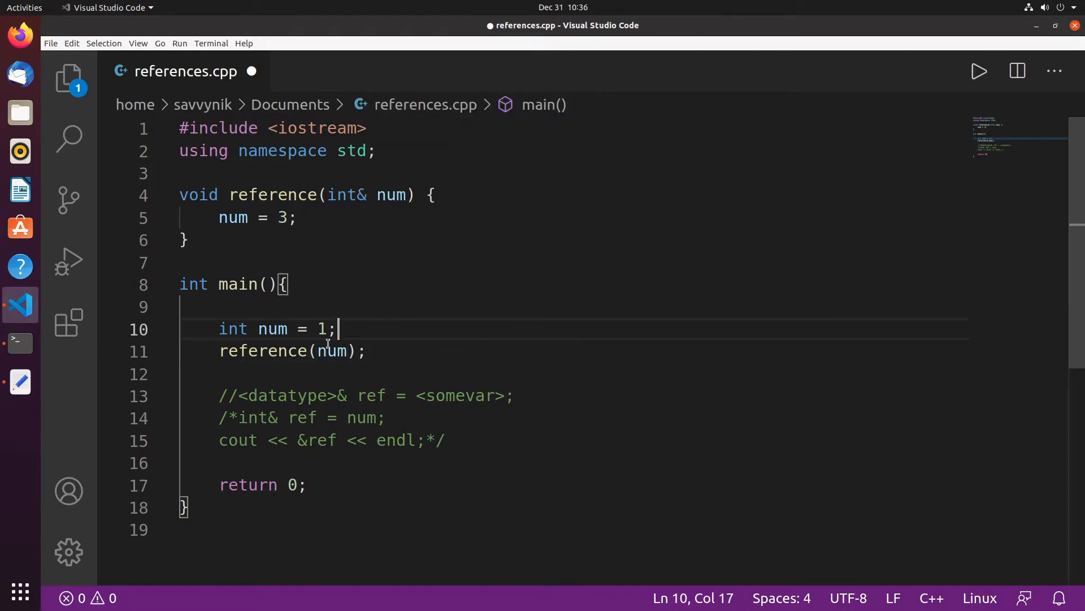
{"action": "mouse_move", "coordinate": [239, 222]}
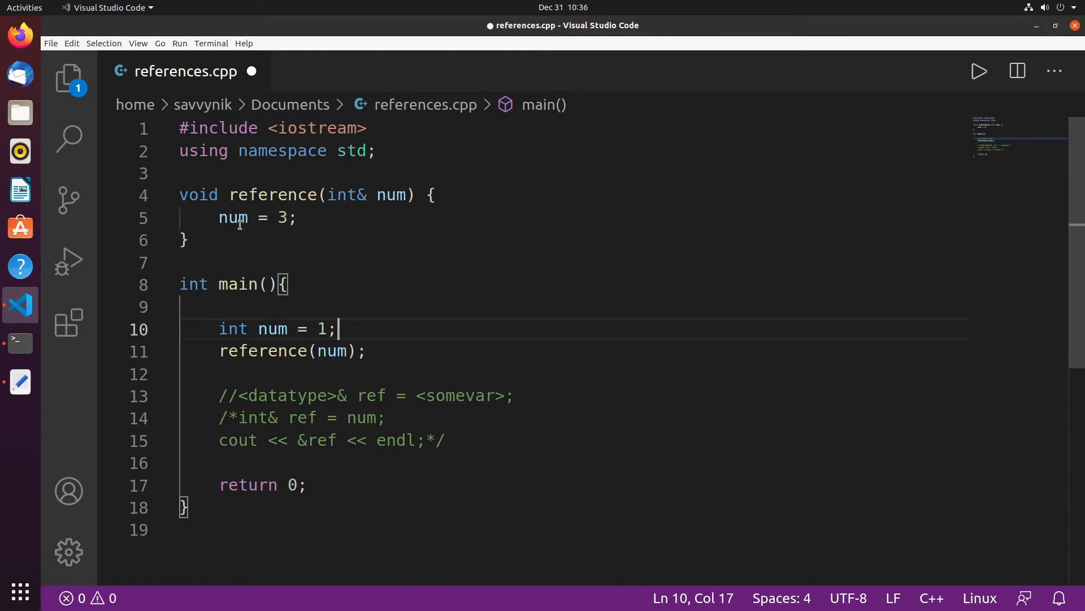
{"action": "mouse_move", "coordinate": [371, 380]}
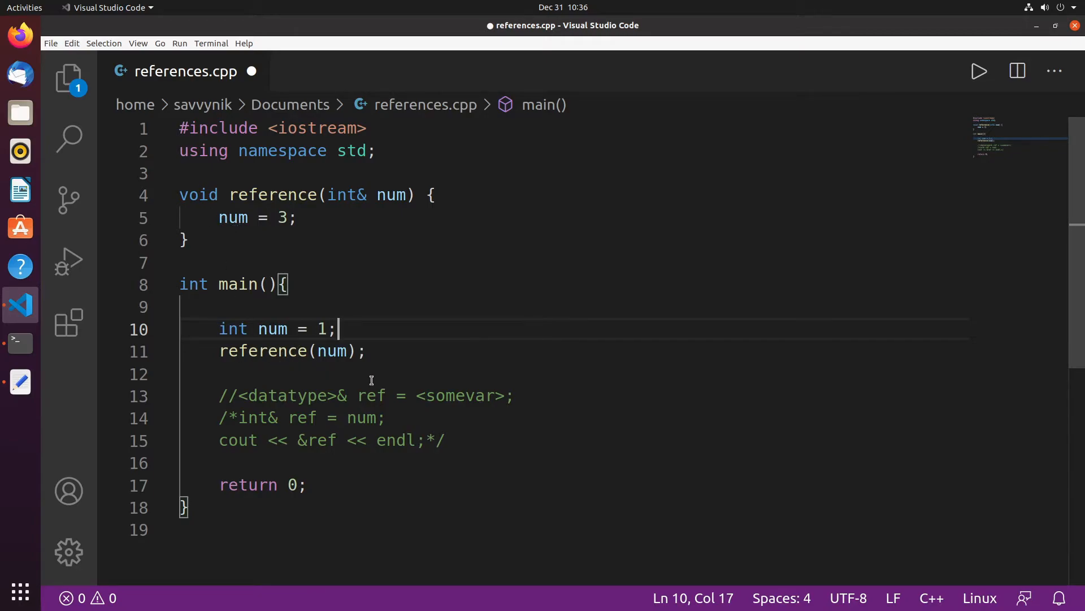
{"action": "mouse_move", "coordinate": [296, 308]}
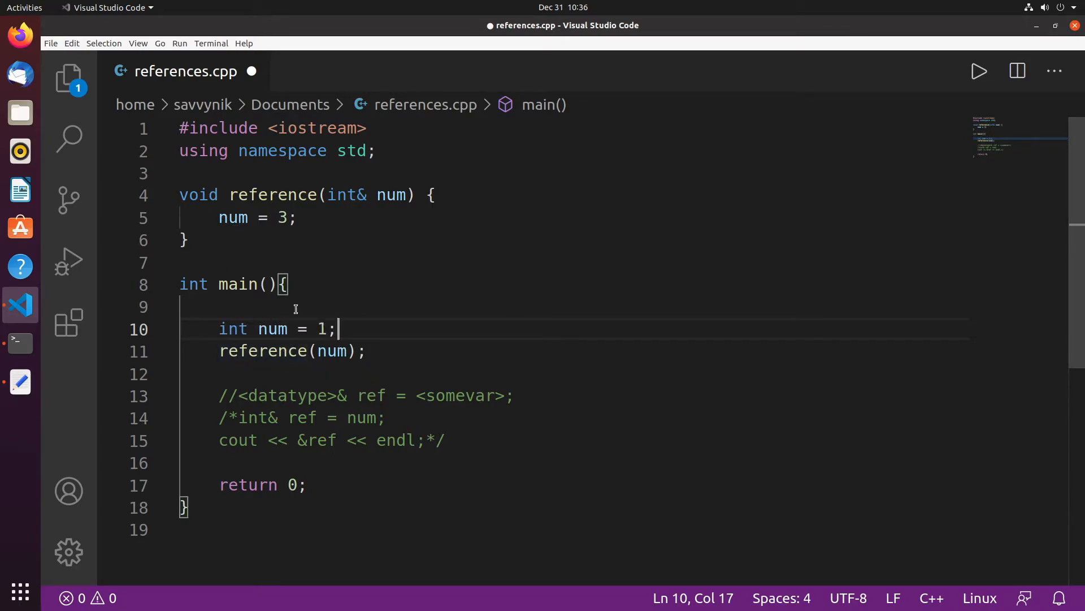
{"action": "left_click", "coordinate": [186, 240]}
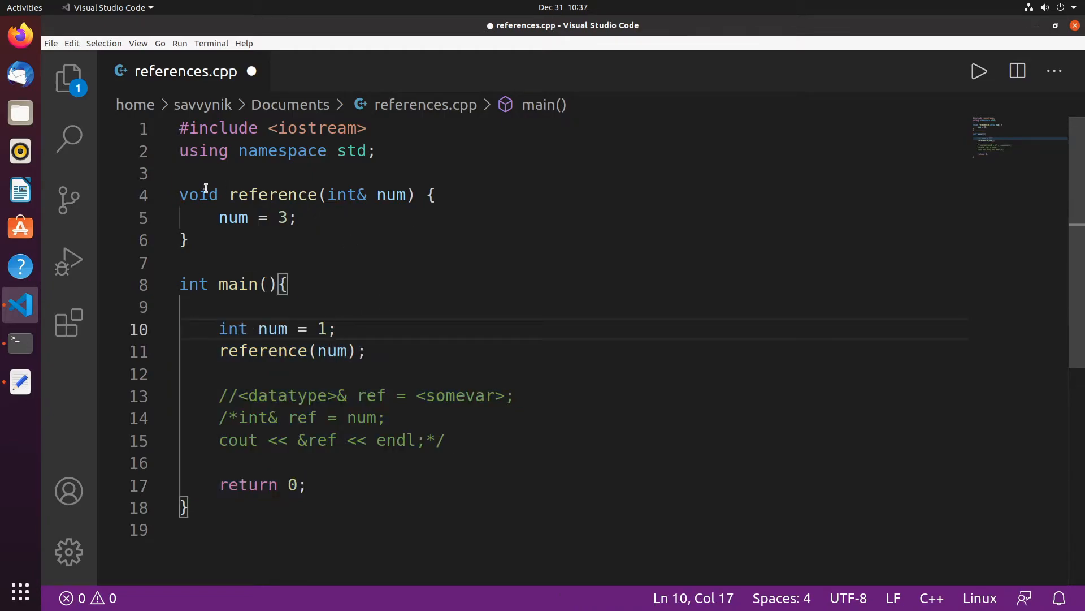
{"action": "left_click", "coordinate": [187, 240]}
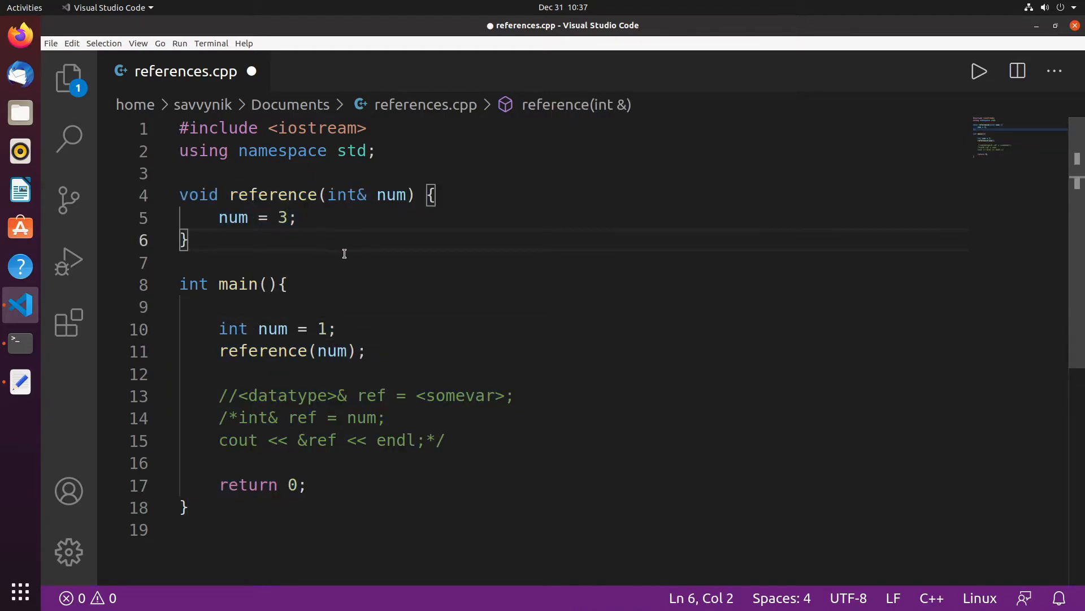
{"action": "left_click_drag", "start_coordinate": [264, 329], "coordinate": [335, 329]}
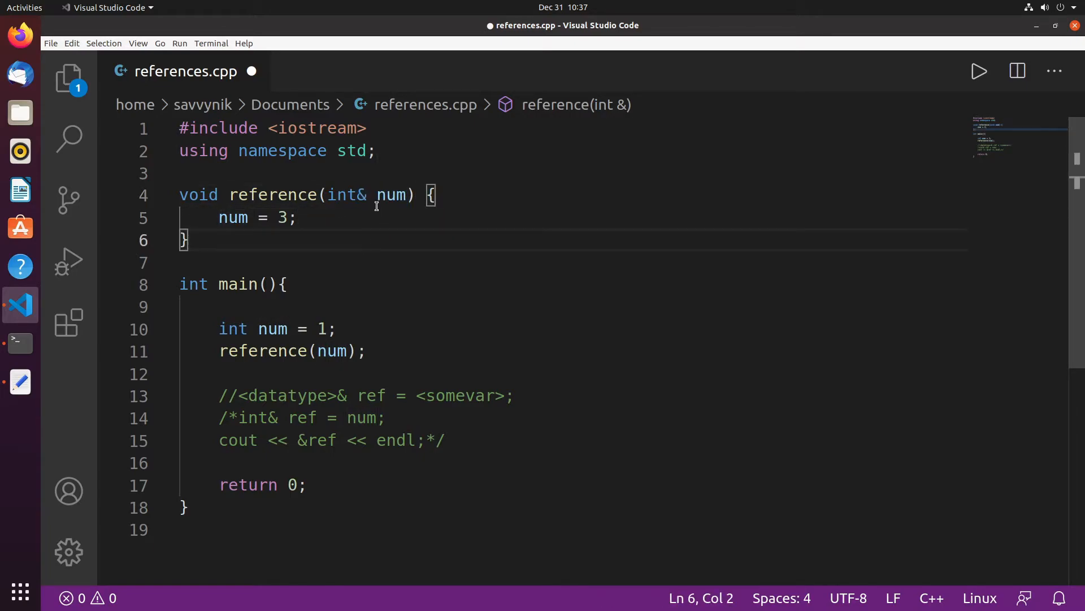
Step: Highlight the uses of parameter num in reference() and restore num = 1; in main
{"action": "left_click", "coordinate": [397, 195]}
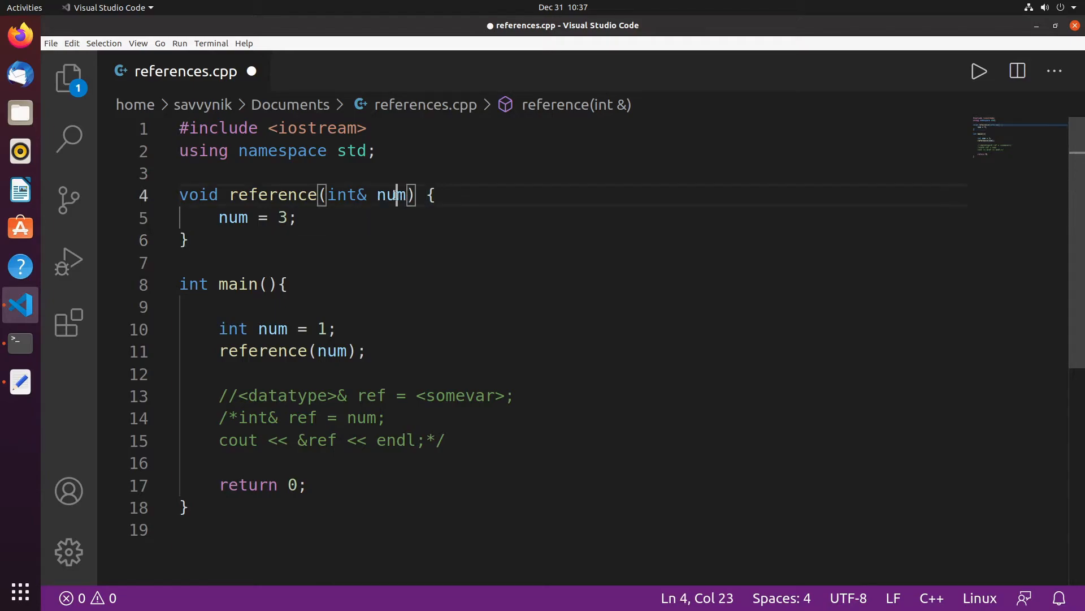
{"action": "double_click", "coordinate": [391, 194]}
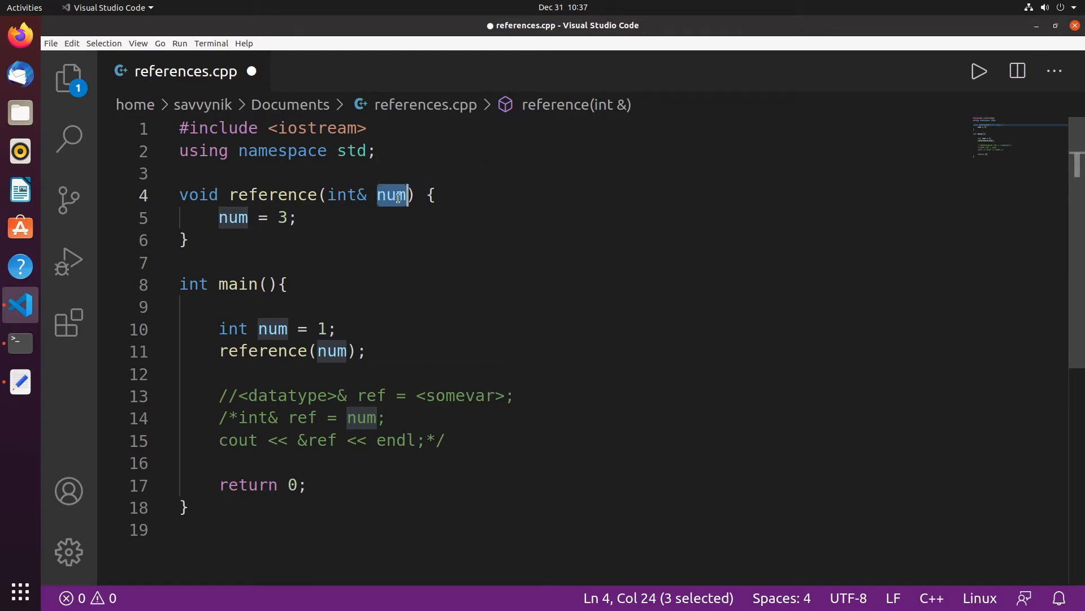
{"action": "mouse_move", "coordinate": [324, 361]}
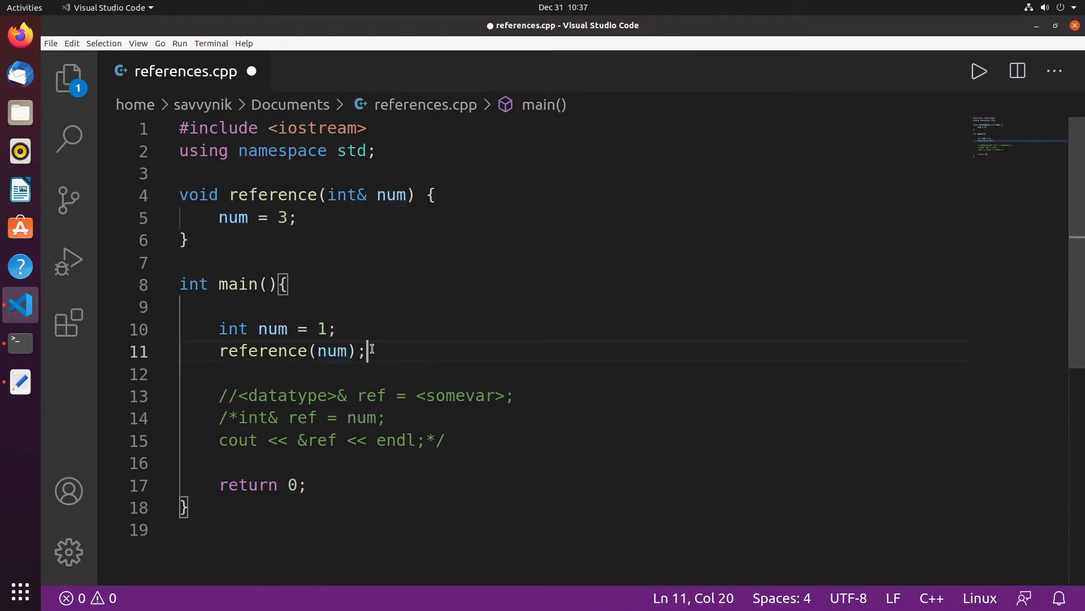
{"action": "mouse_move", "coordinate": [364, 326]}
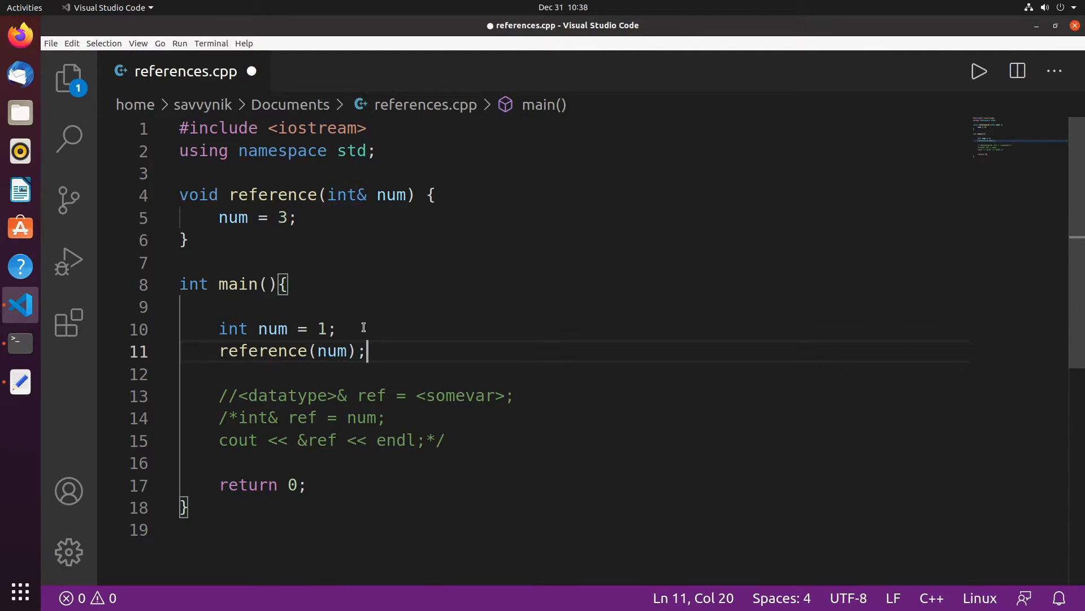
{"action": "mouse_move", "coordinate": [277, 370]}
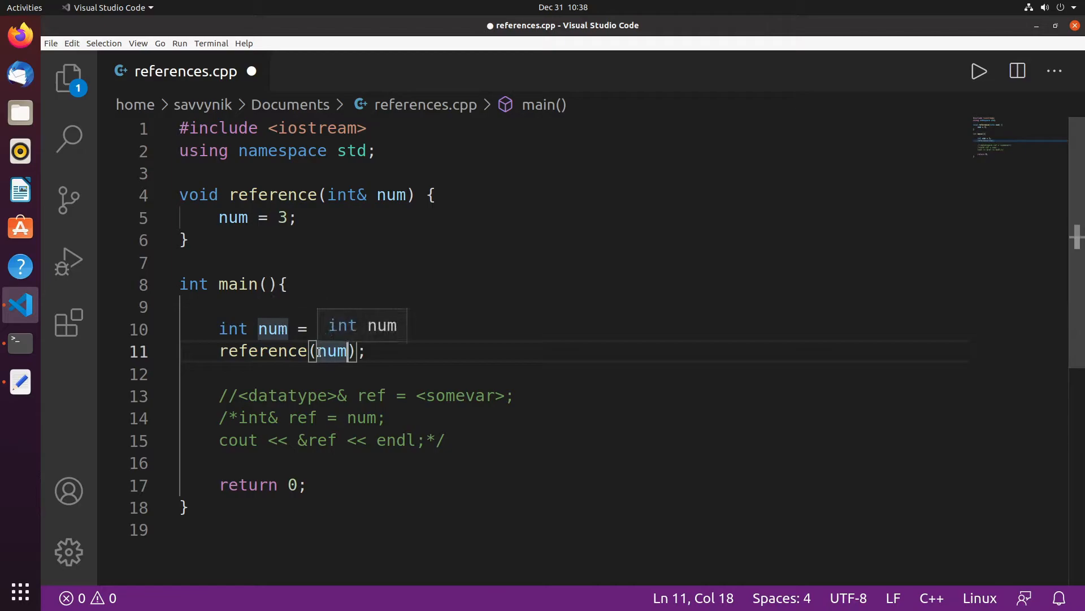
{"action": "type", "text": "1;"}
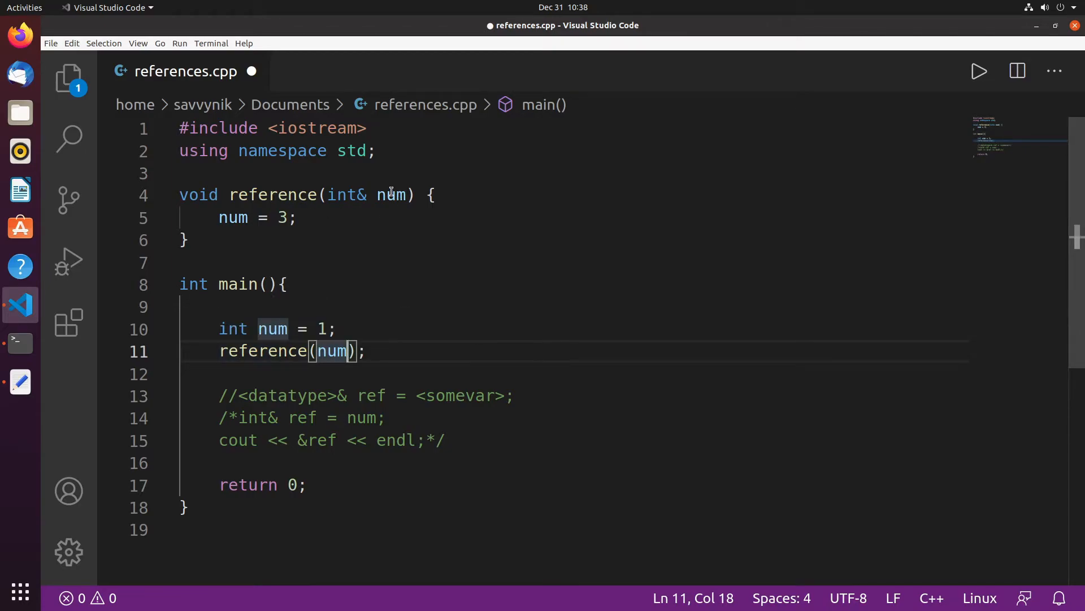
{"action": "mouse_move", "coordinate": [299, 217]}
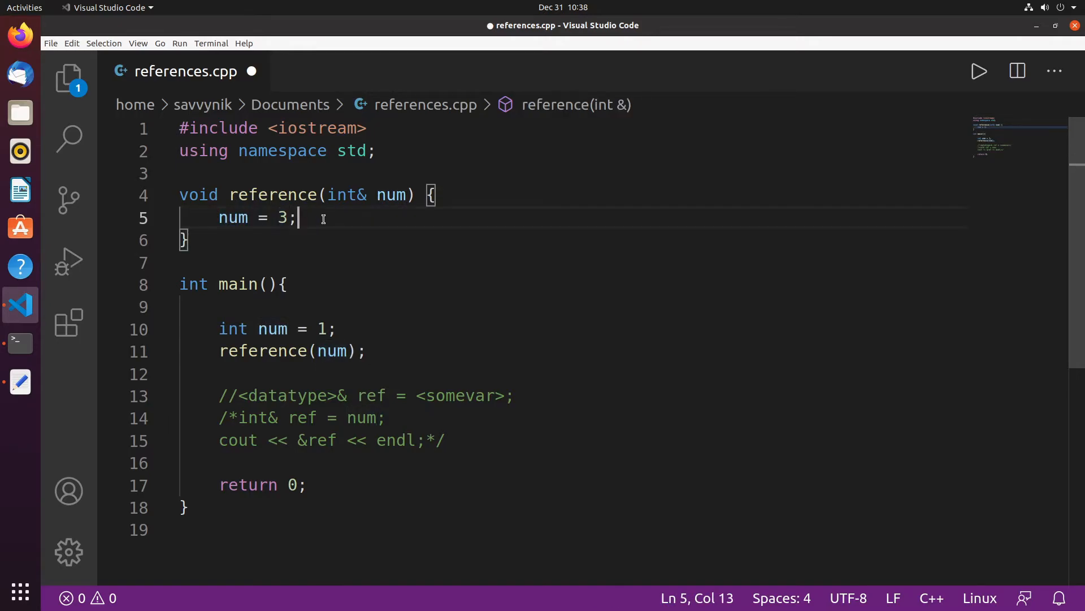
{"action": "left_click", "coordinate": [394, 350]}
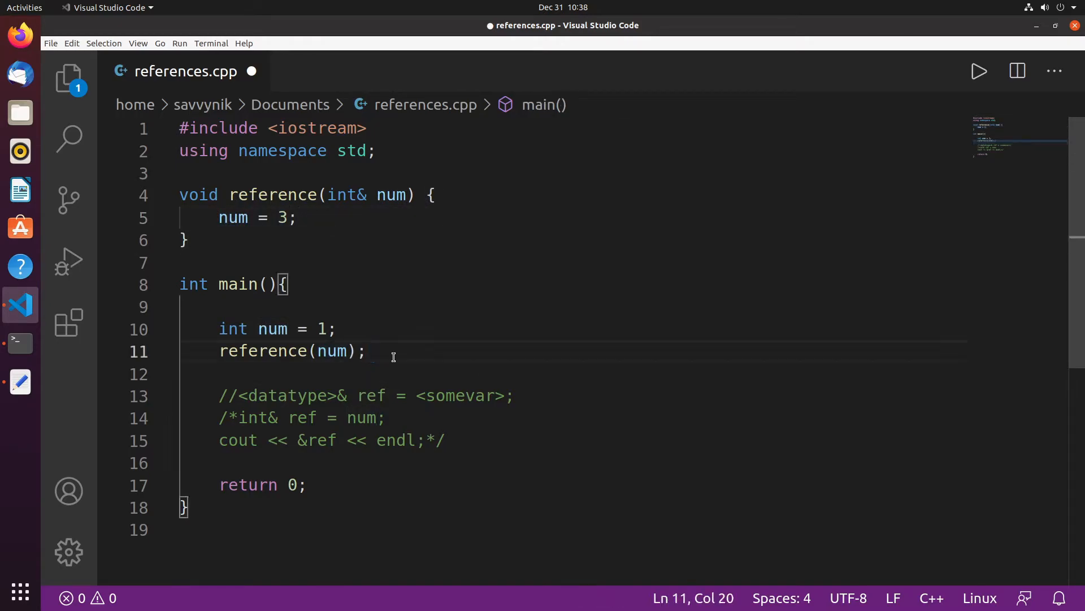
Step: Add cout << num << endl; after reference(num); in main, then head to the terminal
{"action": "type", "text": "cout <<"}
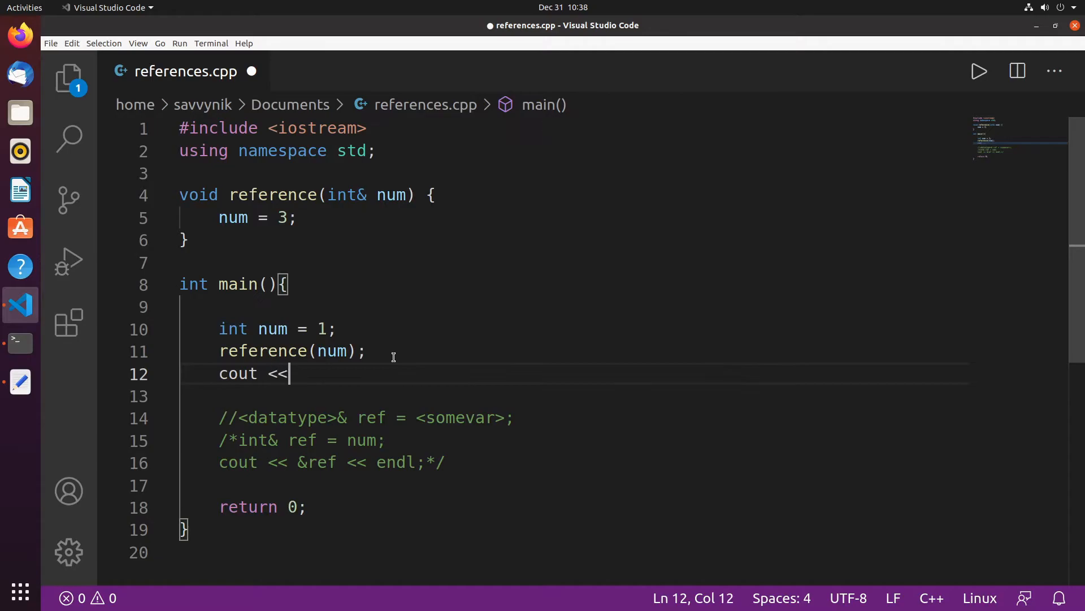
{"action": "type", "text": "\" \""}
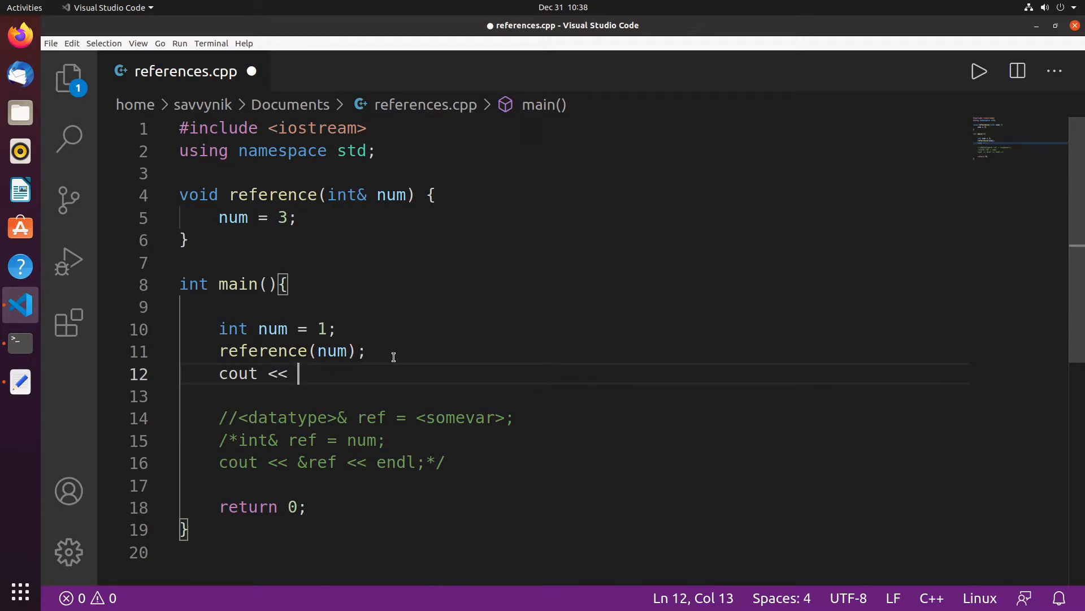
{"action": "type", "text": "num << endl"}
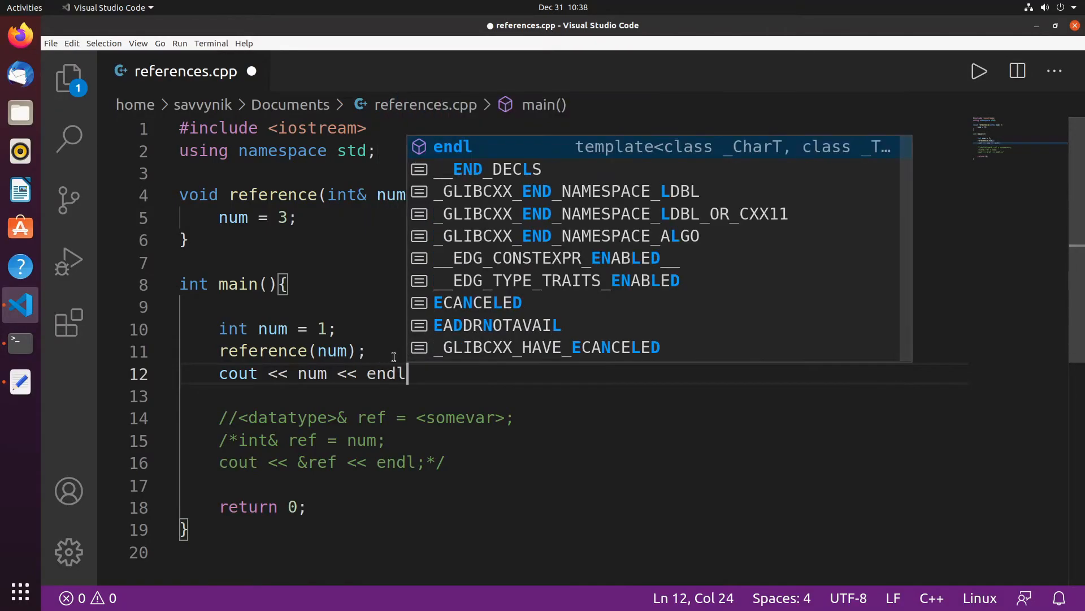
{"action": "type", "text": ";"}
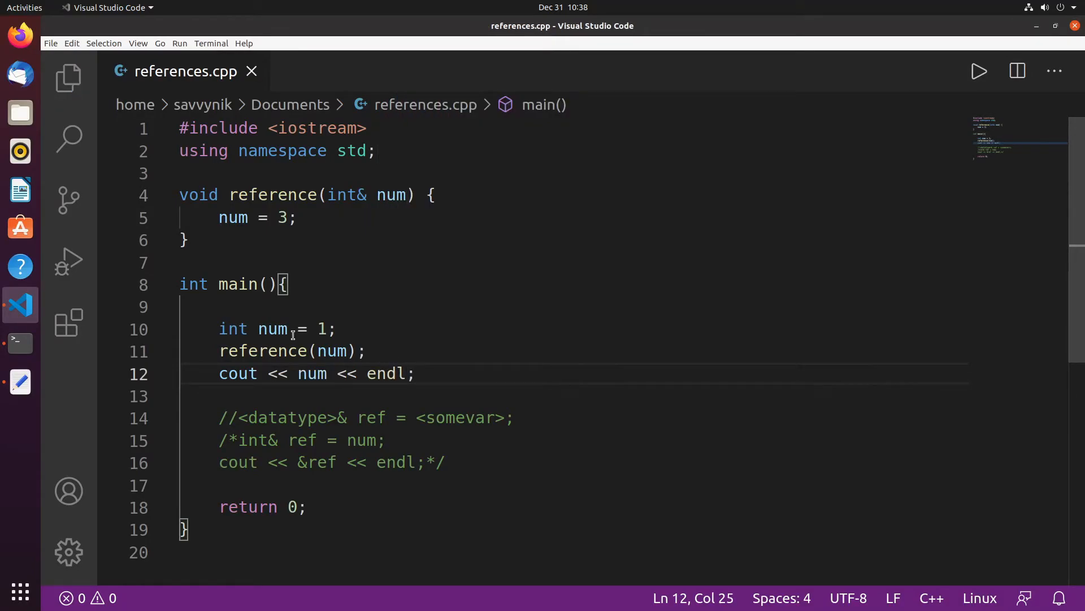
{"action": "left_click", "coordinate": [19, 343]}
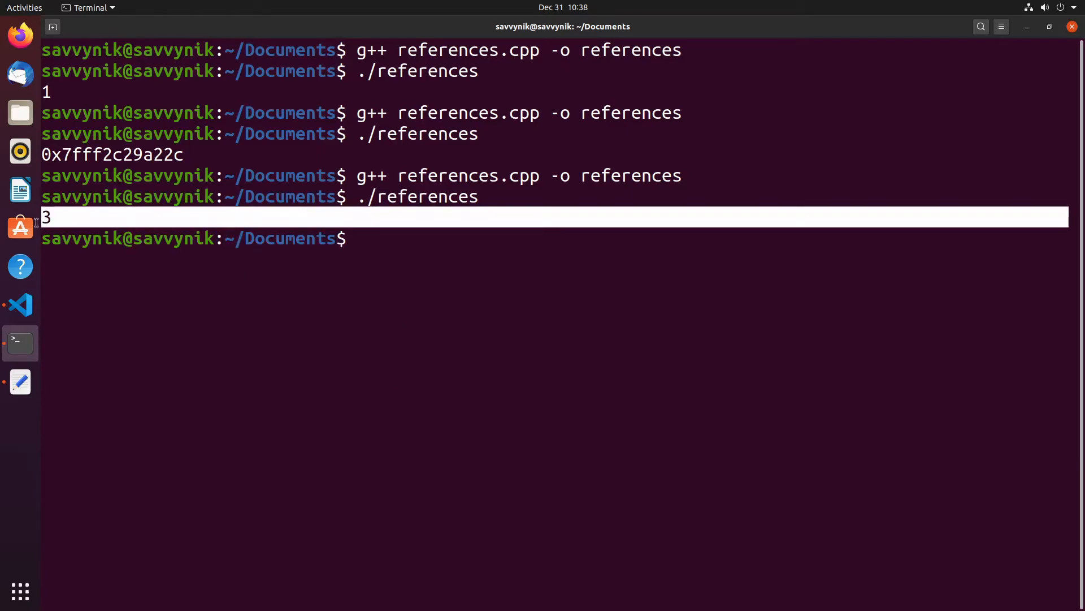
{"action": "mouse_move", "coordinate": [32, 347]}
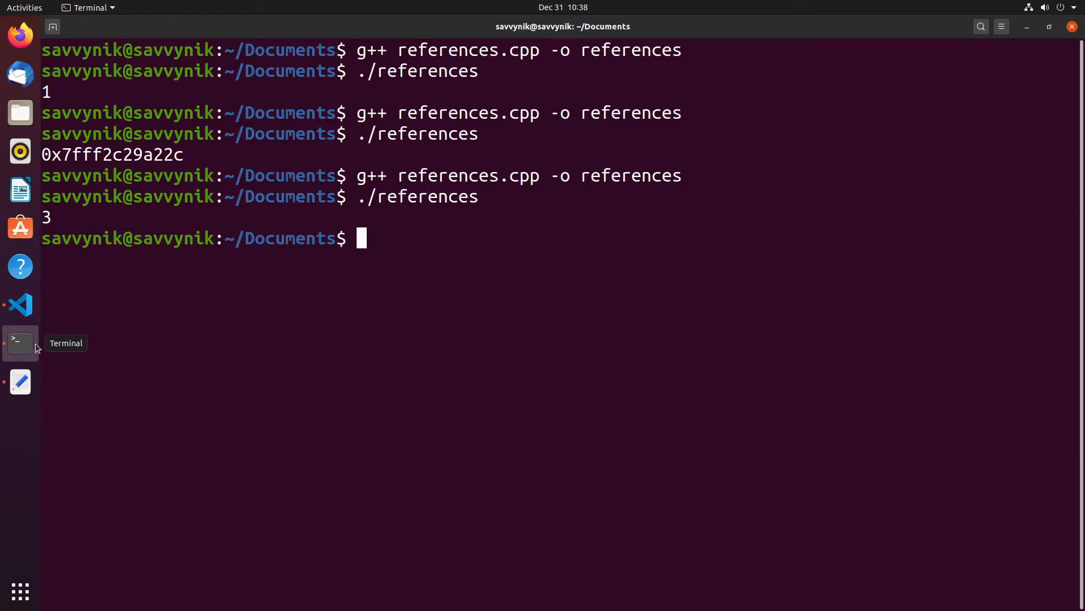
Step: Return to the editor and move to the reference function's int& num parameter
{"action": "left_click", "coordinate": [20, 305]}
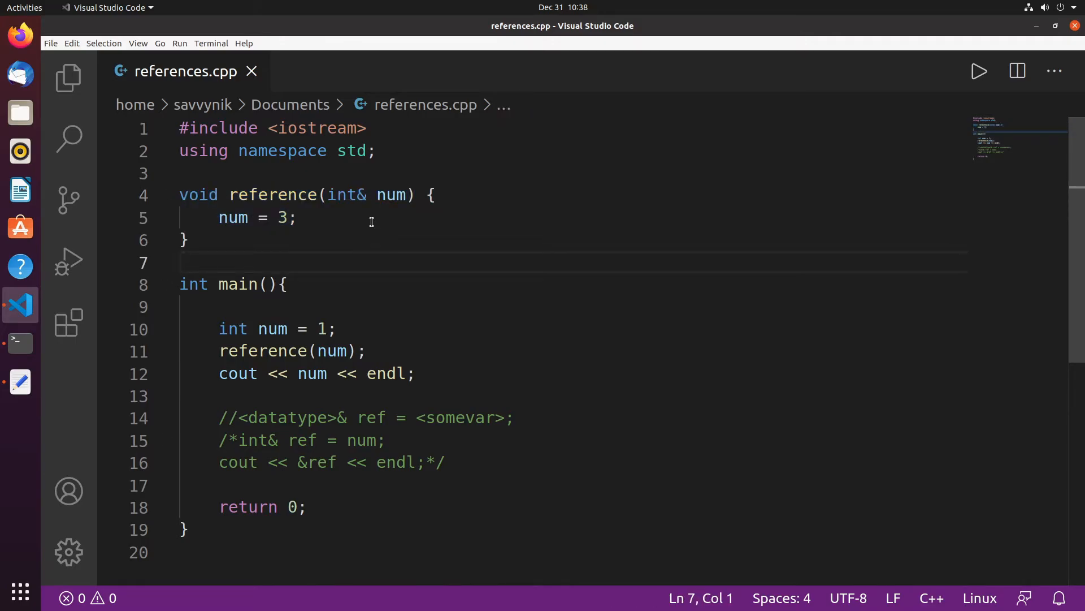
{"action": "left_click_drag", "start_coordinate": [327, 195], "coordinate": [407, 194]}
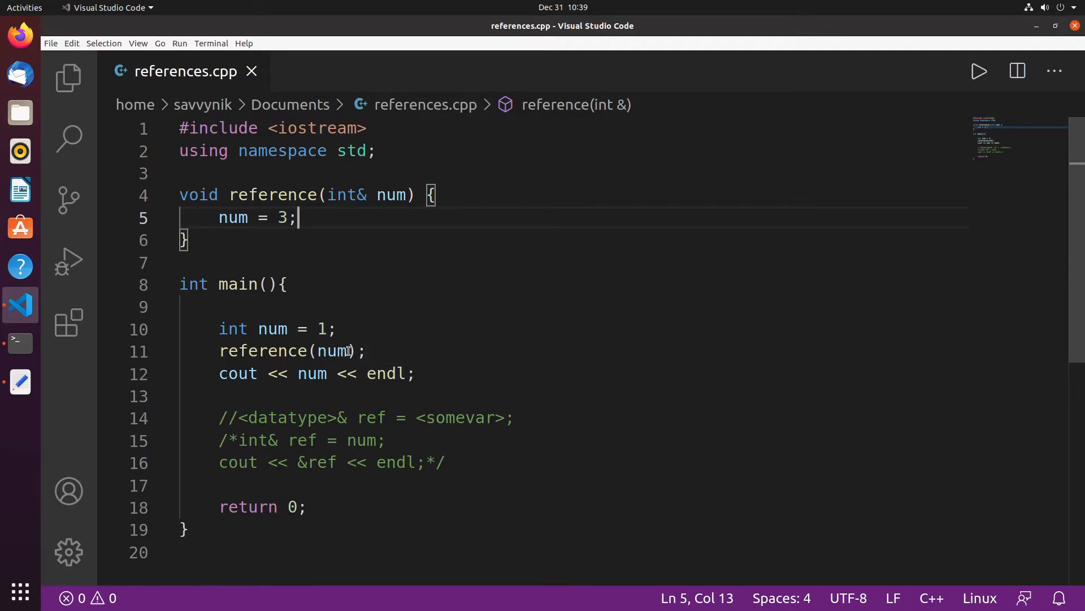
{"action": "left_click", "coordinate": [367, 351]}
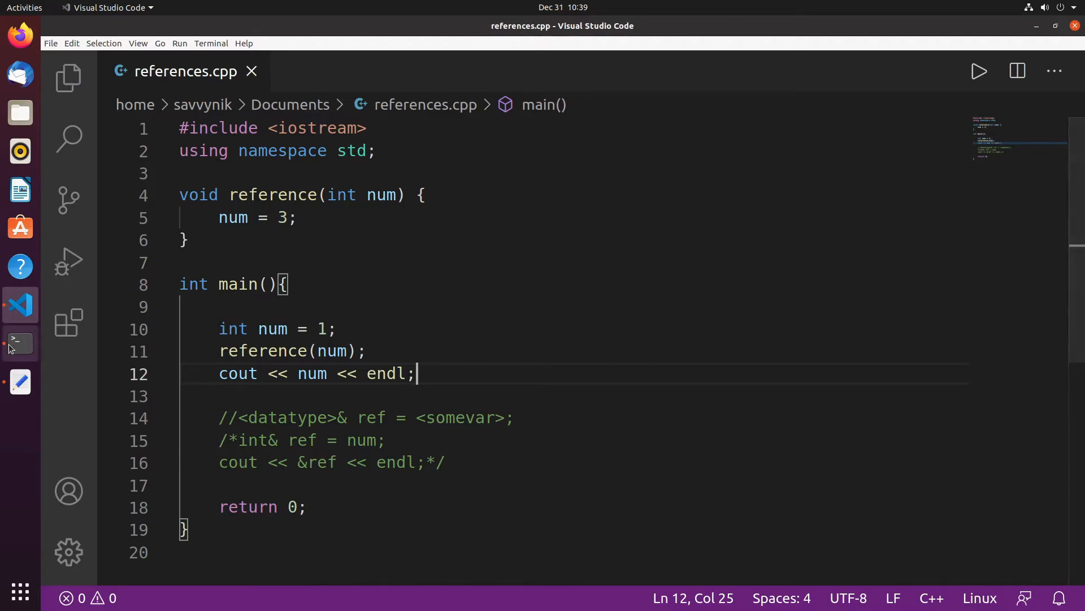
Step: Rebuild and run with reference(int num) by value, printing 1, then return to the code
{"action": "left_click", "coordinate": [20, 343]}
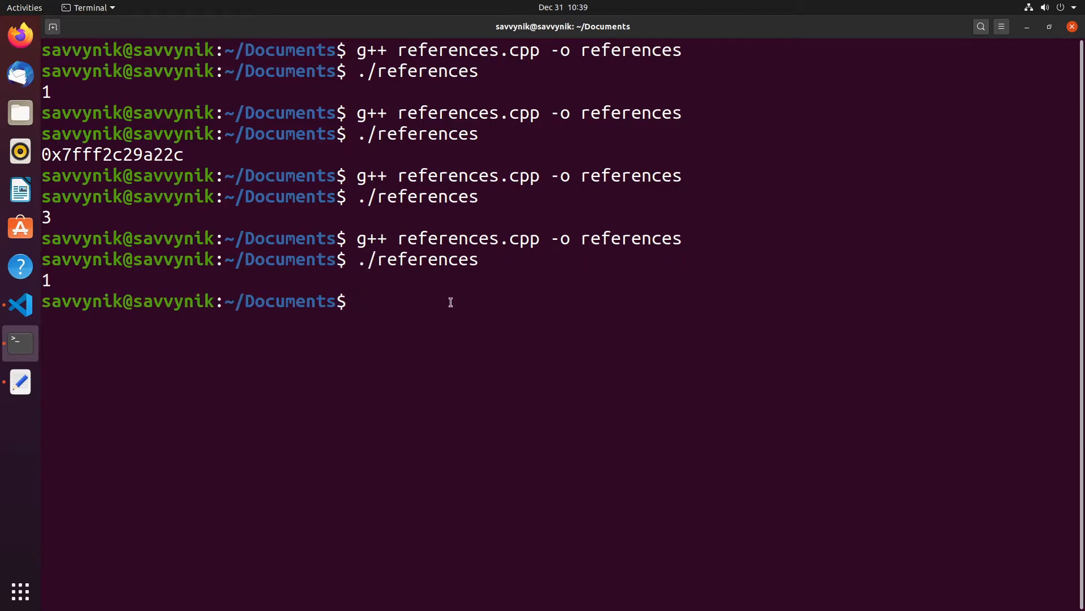
{"action": "mouse_move", "coordinate": [40, 351]}
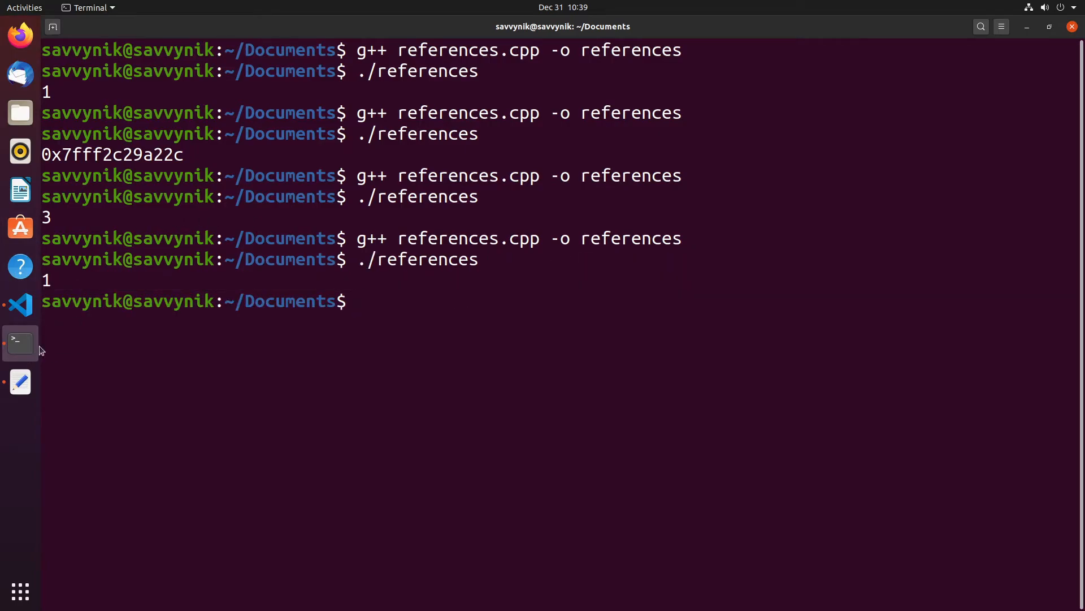
{"action": "left_click", "coordinate": [19, 305]}
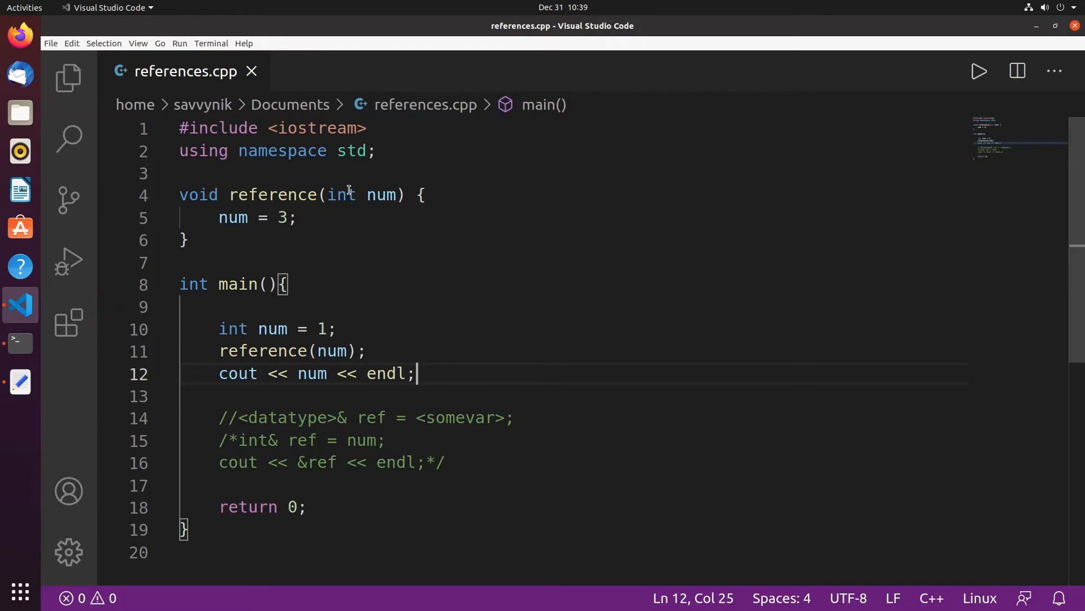
Step: Restore int& num as the parameter and start an int return type in place of void
{"action": "left_click", "coordinate": [355, 194]}
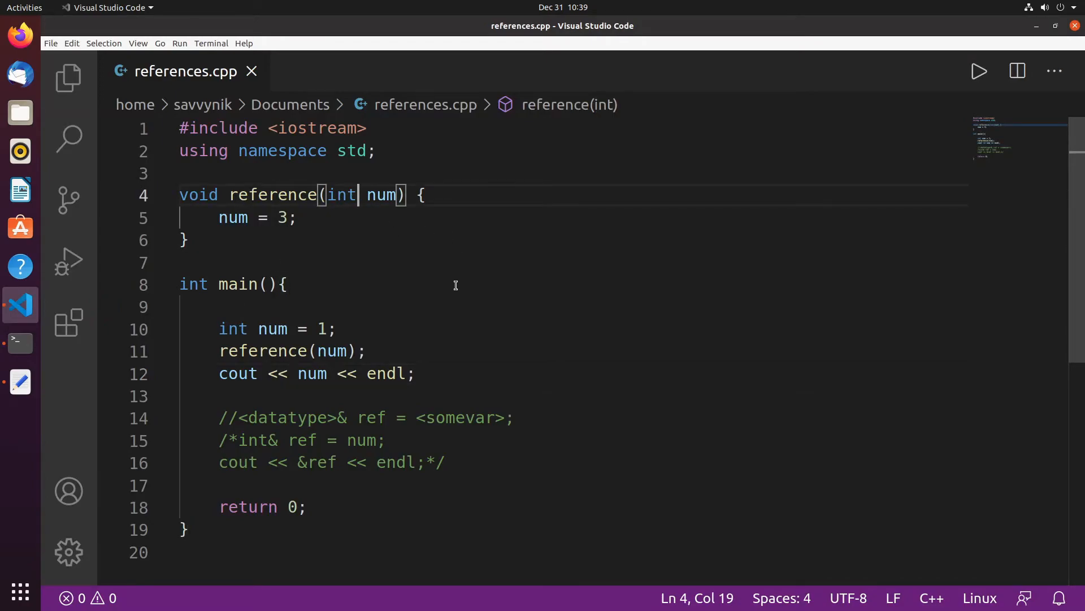
{"action": "mouse_move", "coordinate": [413, 244]}
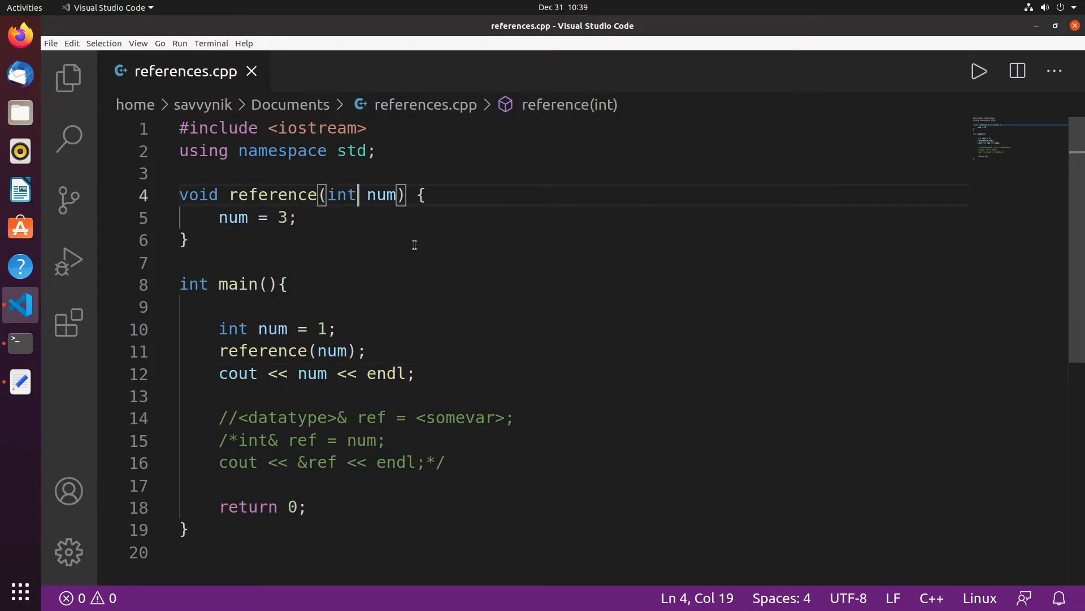
{"action": "mouse_move", "coordinate": [355, 246]}
{"action": "type", "text": "&"}
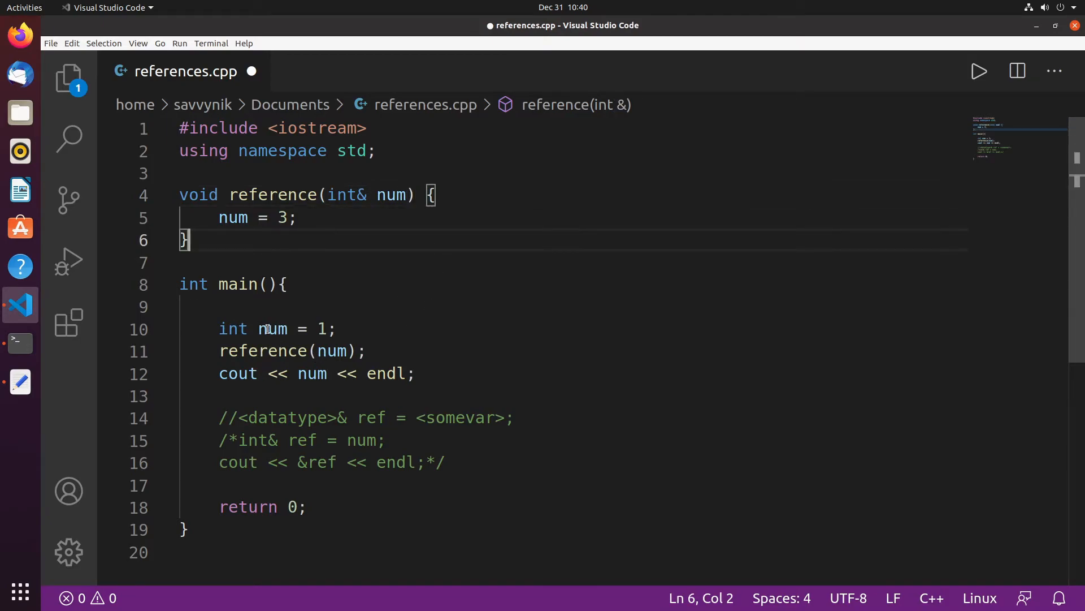
{"action": "left_click_drag", "start_coordinate": [218, 329], "coordinate": [307, 507]}
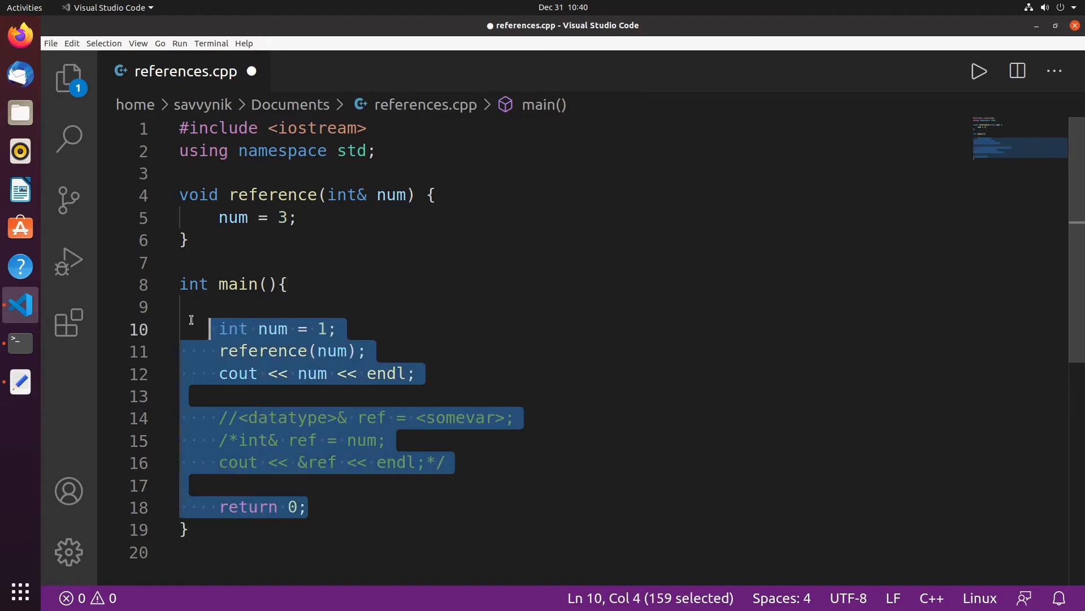
{"action": "left_click", "coordinate": [401, 337]}
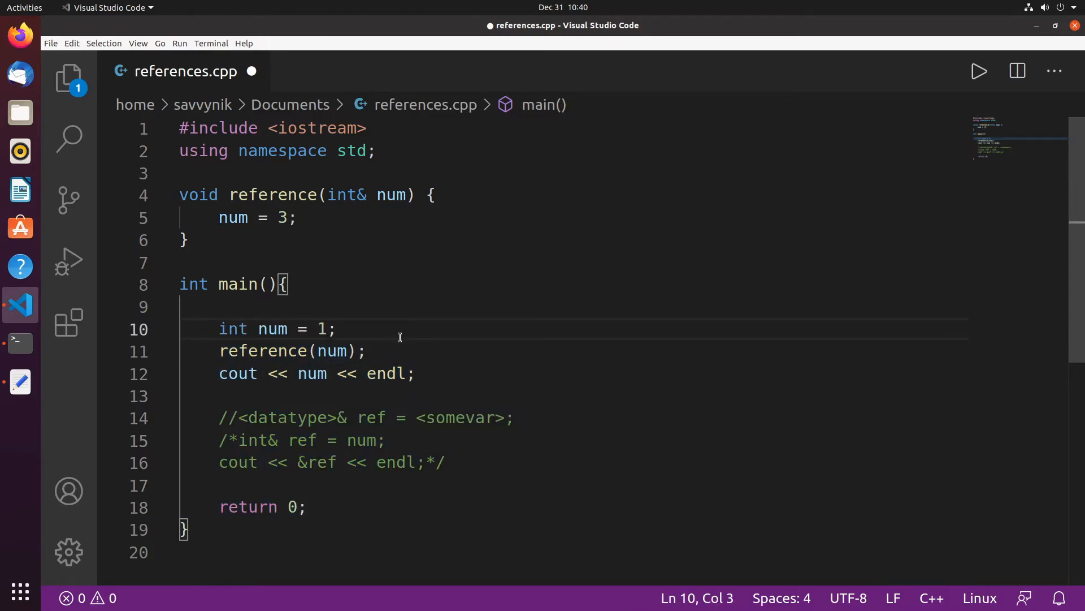
{"action": "left_click", "coordinate": [346, 329]}
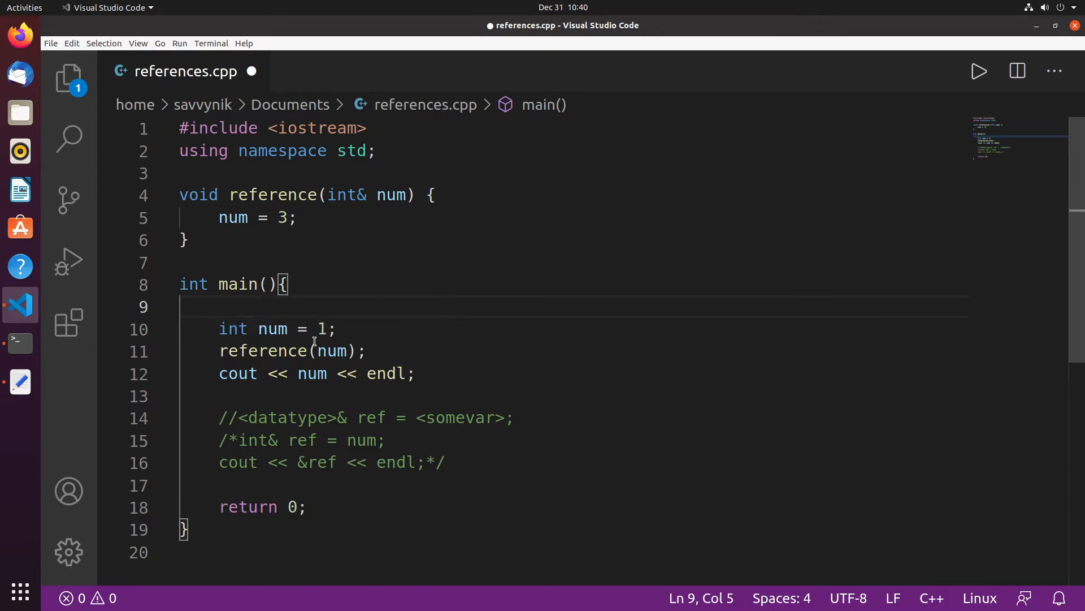
{"action": "mouse_move", "coordinate": [369, 221]}
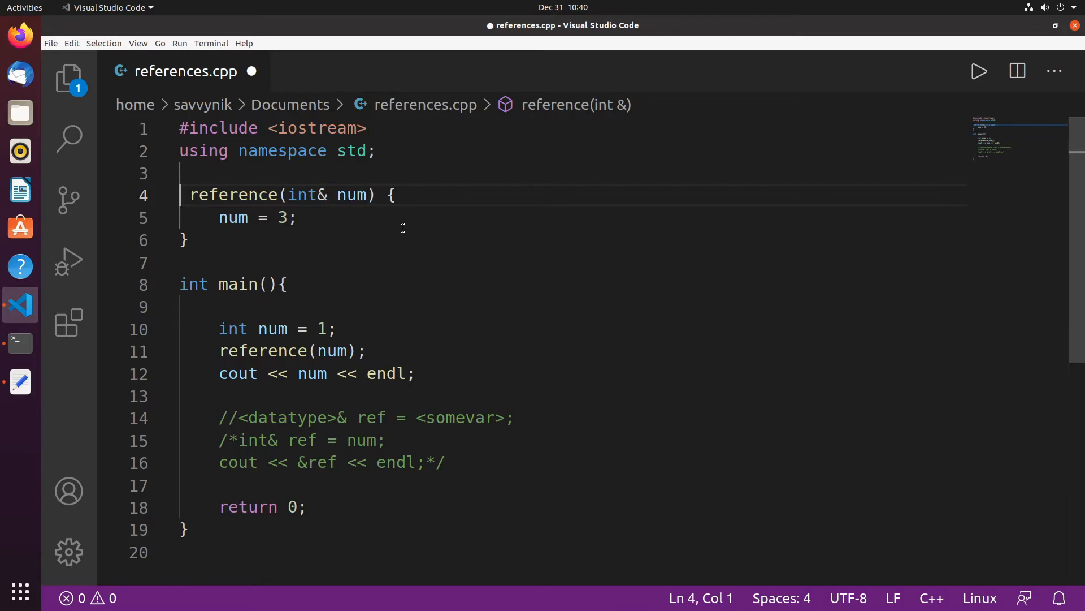
{"action": "type", "text": "int&"}
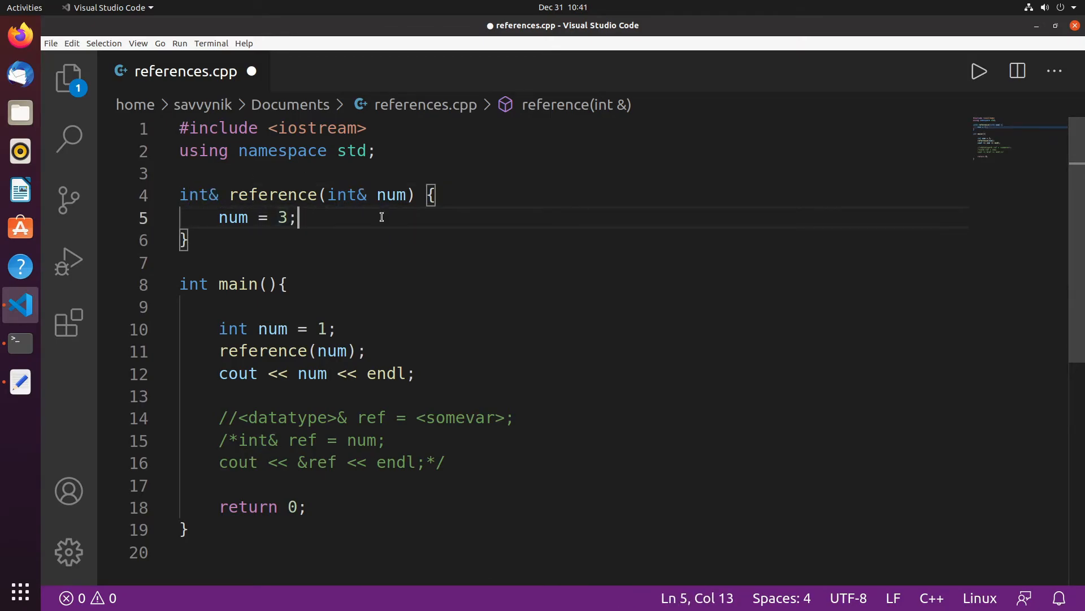
Step: Make reference return num and store reference(num) in int& ref in main
{"action": "type", "text": "return num;"}
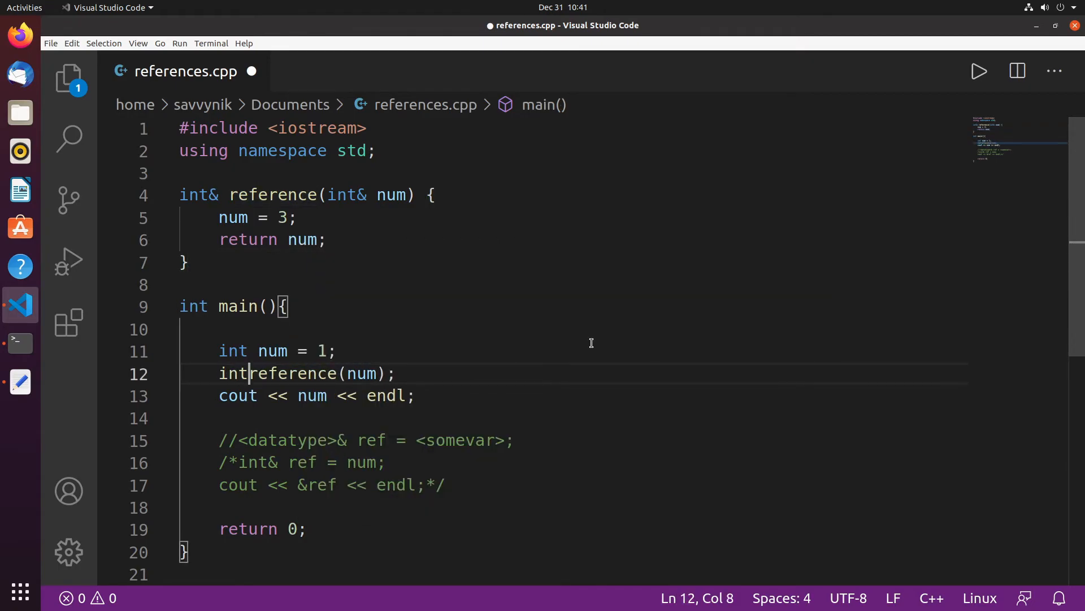
{"action": "type", "text": "& ref ="}
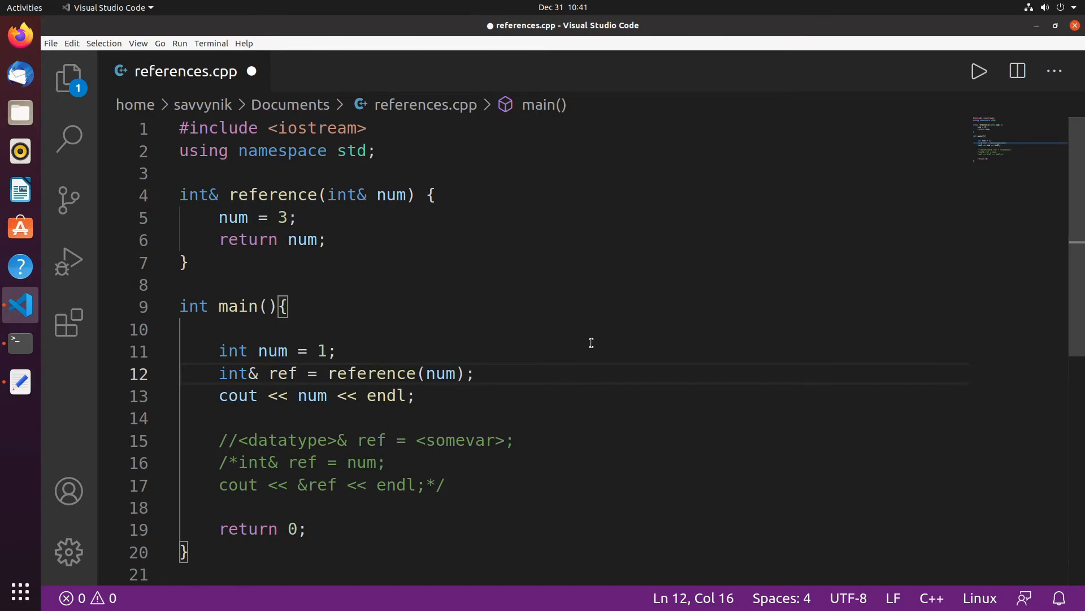
{"action": "left_click", "coordinate": [464, 374]}
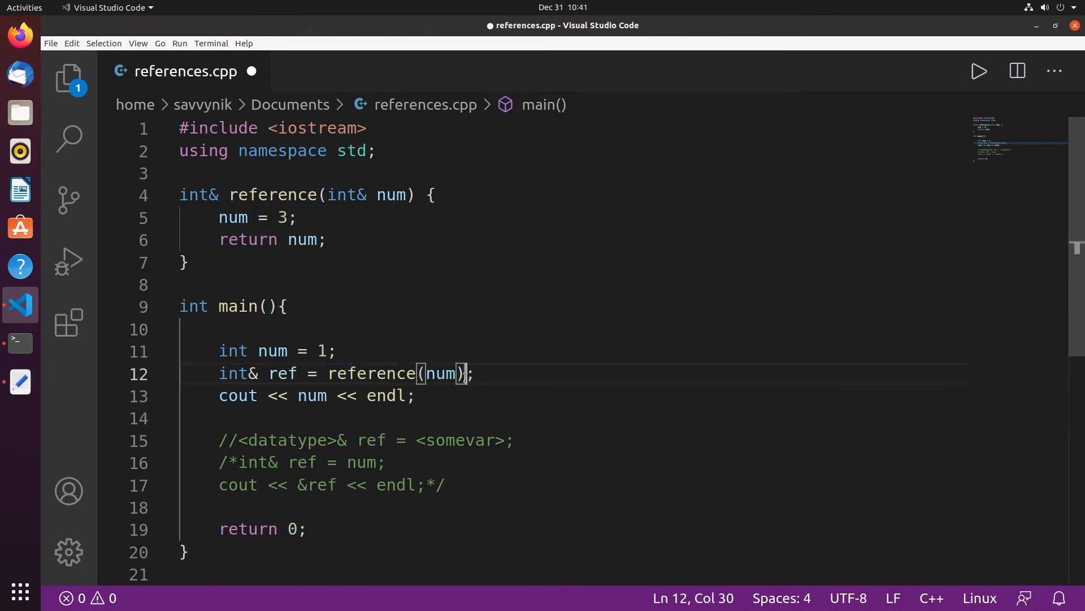
{"action": "left_click", "coordinate": [237, 240]}
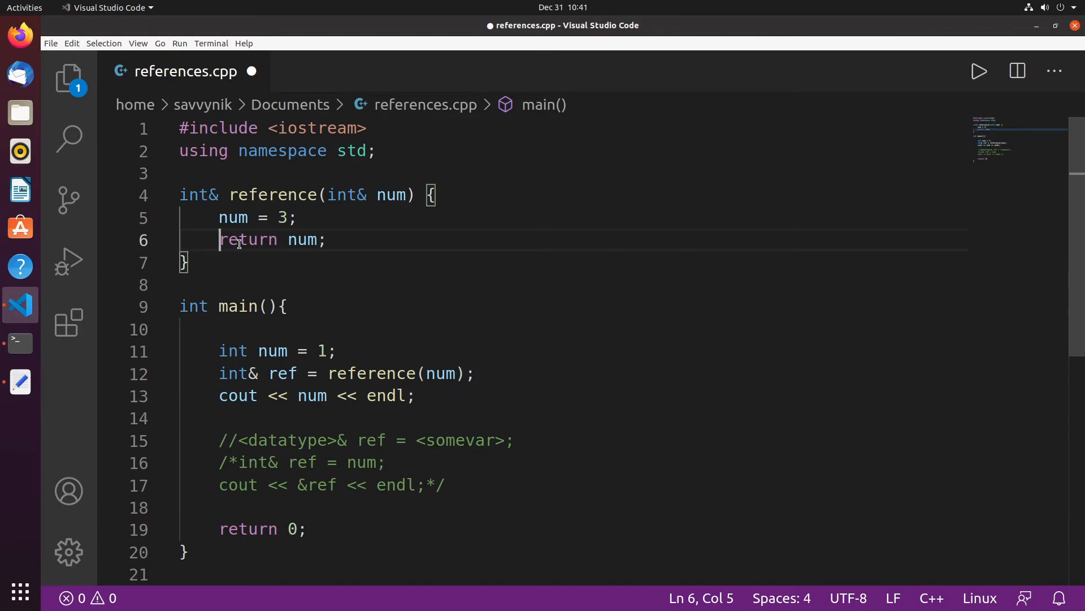
Step: Print ref instead of num in the cout statement and save references.cpp
{"action": "double_click", "coordinate": [197, 195]}
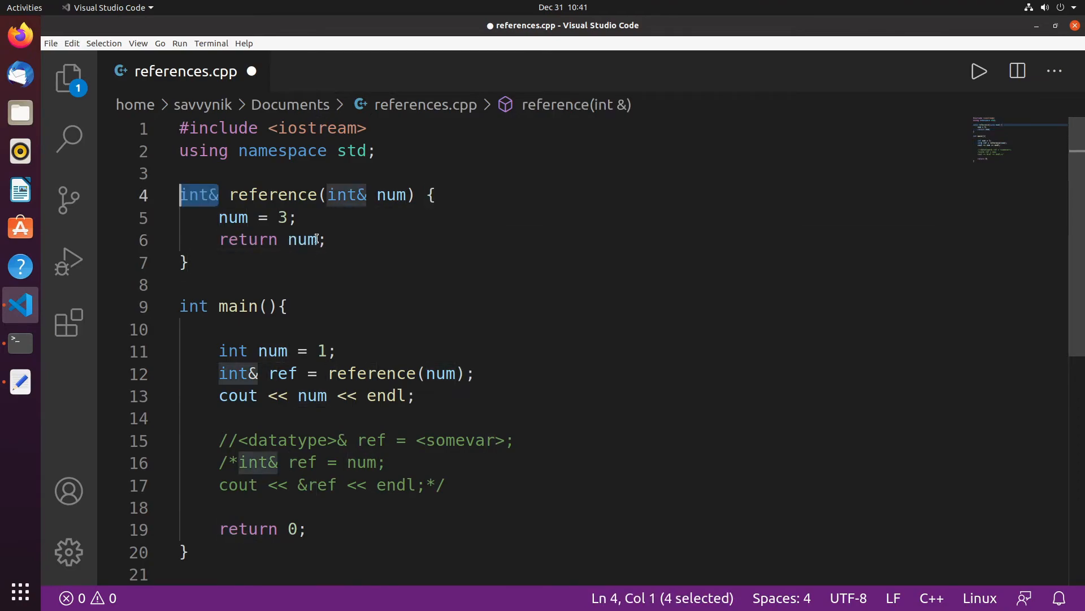
{"action": "left_click", "coordinate": [298, 374]}
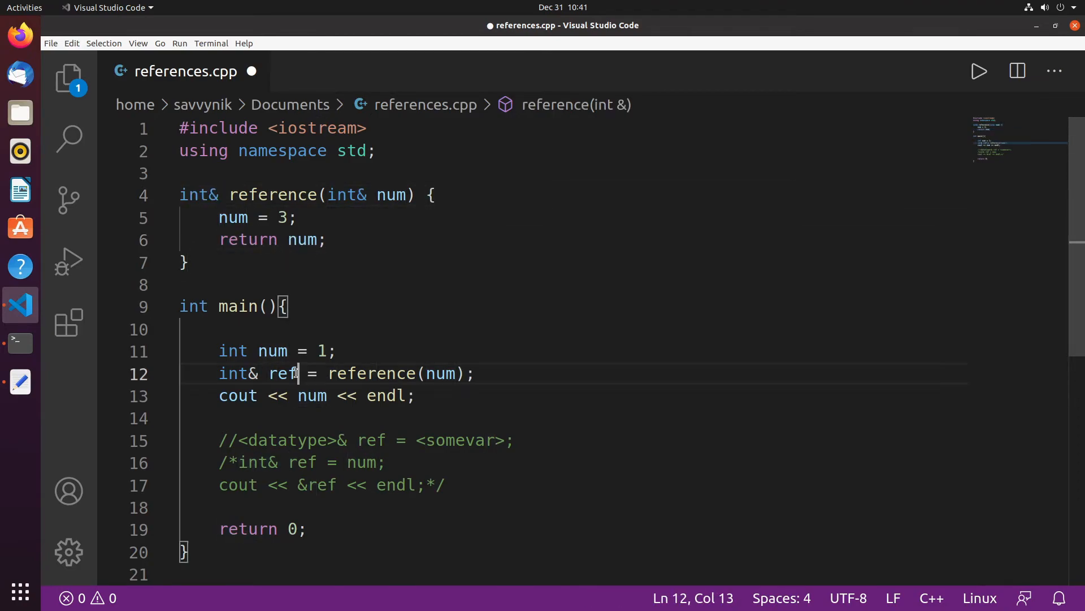
{"action": "left_click", "coordinate": [393, 396]}
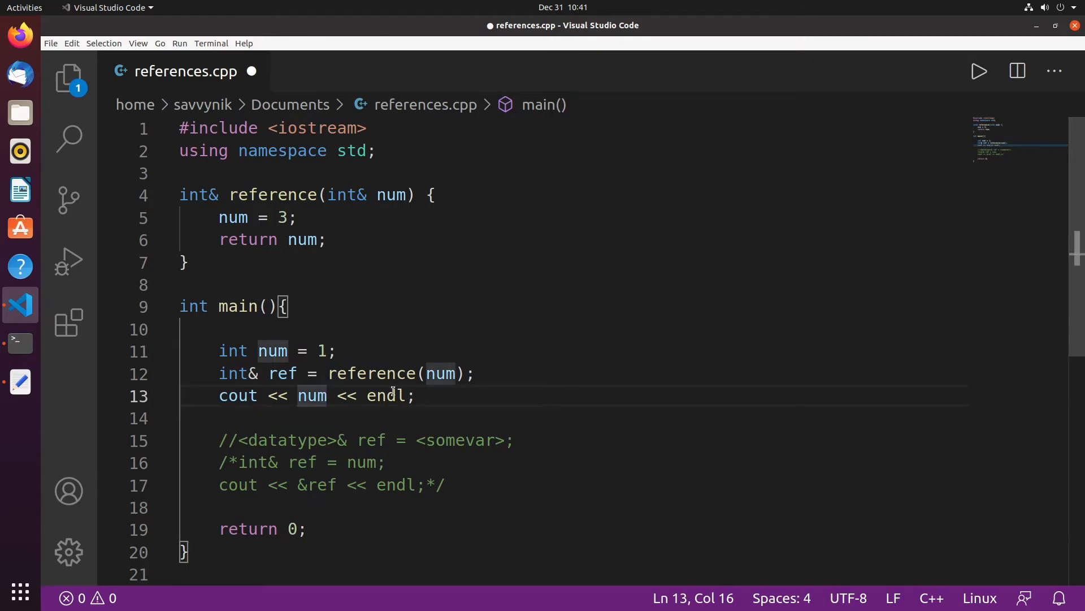
{"action": "type", "text": "ref"}
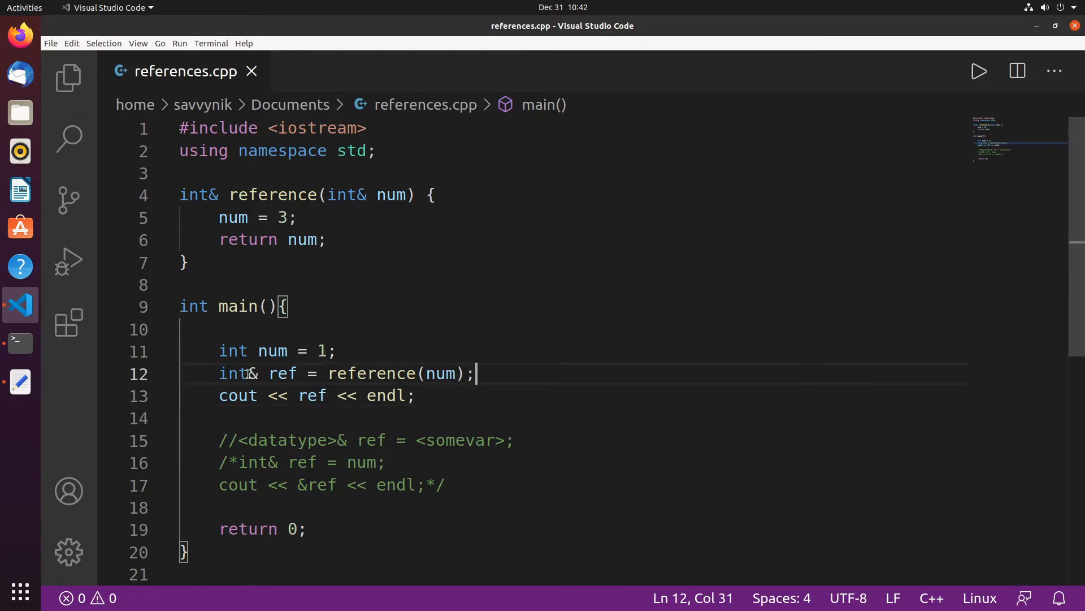
{"action": "left_click_drag", "start_coordinate": [218, 351], "coordinate": [334, 350]}
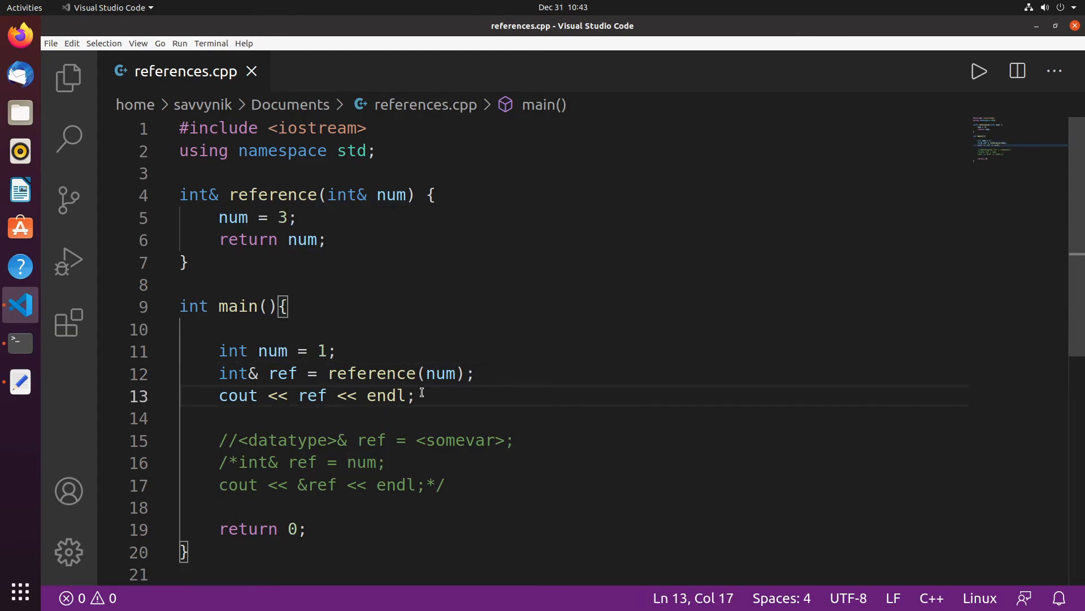
Step: Extend the cout line to print ref, a comma, then num, and save the file
{"action": "type", "text": "\", \""}
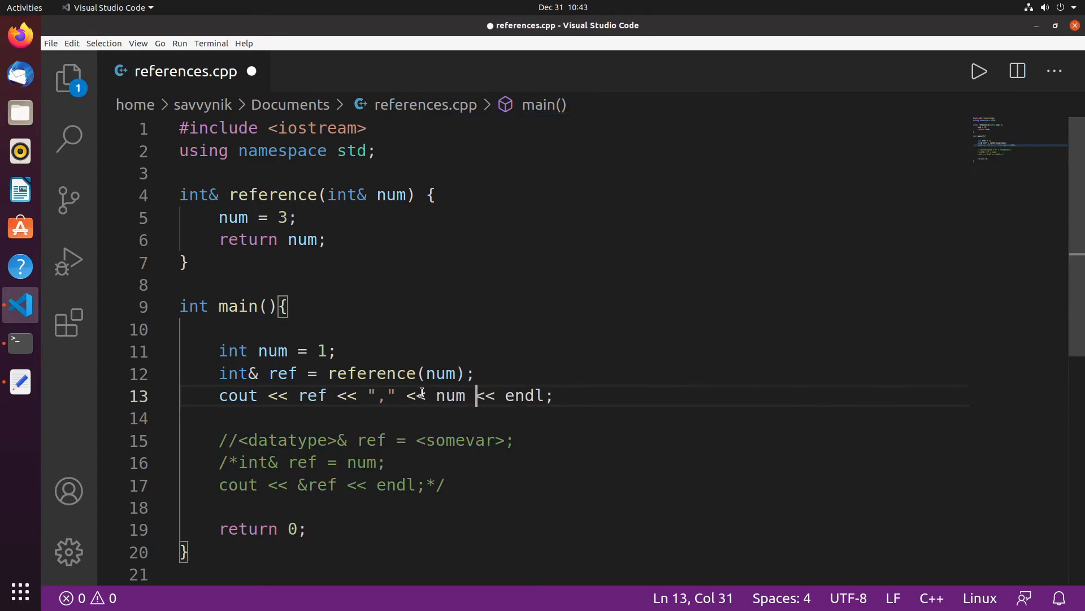
{"action": "key", "text": "ctrl+s"}
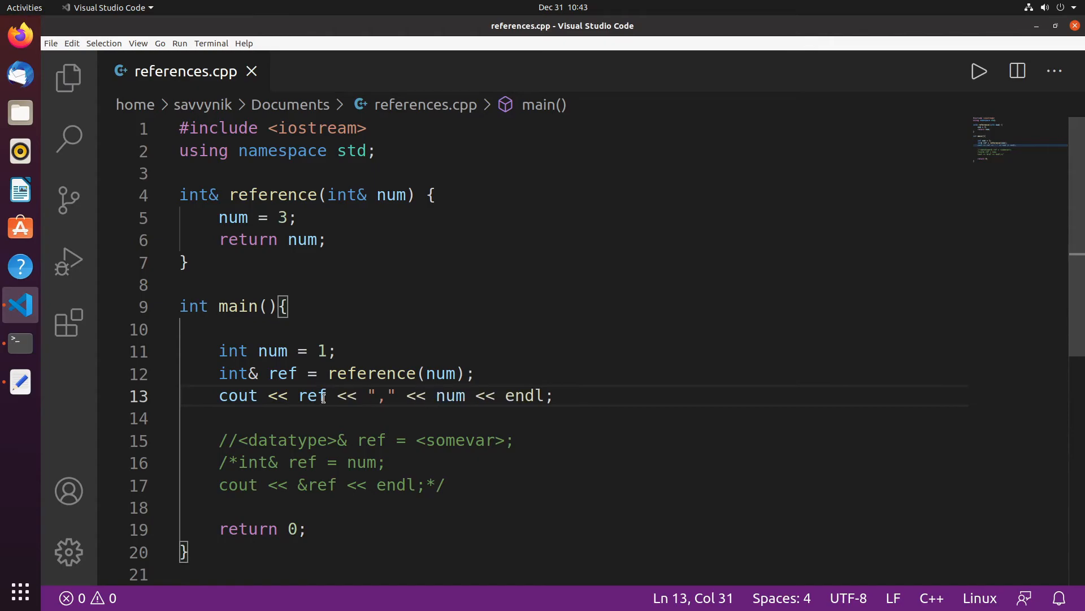
{"action": "left_click", "coordinate": [339, 351]}
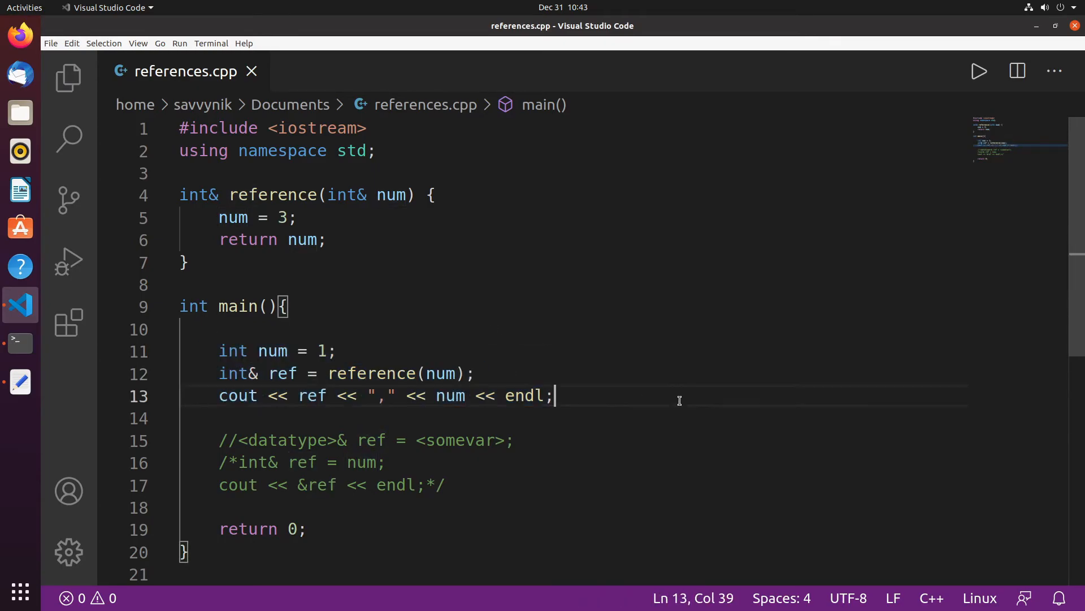
{"action": "mouse_move", "coordinate": [645, 449]}
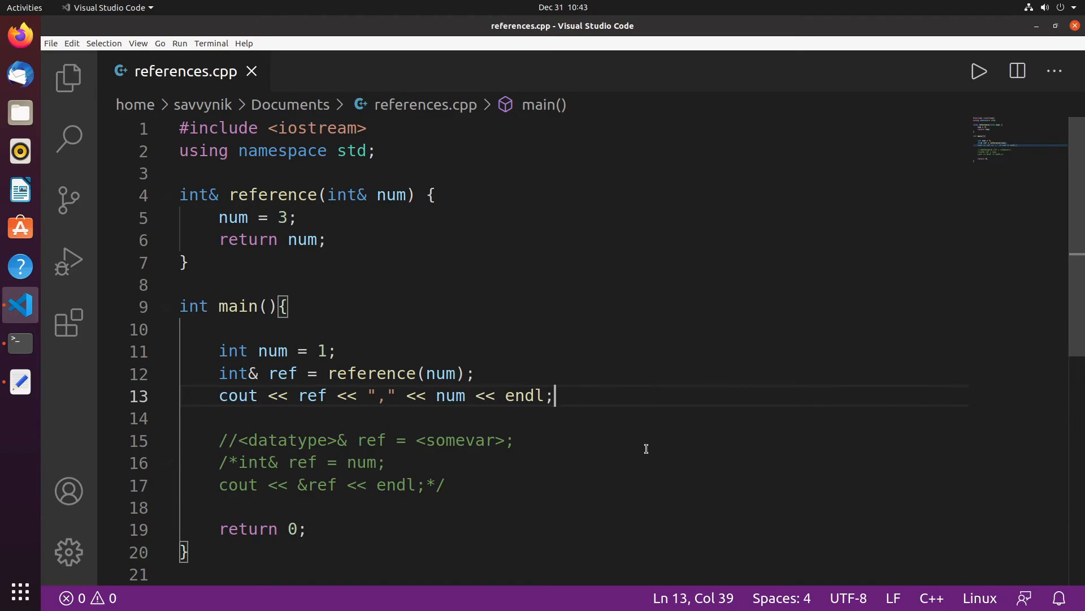
{"action": "mouse_move", "coordinate": [651, 403]}
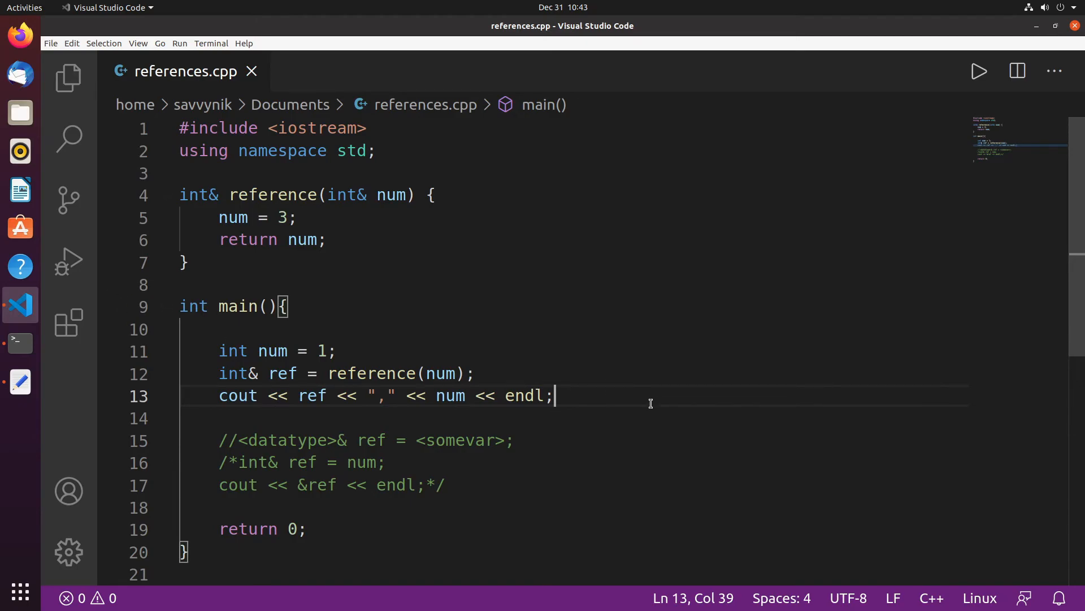
{"action": "mouse_move", "coordinate": [636, 369]}
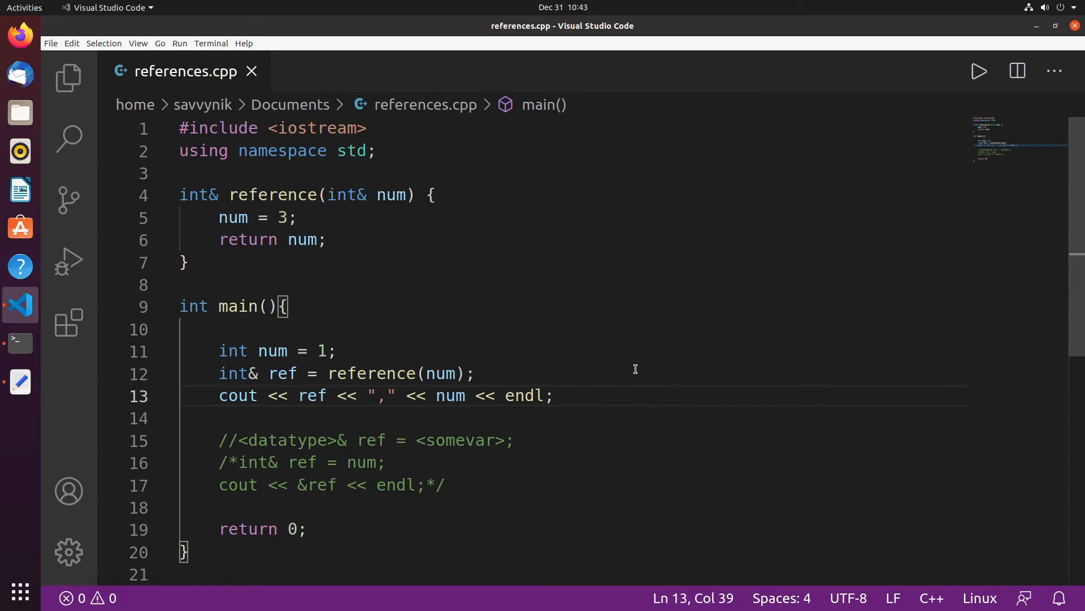
Step: Review the reference function and ref declaration, then switch to the terminal to rebuild
{"action": "left_click_drag", "start_coordinate": [328, 194], "coordinate": [297, 217]}
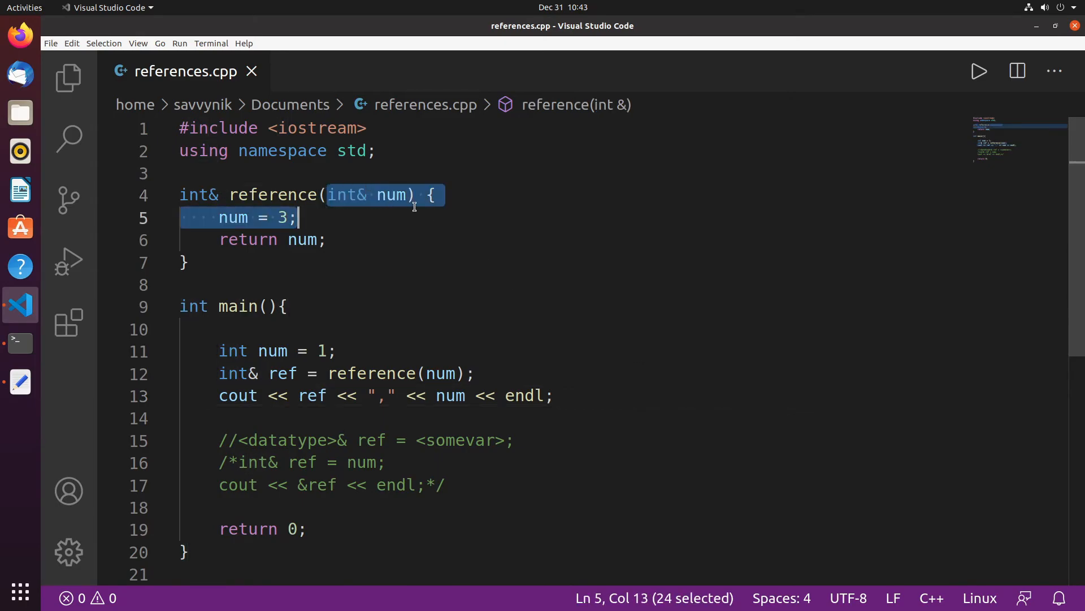
{"action": "left_click", "coordinate": [298, 218]}
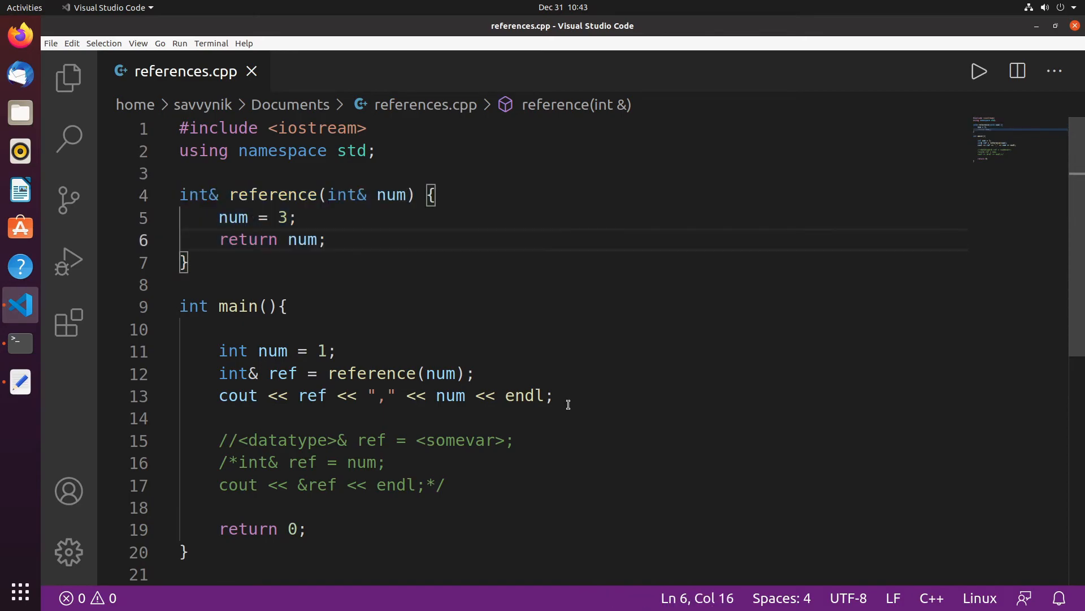
{"action": "left_click", "coordinate": [299, 373]}
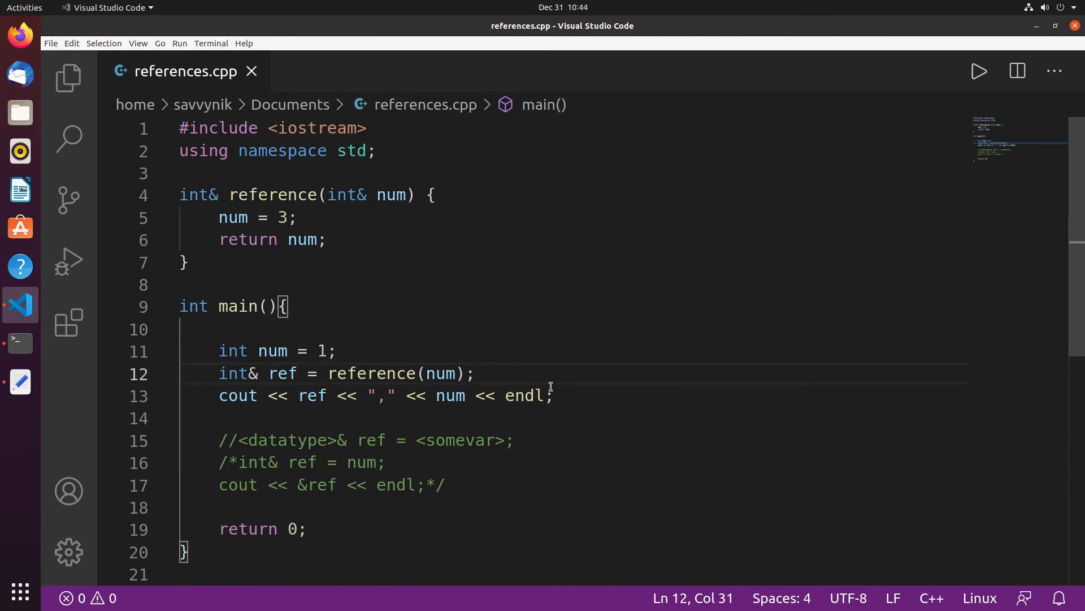
{"action": "left_click", "coordinate": [19, 343]}
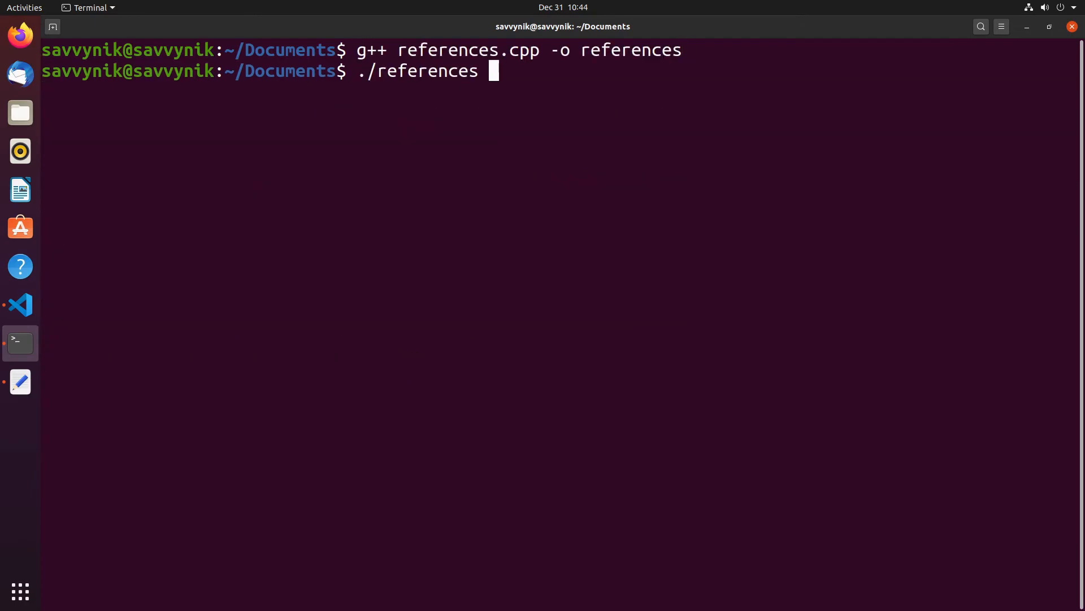
Step: Run the program to get 3,3, then change the parameter to int num by value and save
{"action": "key", "text": "Return"}
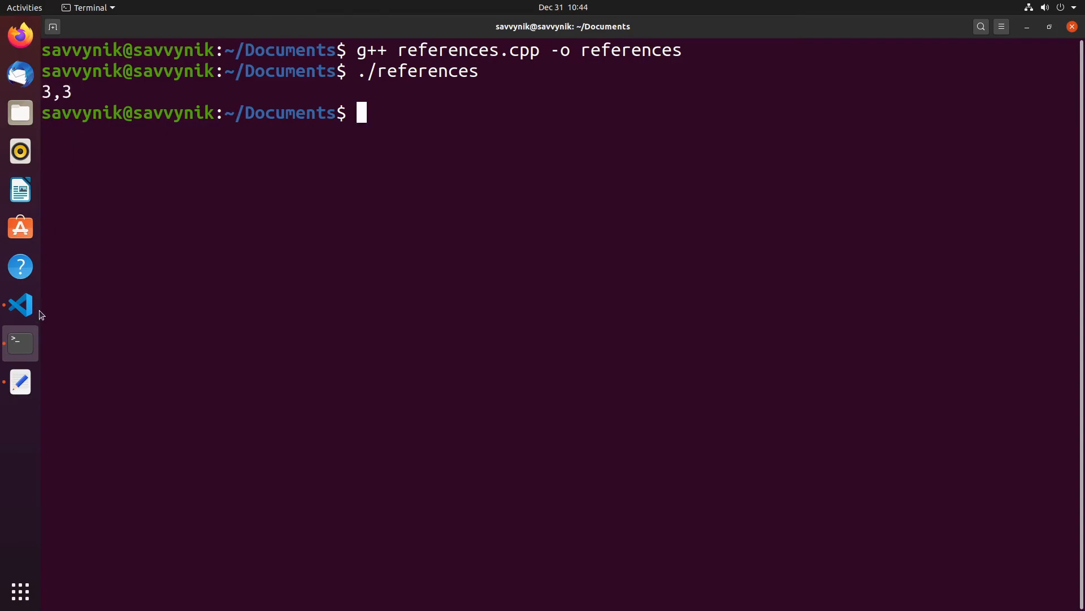
{"action": "left_click", "coordinate": [19, 304]}
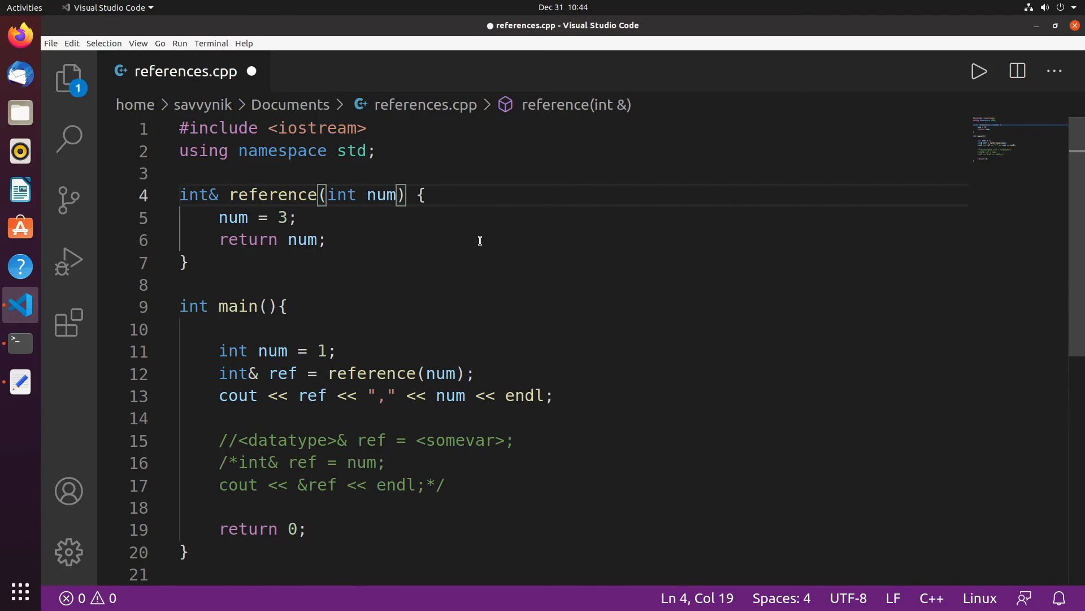
{"action": "key", "text": "ctrl+s"}
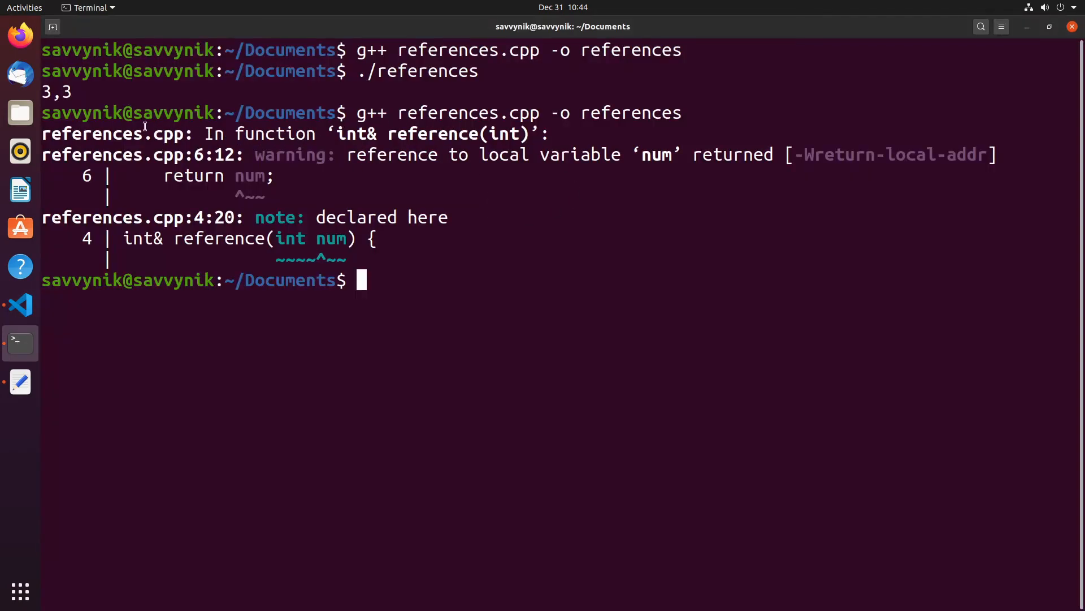
{"action": "double_click", "coordinate": [432, 133]}
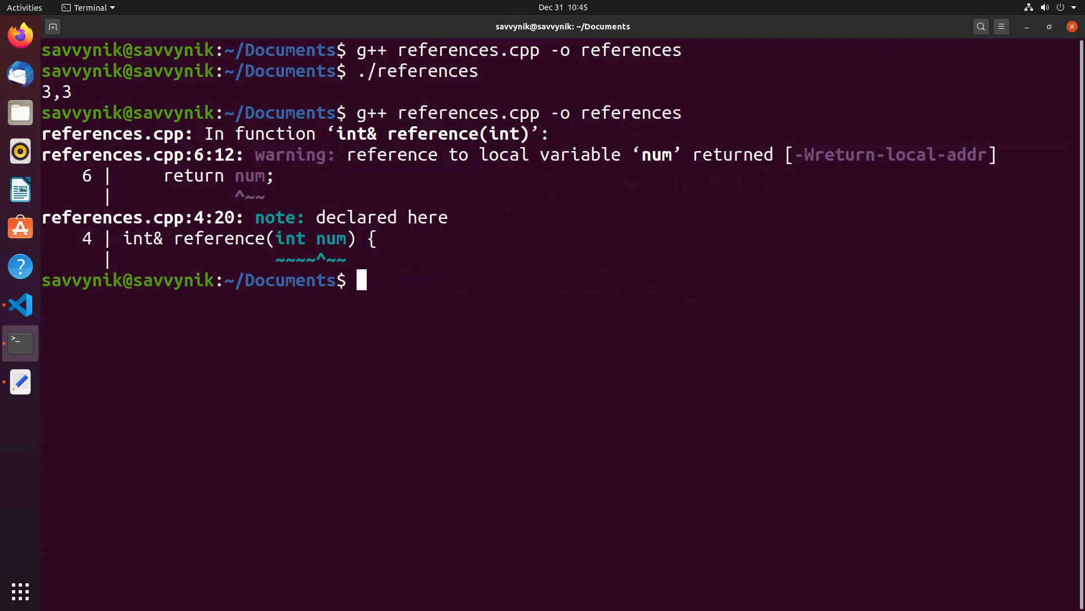
{"action": "left_click", "coordinate": [19, 304]}
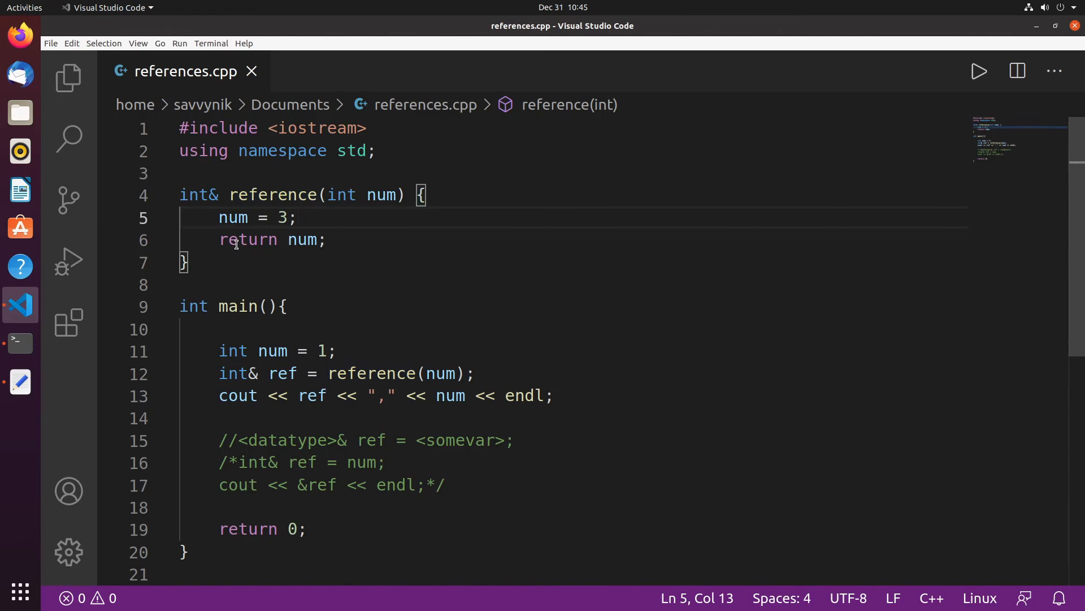
{"action": "double_click", "coordinate": [303, 240]}
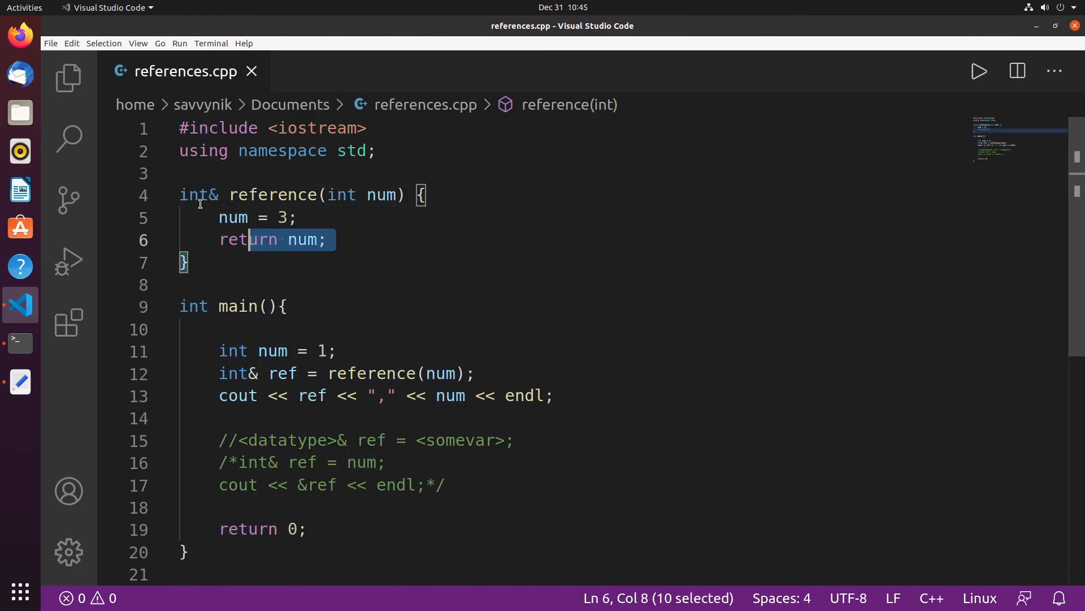
{"action": "left_click", "coordinate": [19, 343]}
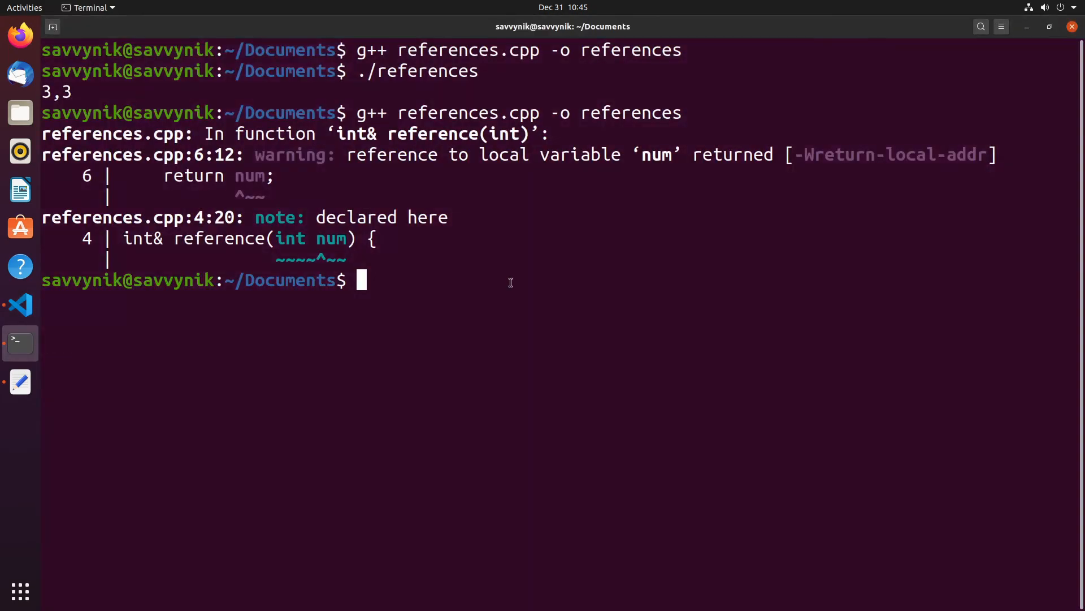
Step: Run ./references to a segmentation fault, then return to references.cpp in the editor
{"action": "type", "text": "./references"}
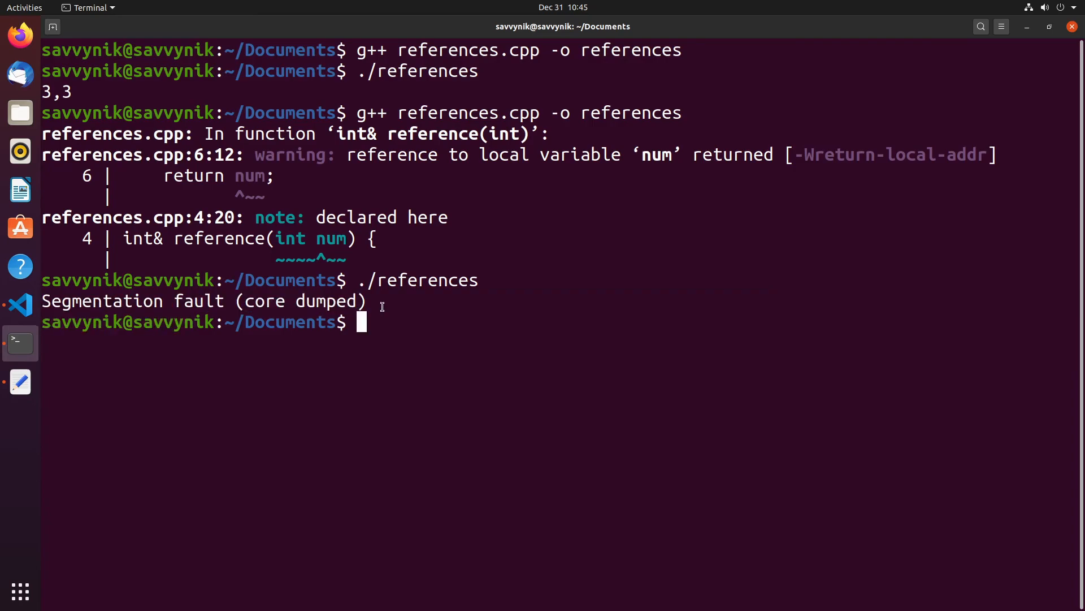
{"action": "mouse_move", "coordinate": [107, 314]}
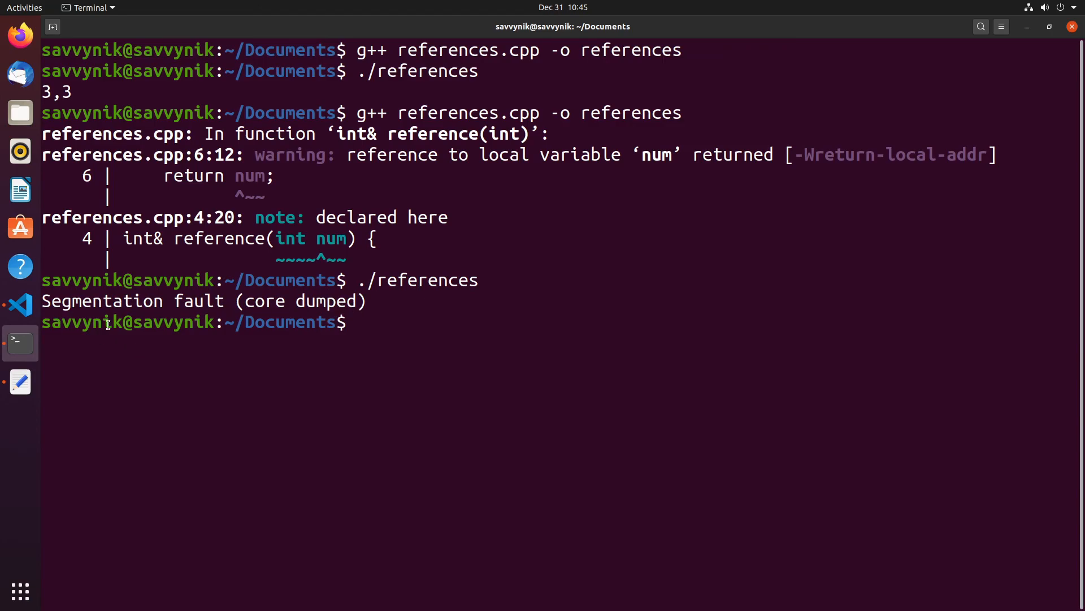
{"action": "left_click", "coordinate": [20, 304]}
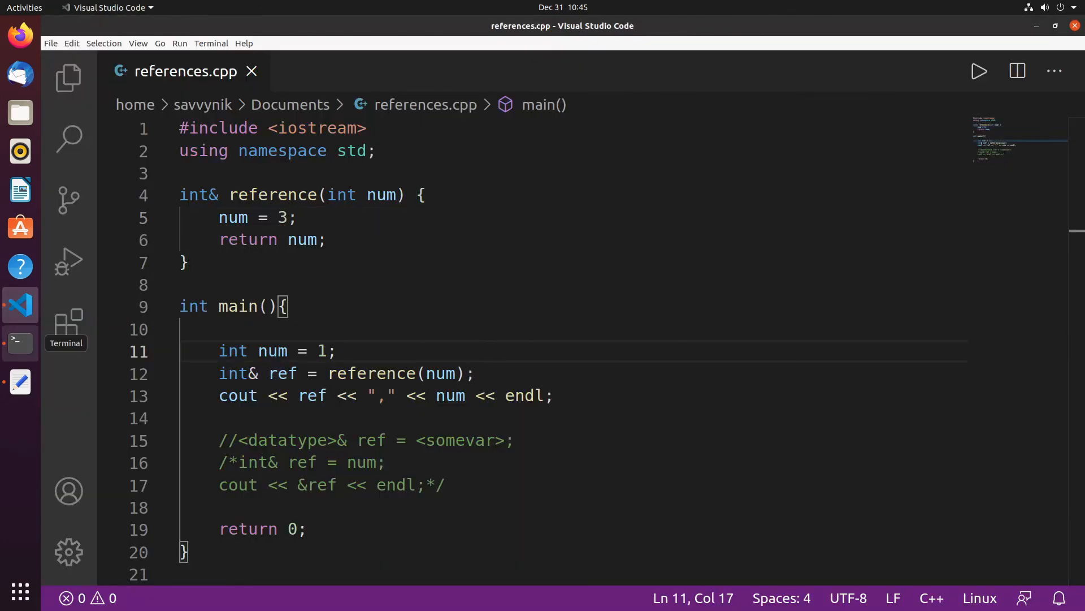